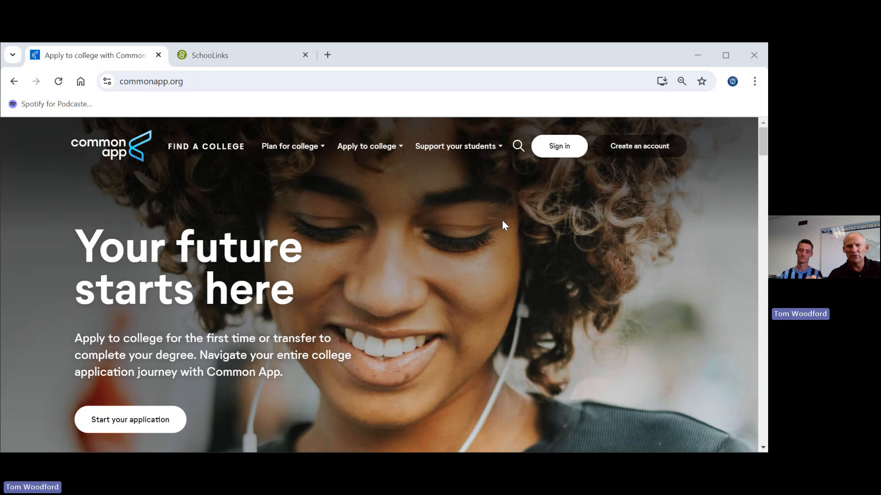
mouse_move(130, 115)
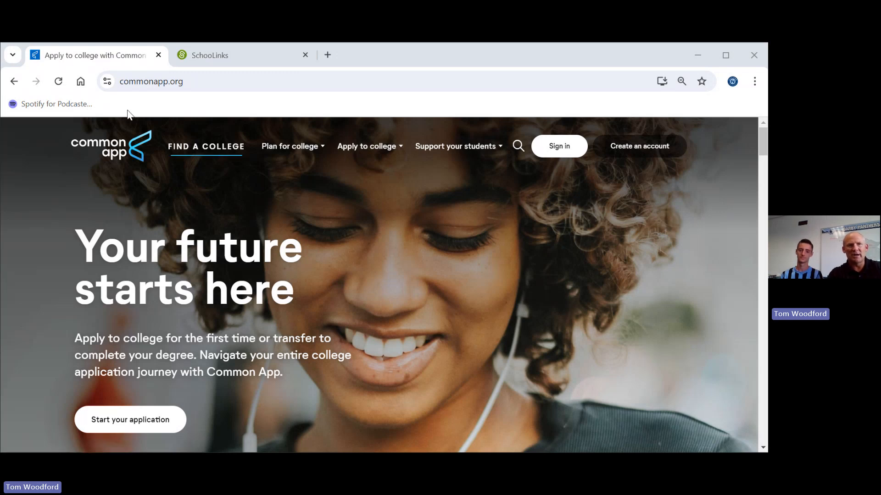
Check the SchooLinks dashboard, then return to the Common App homepage
left_click(210, 55)
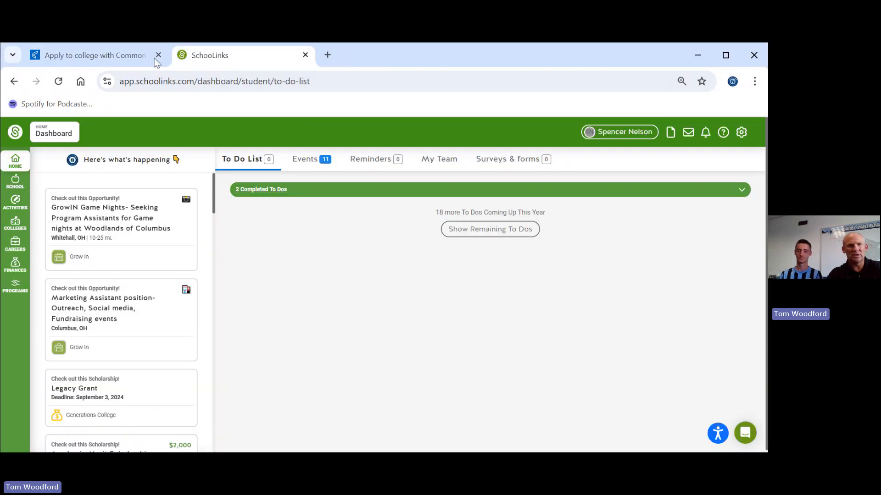
mouse_move(96, 55)
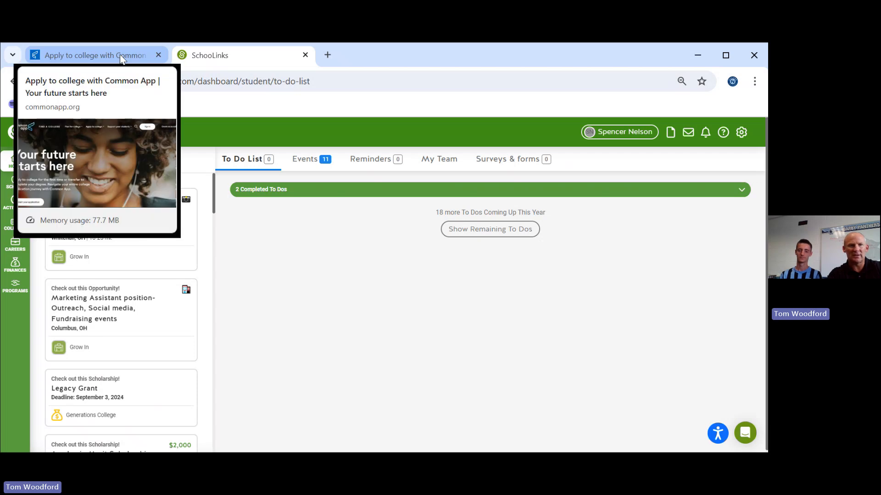
left_click(93, 55)
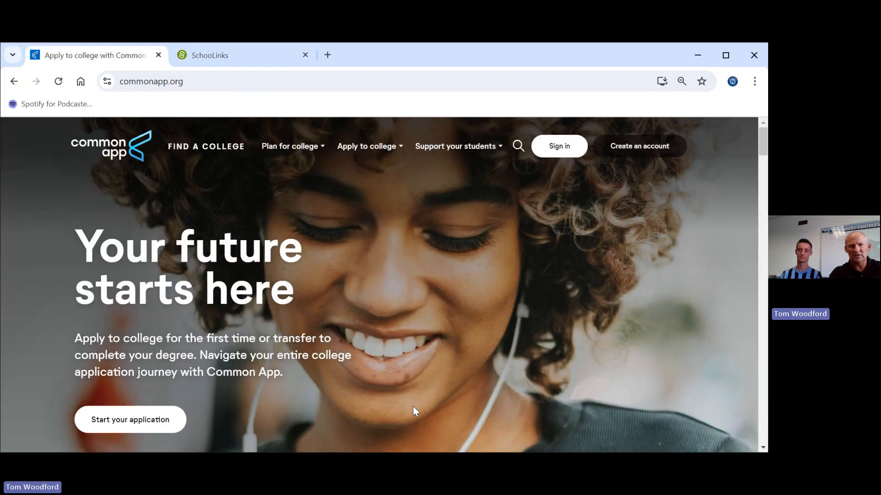
mouse_move(299, 369)
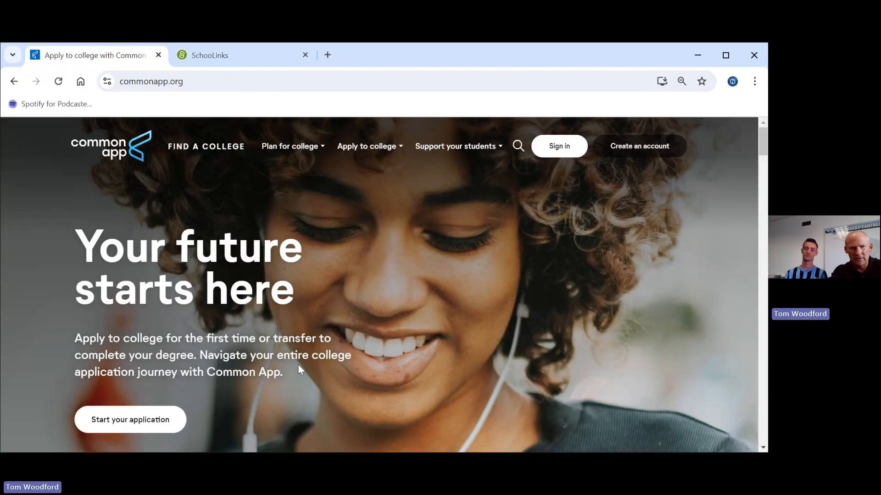
mouse_move(129, 420)
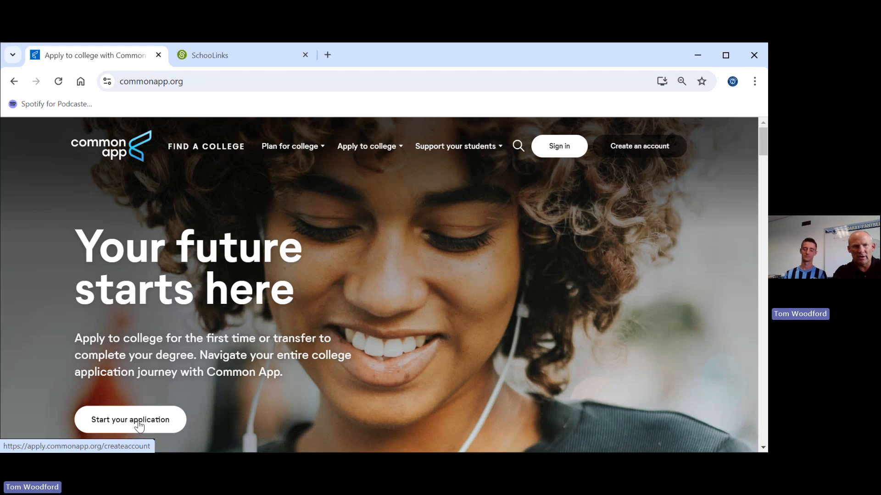
Start a new Common App application account as a first-year student
left_click(130, 420)
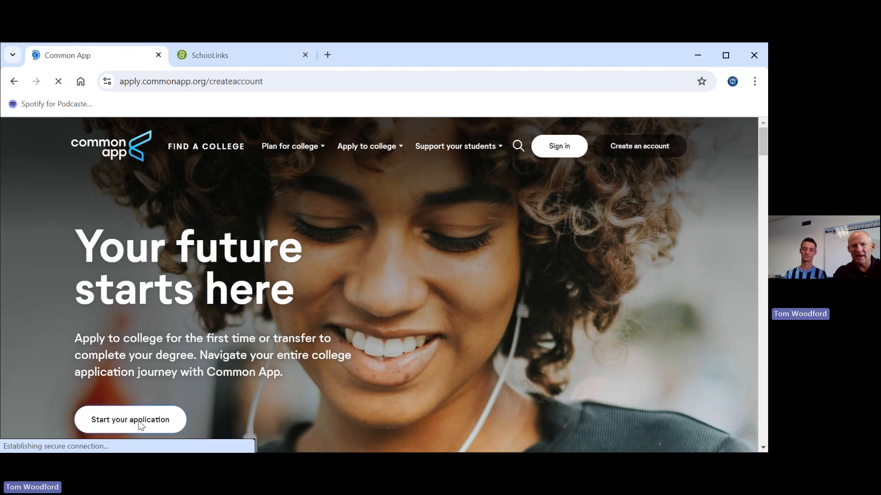
left_click(129, 420)
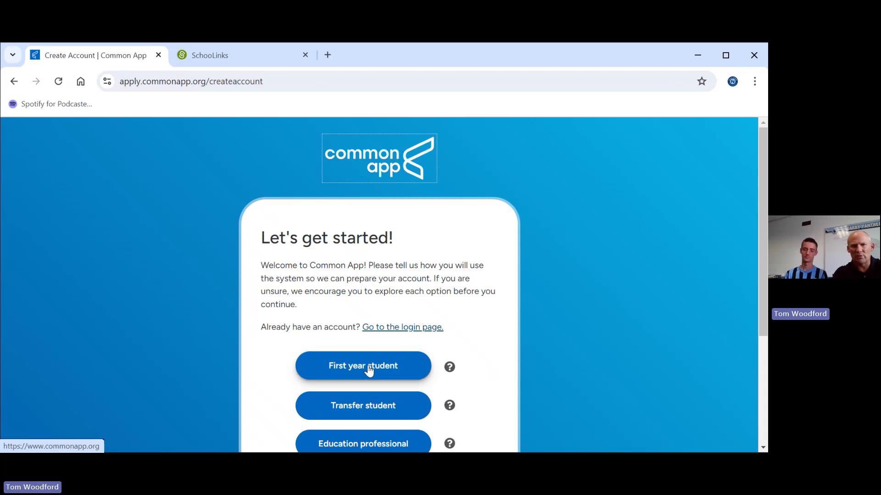
left_click(363, 366)
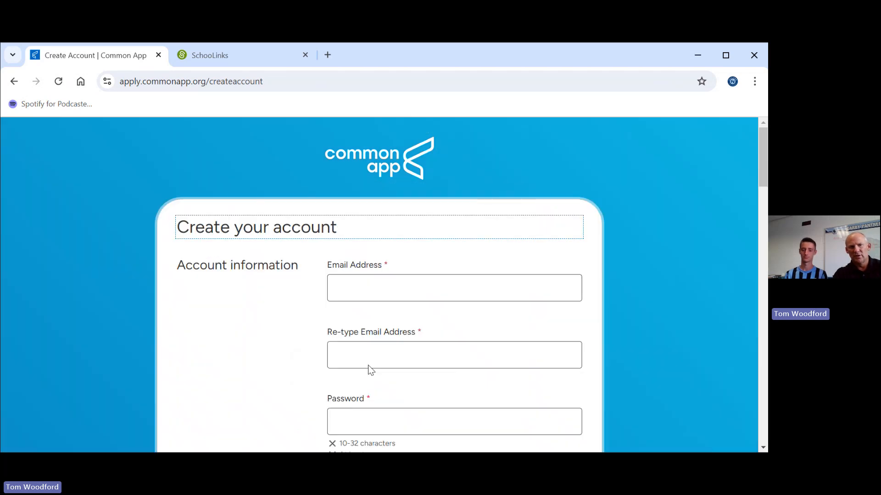
Enter the gmail.com account email address and retype it in the confirmation field
left_click(454, 287)
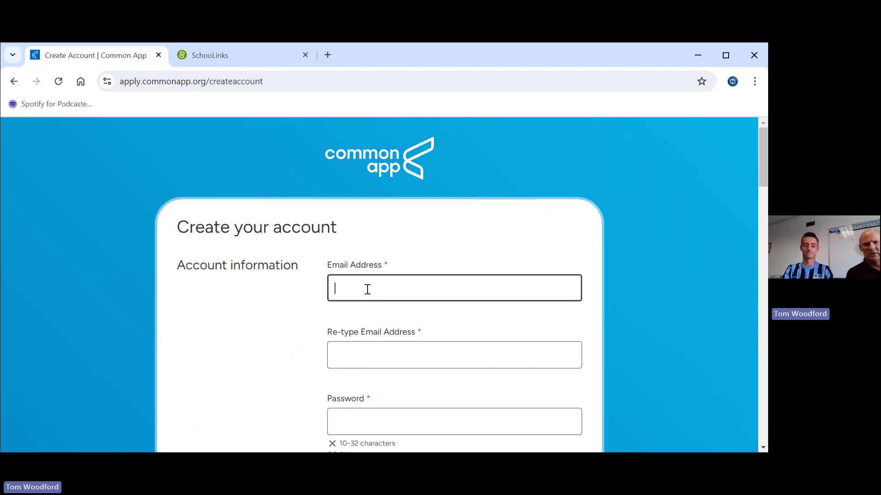
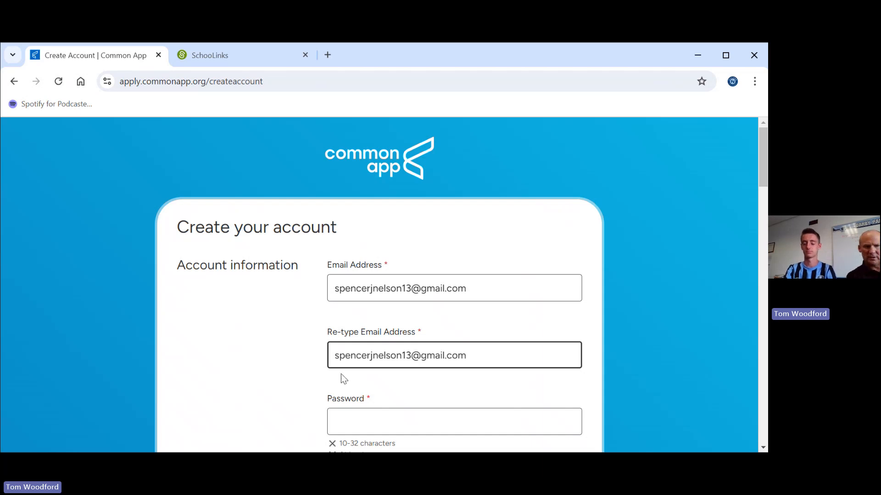
Enter a matching account password and its confirmation
scroll("down", 3)
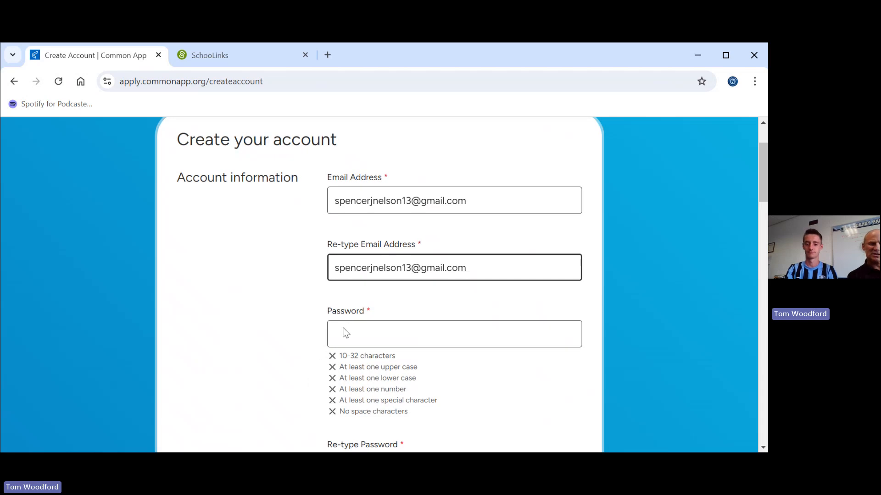
left_click(454, 333)
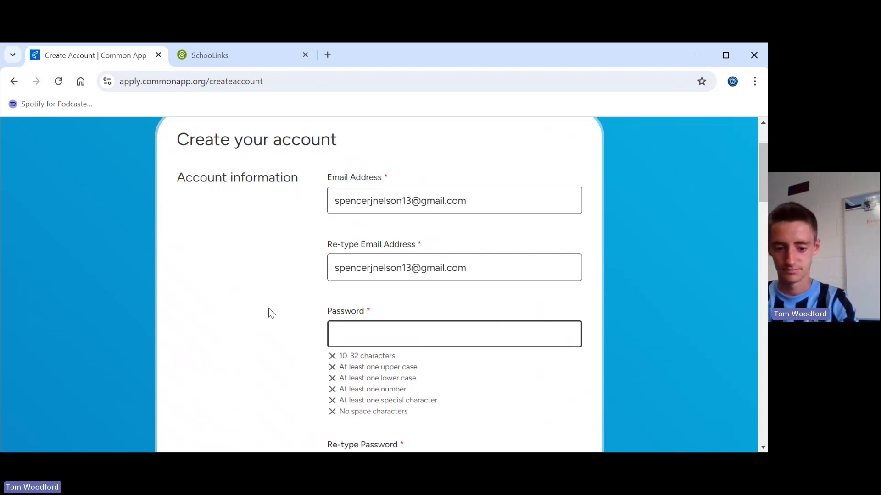
type("A")
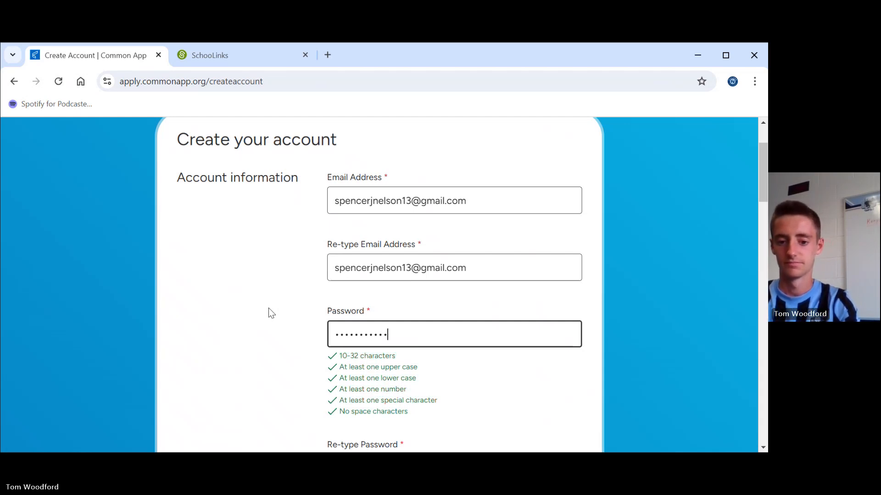
scroll("down", 3)
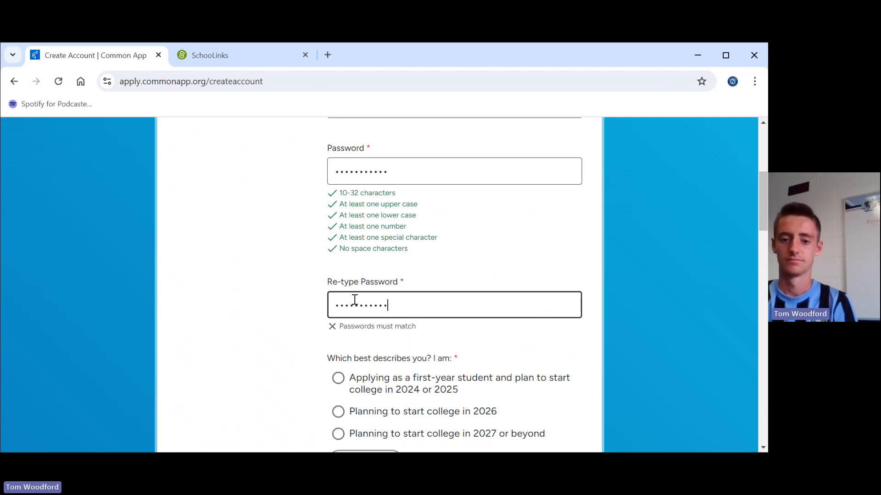
Mark the applicant as a first-year student starting college in 2024 or 2025
scroll("down", 3)
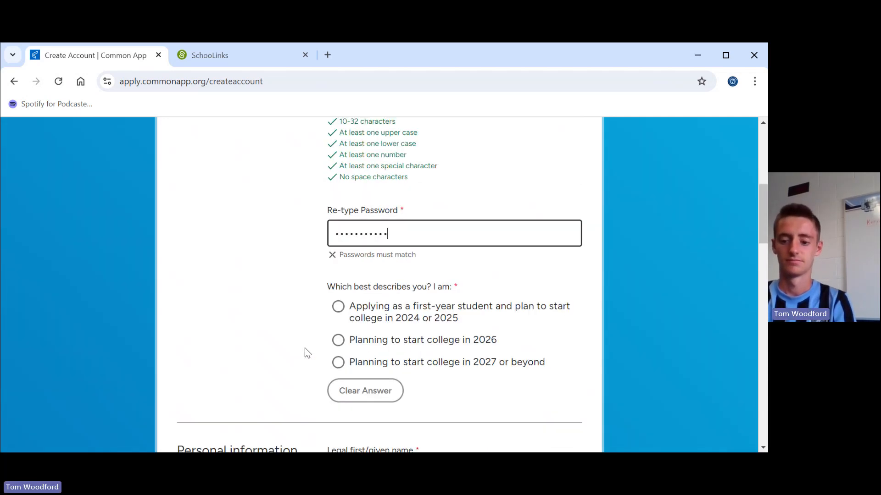
scroll("down", 3)
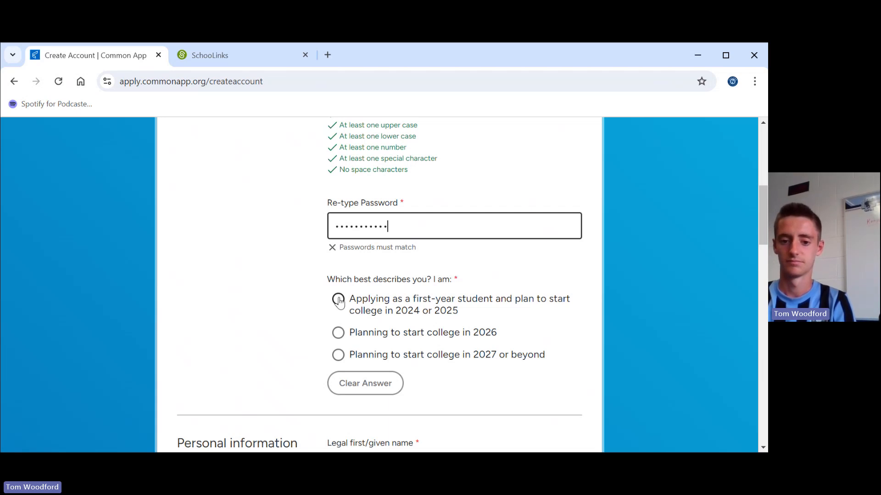
left_click(338, 298)
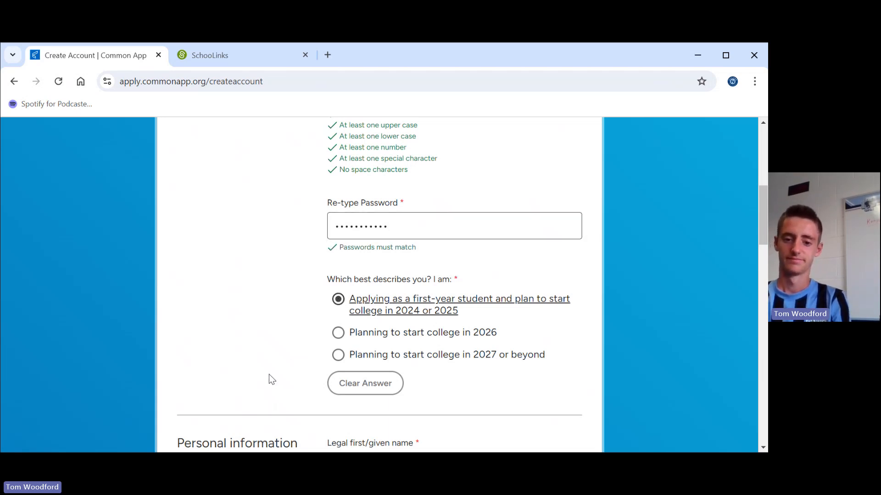
scroll("down", 3)
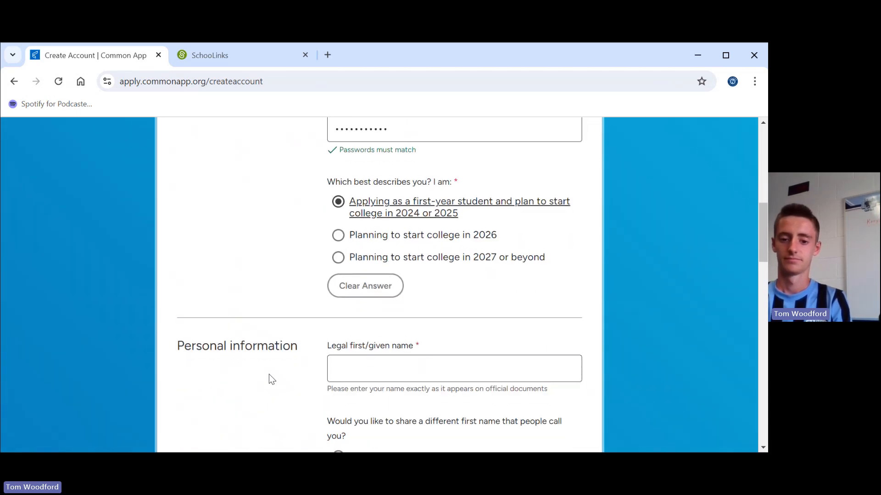
scroll("down", 3)
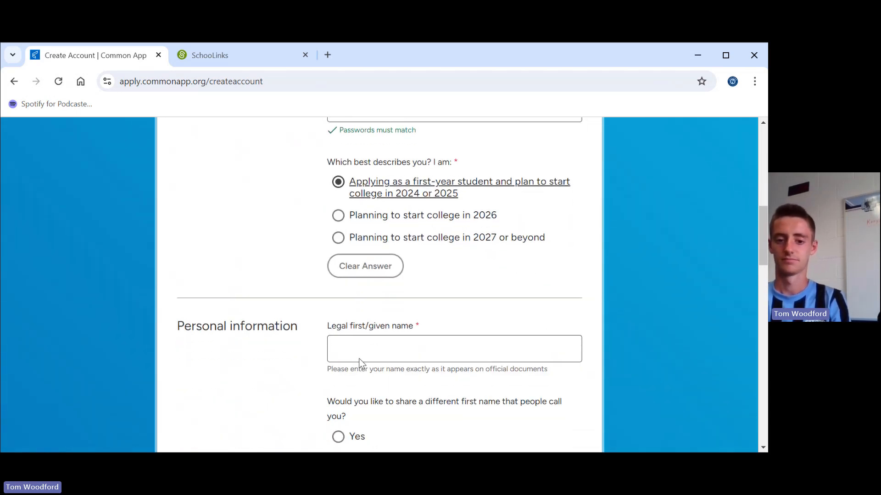
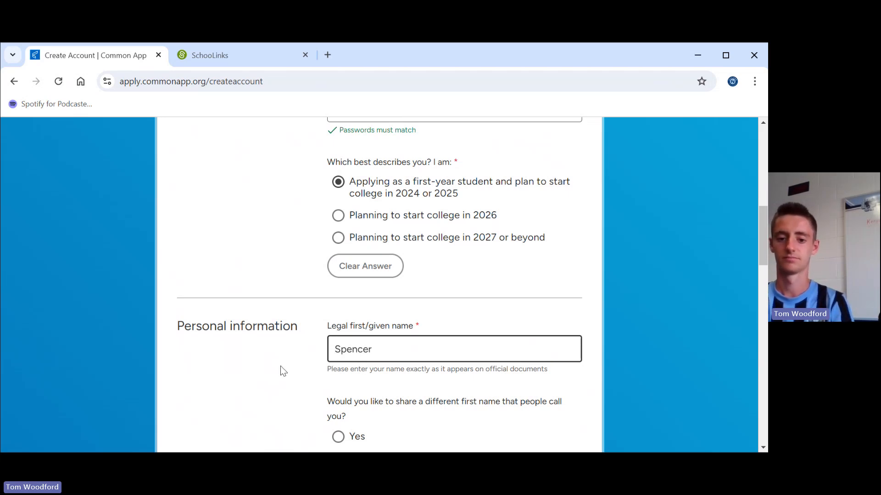
scroll("down", 3)
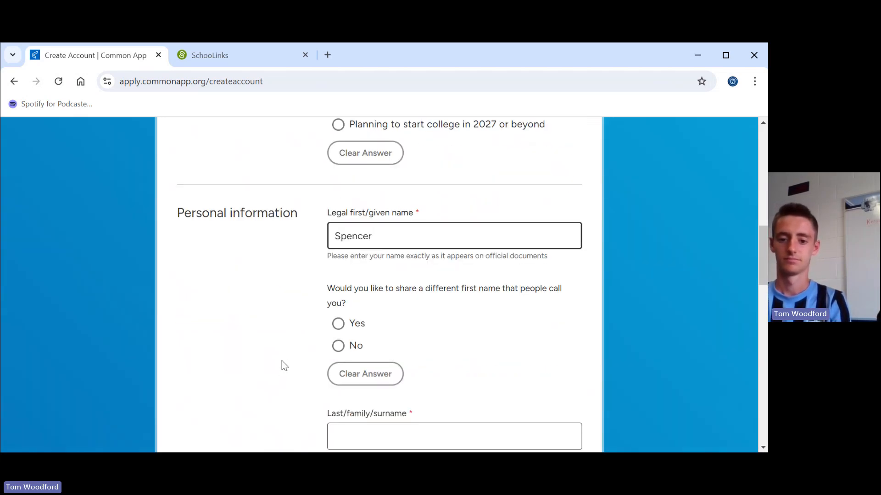
left_click(338, 345)
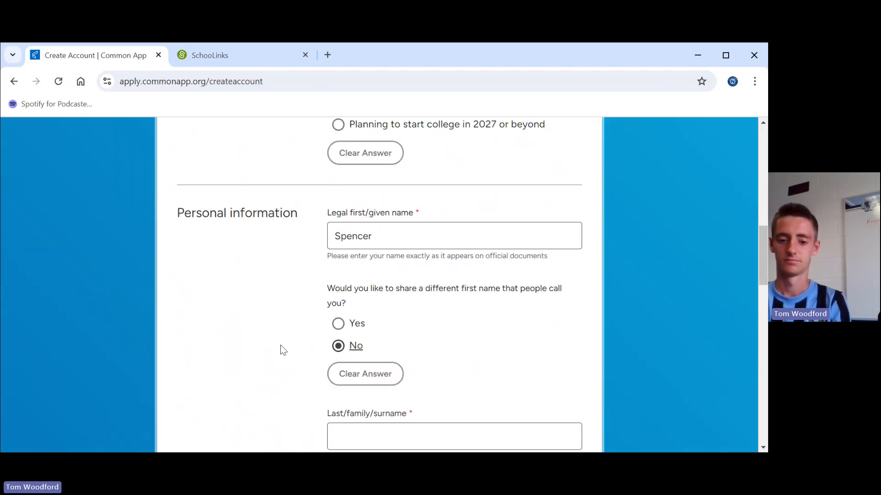
scroll("down", 3)
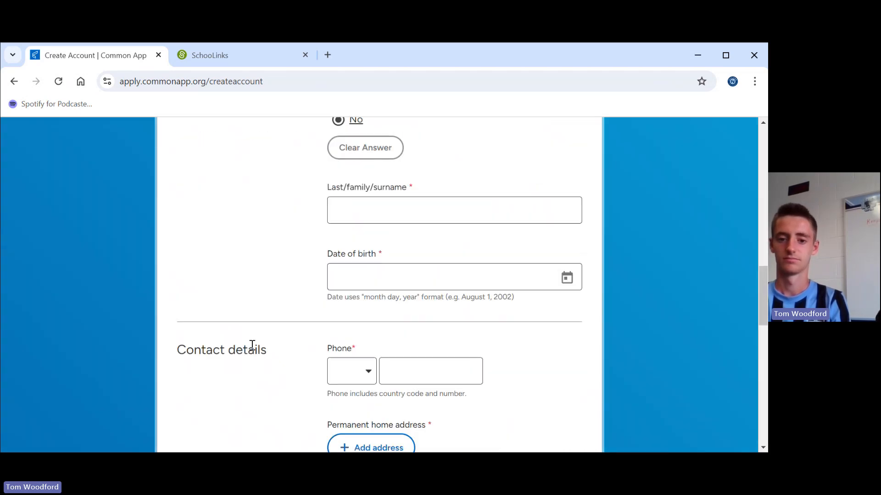
left_click(454, 210)
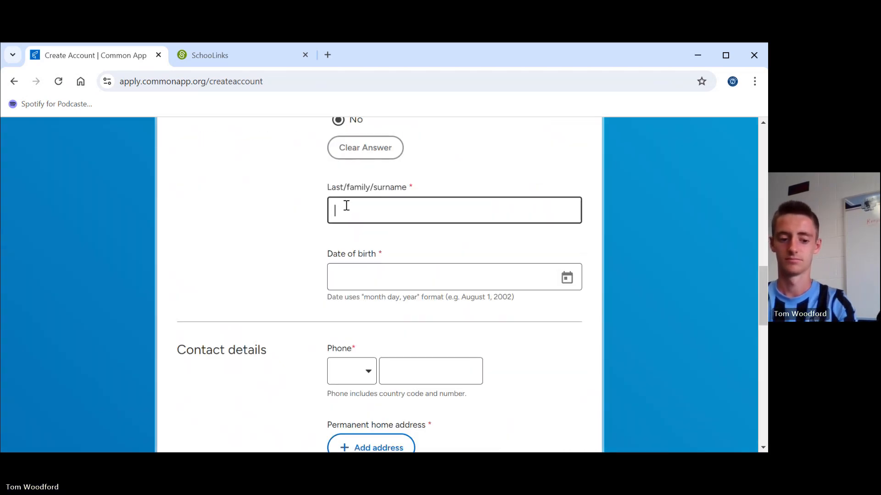
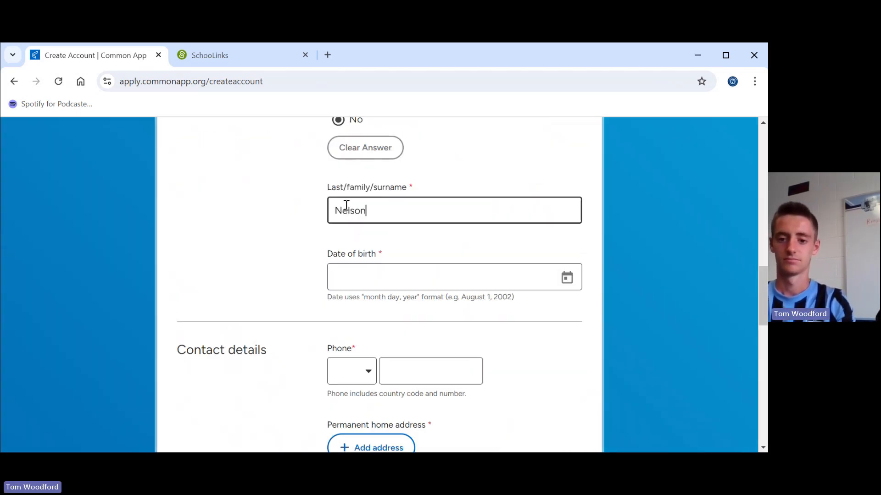
left_click(450, 277)
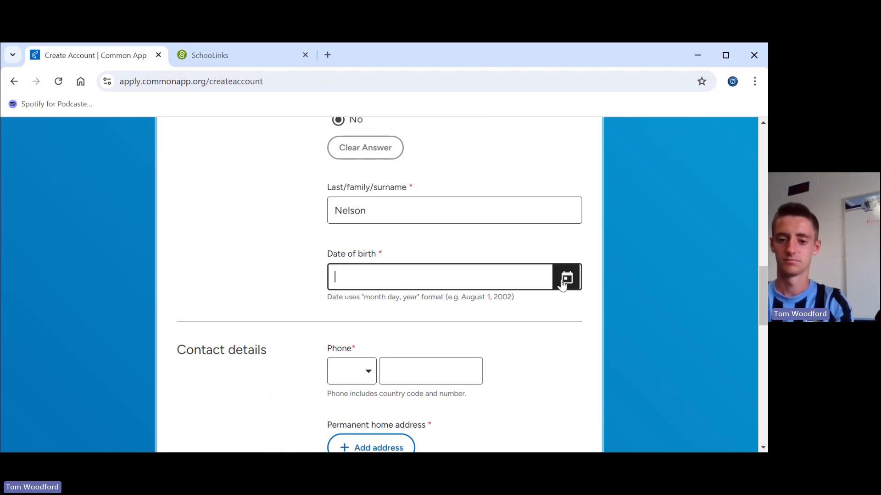
left_click(566, 277)
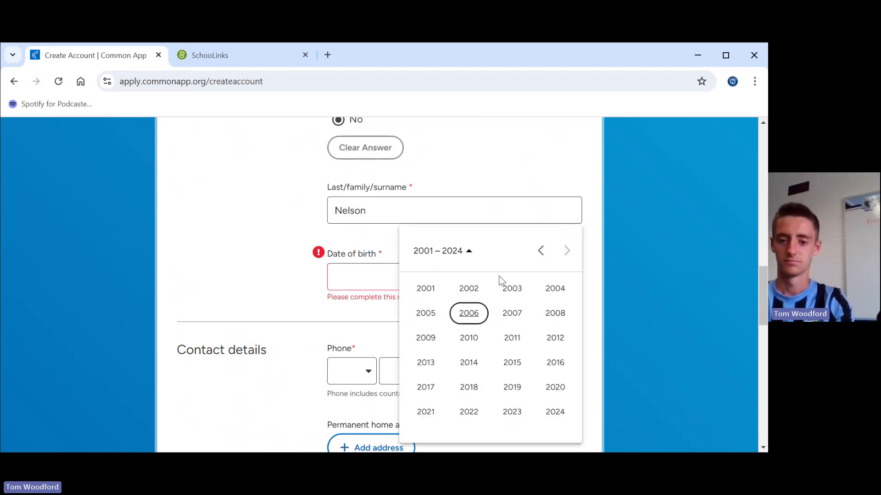
left_click(511, 312)
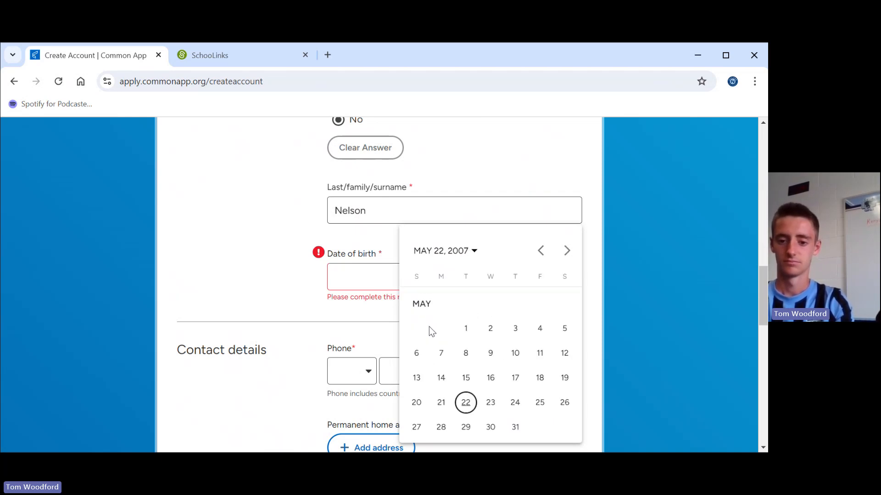
left_click(539, 328)
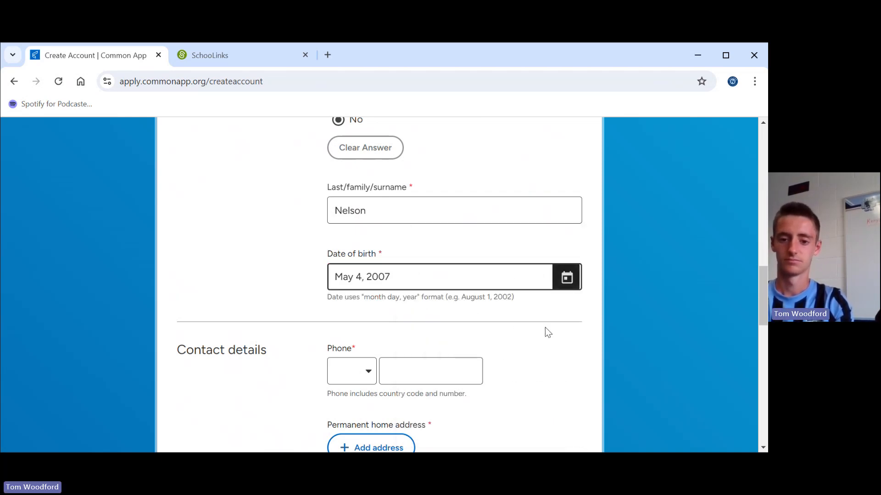
Enter the 614 phone number with the +1 United States country code
scroll("down", 3)
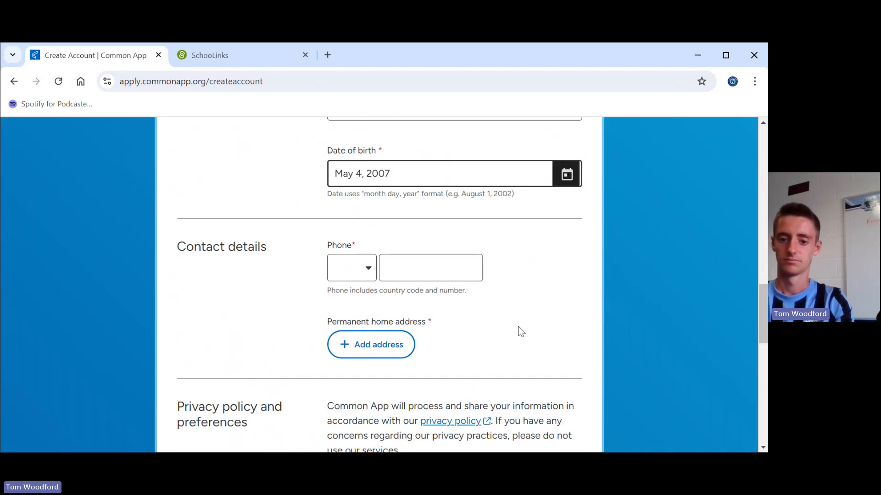
mouse_move(355, 286)
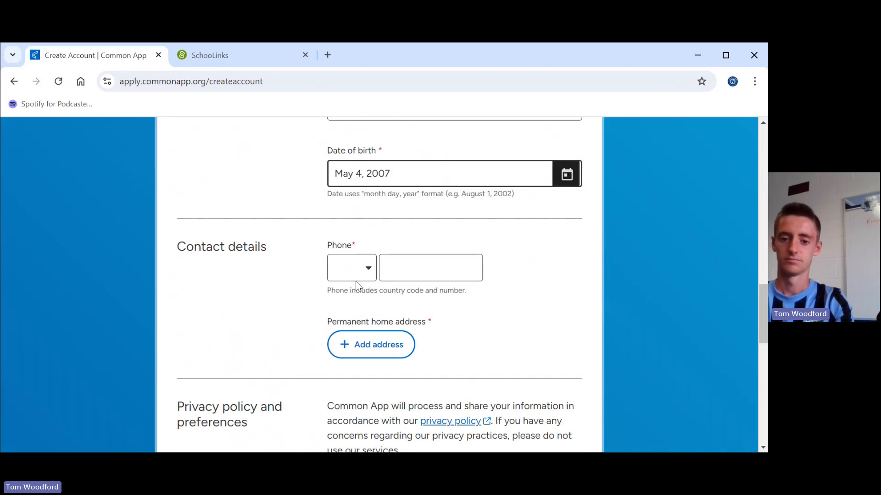
left_click(350, 268)
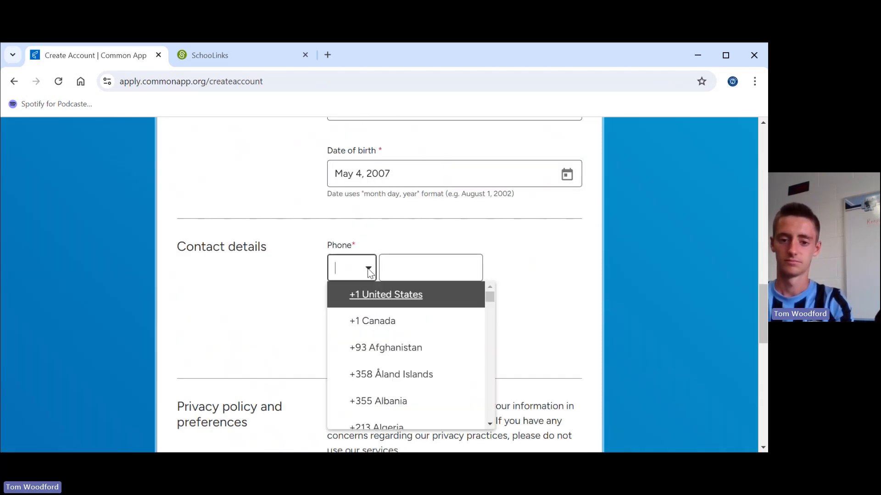
left_click(386, 294)
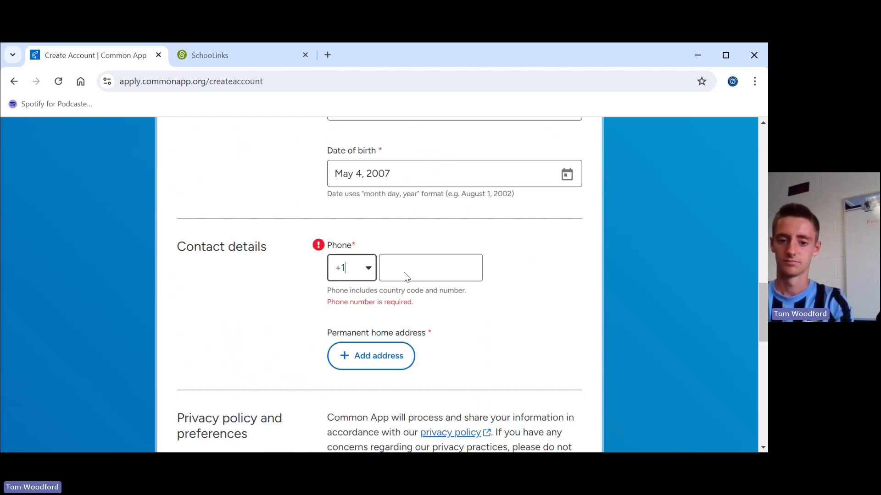
left_click(431, 267)
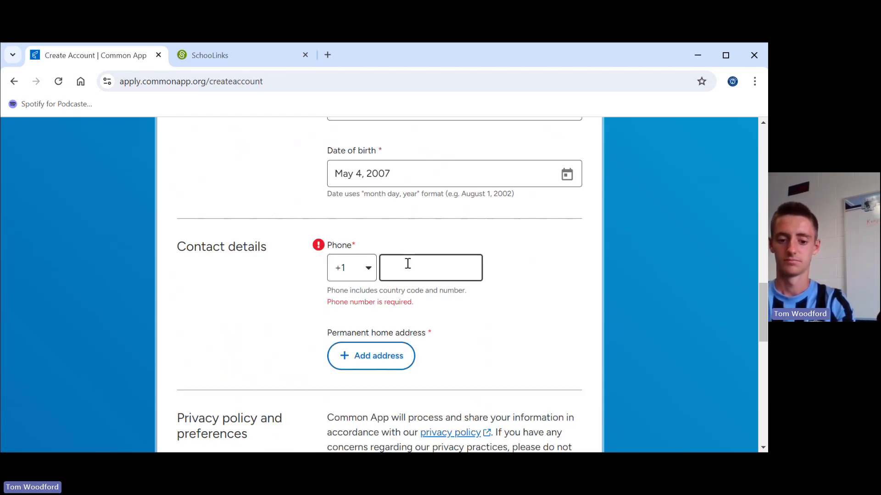
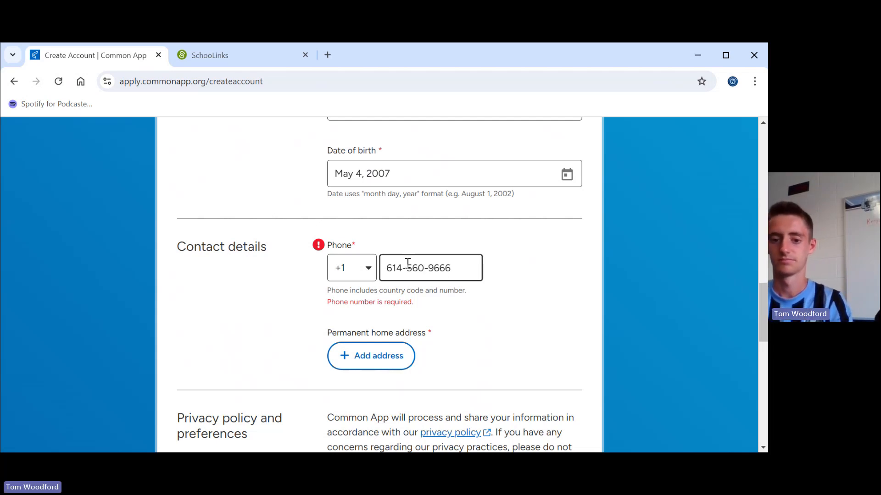
scroll("down", 3)
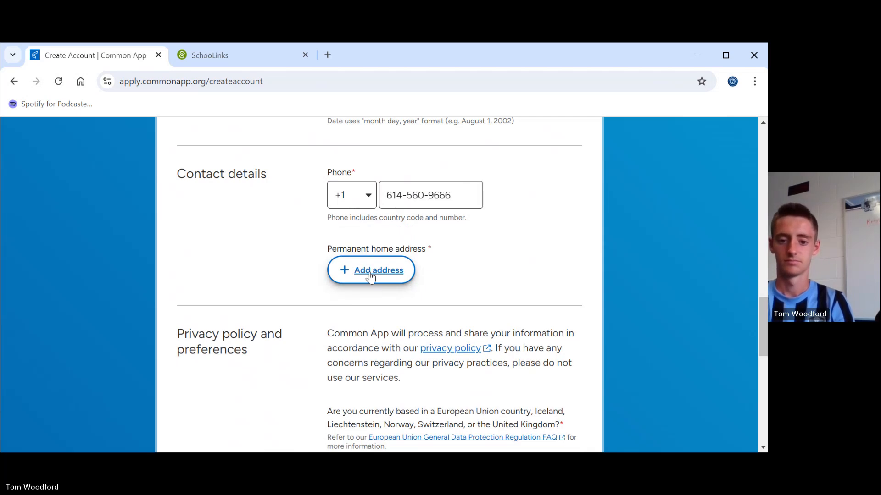
Start the permanent home address lookup and type the street address beginning '61'
left_click(370, 270)
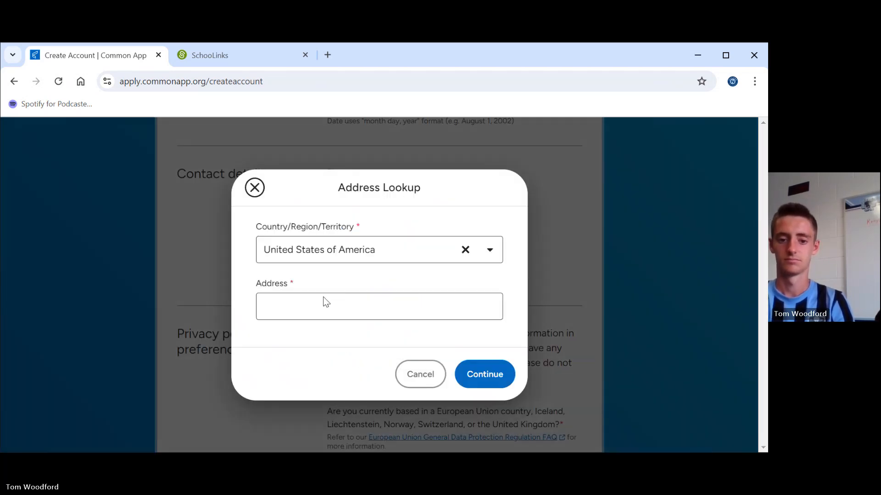
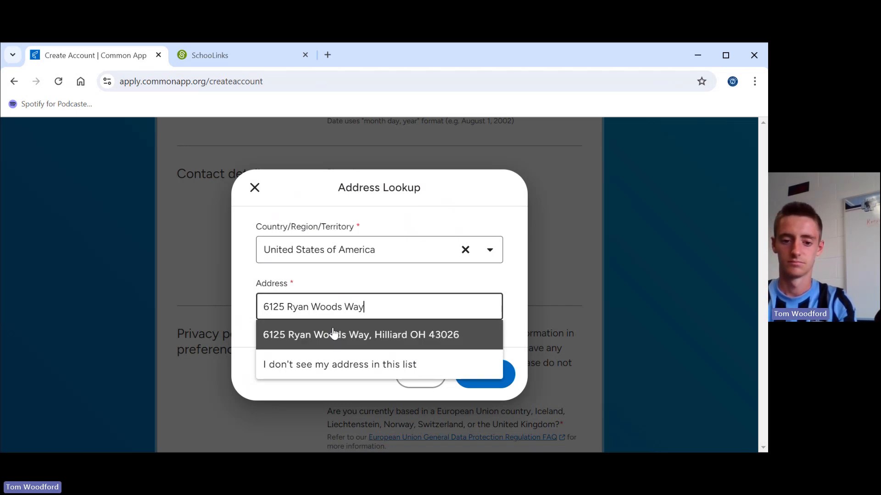
Save the suggested home address and answer No to Common App communications
left_click(360, 334)
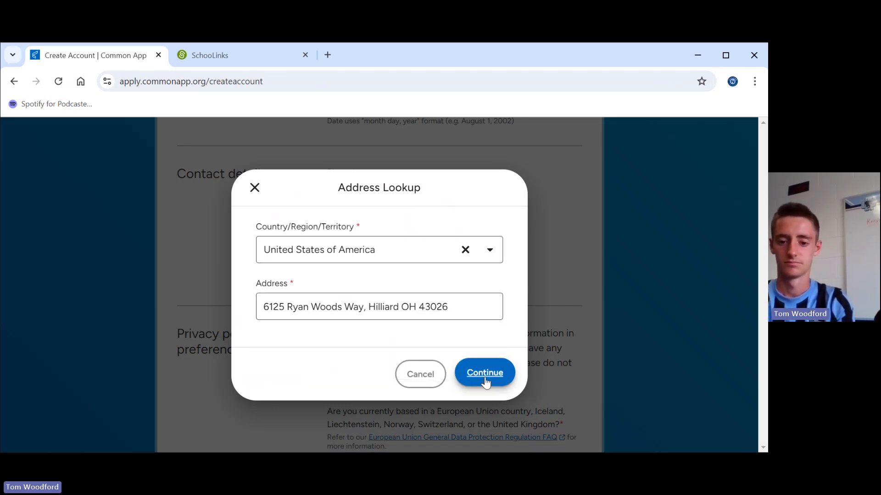
left_click(483, 373)
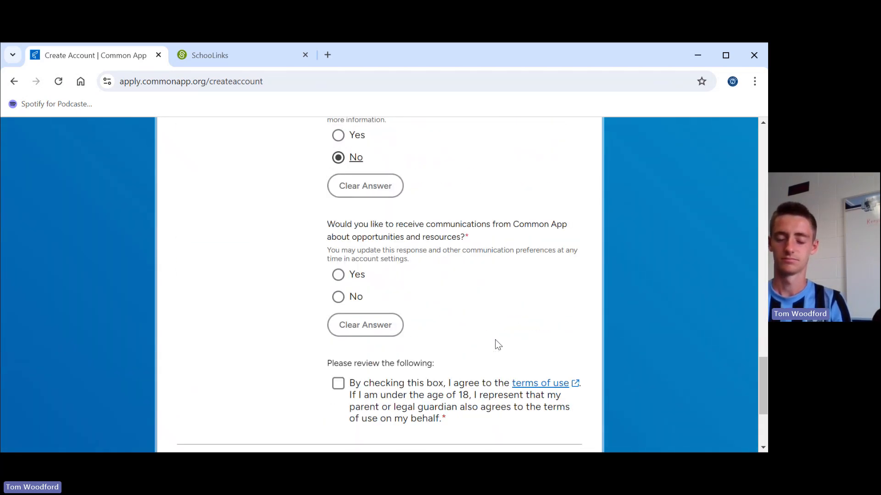
mouse_move(498, 338)
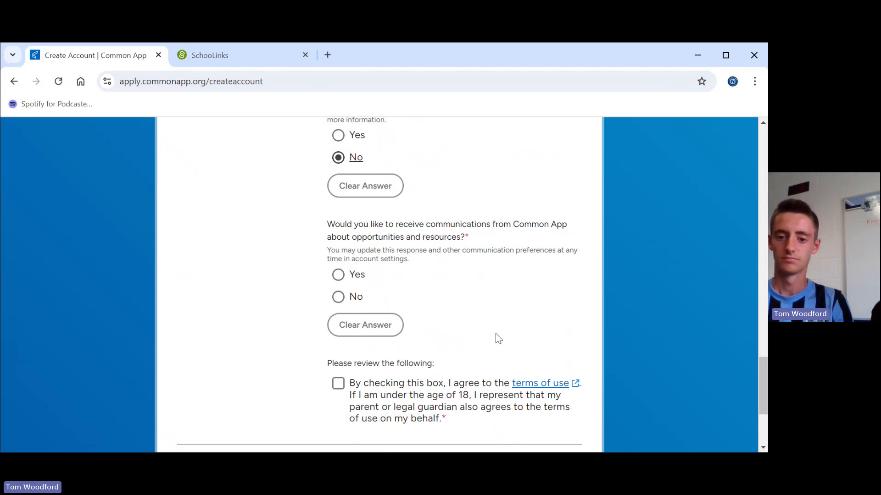
mouse_move(493, 300)
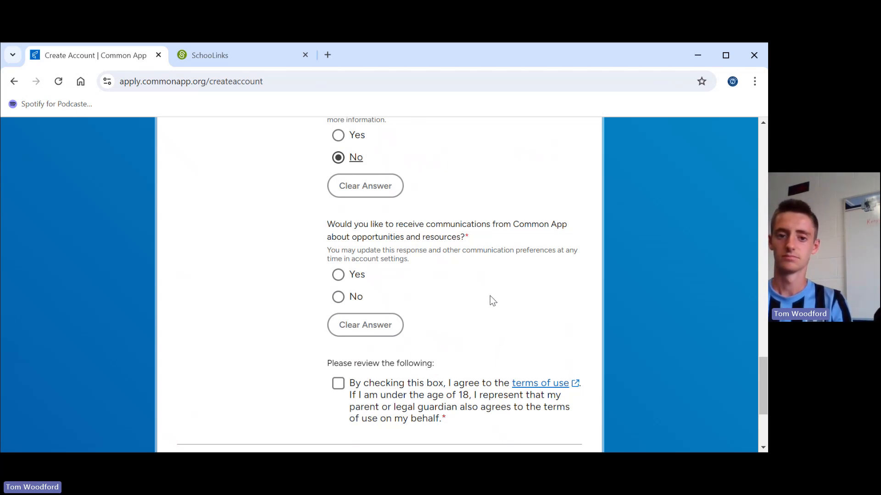
mouse_move(351, 255)
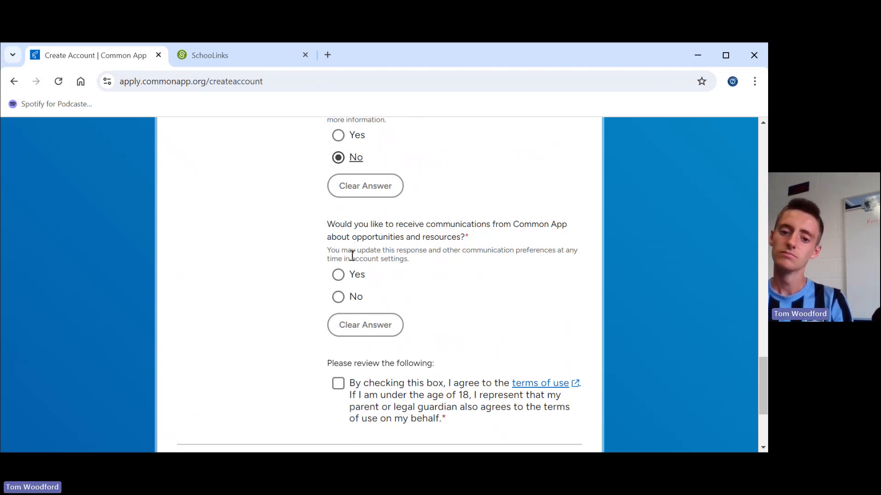
left_click(338, 297)
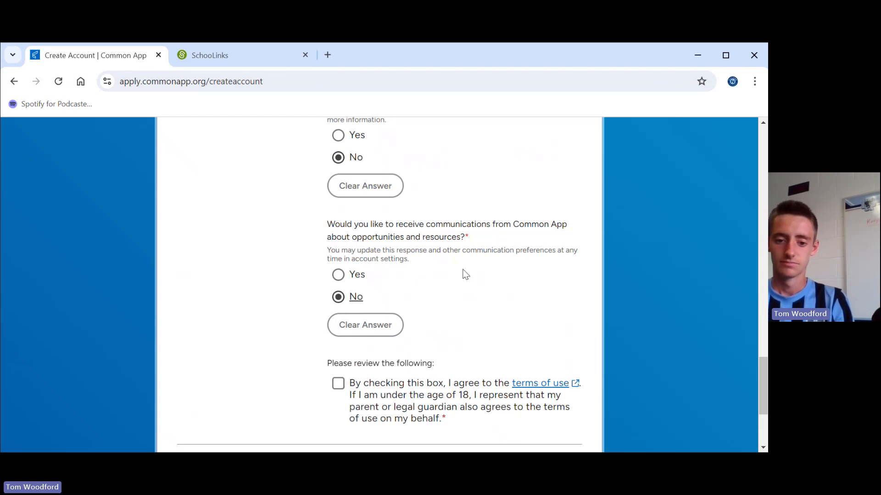
Accept the terms of use and create the Common App account
scroll("down", 3)
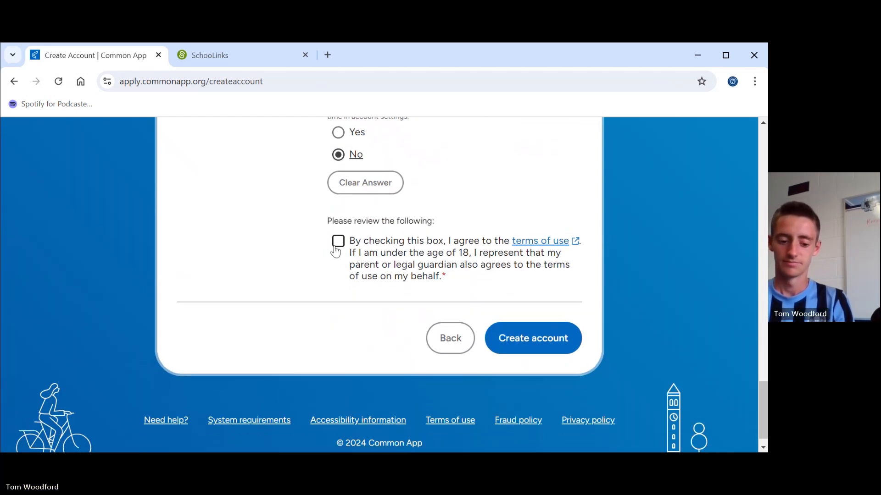
left_click(338, 241)
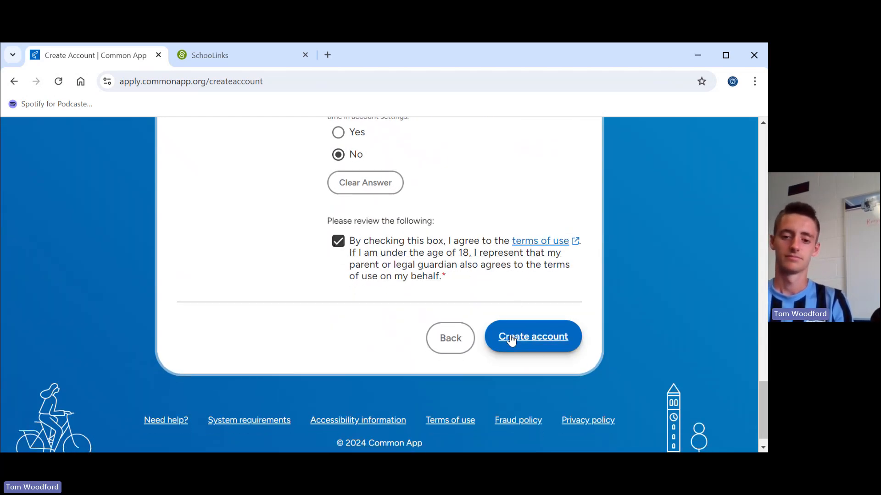
left_click(532, 336)
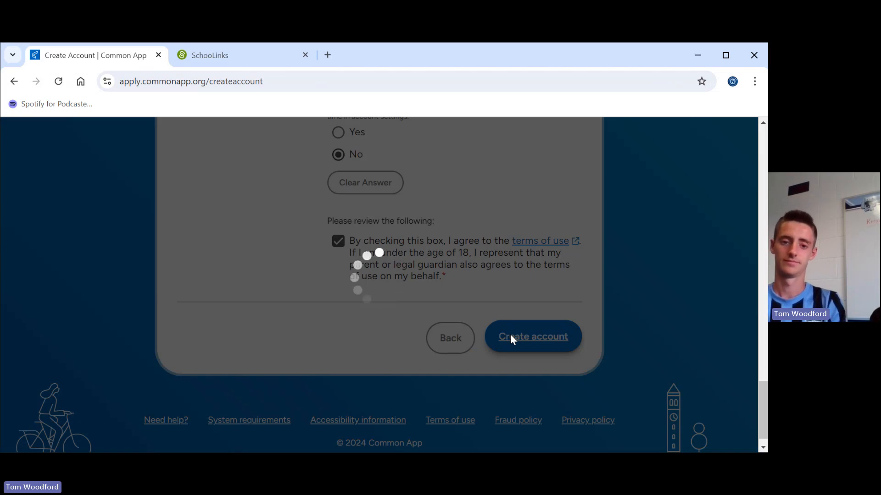
left_click(532, 336)
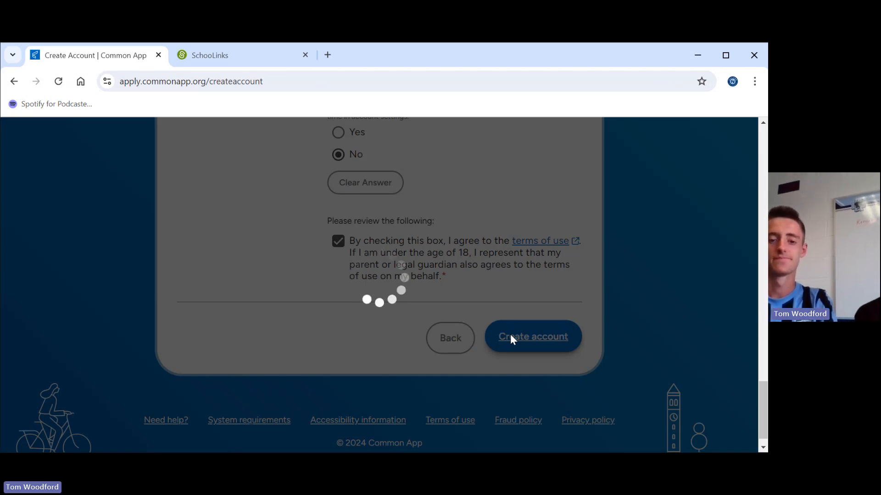
left_click(531, 337)
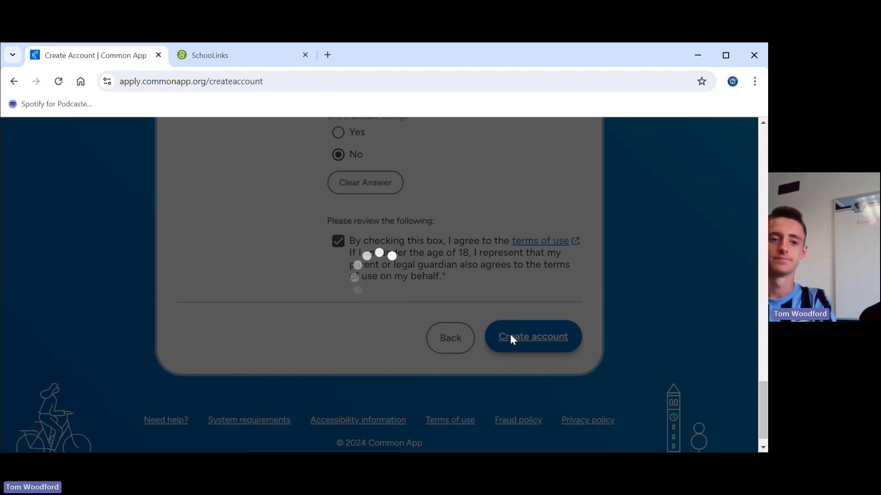
left_click(532, 336)
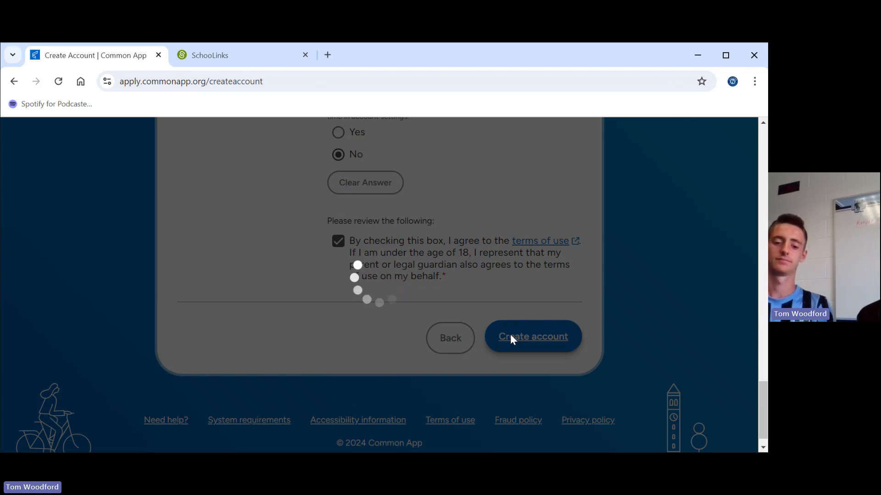
left_click(533, 336)
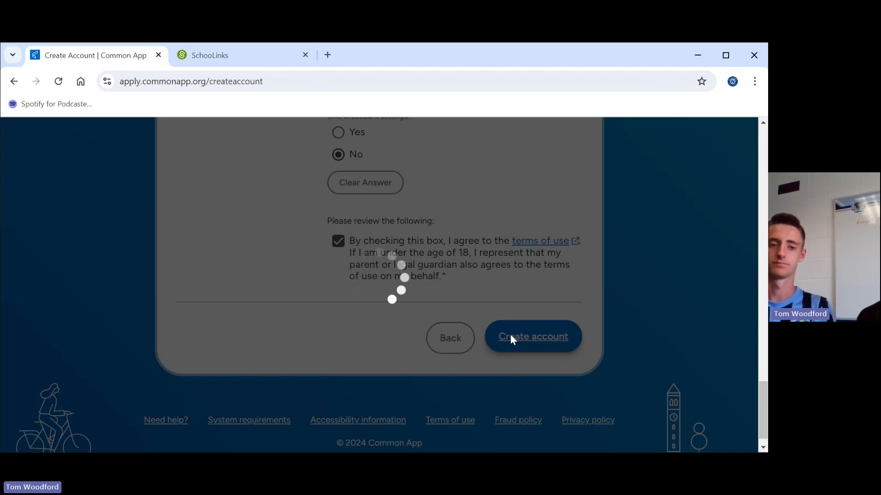
left_click(532, 335)
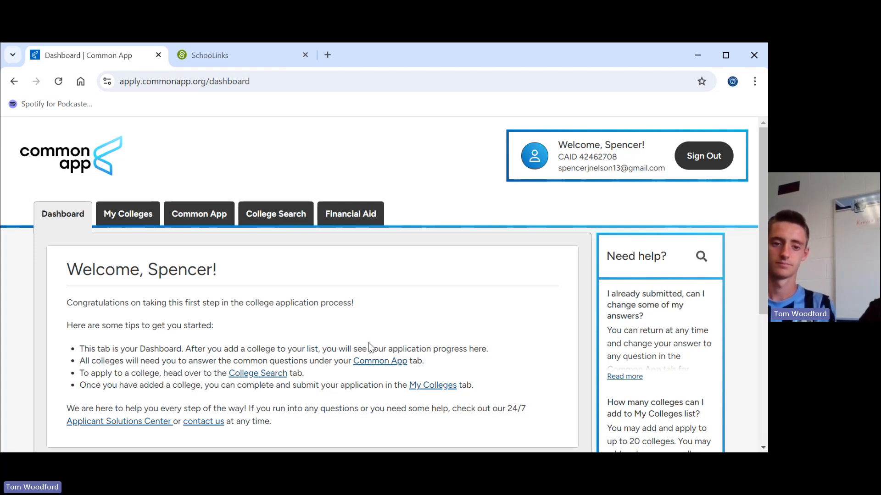
mouse_move(275, 219)
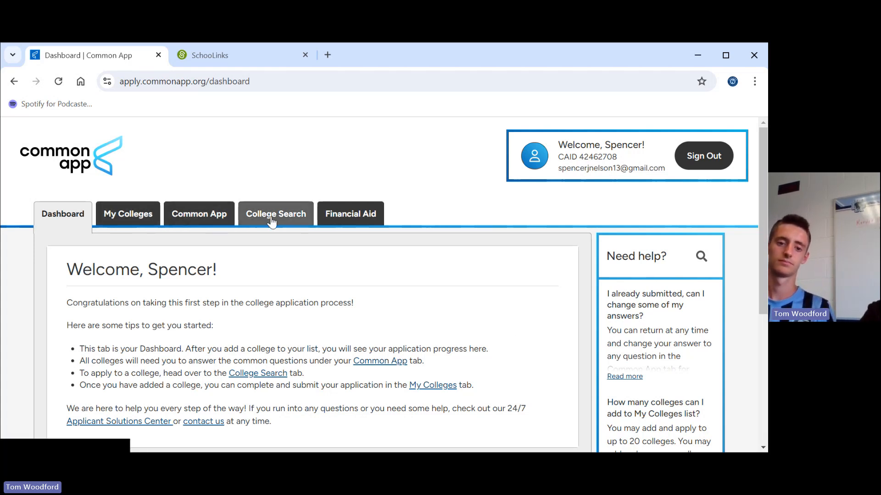
Read through the Financial Aid guide on types of aid
left_click(350, 214)
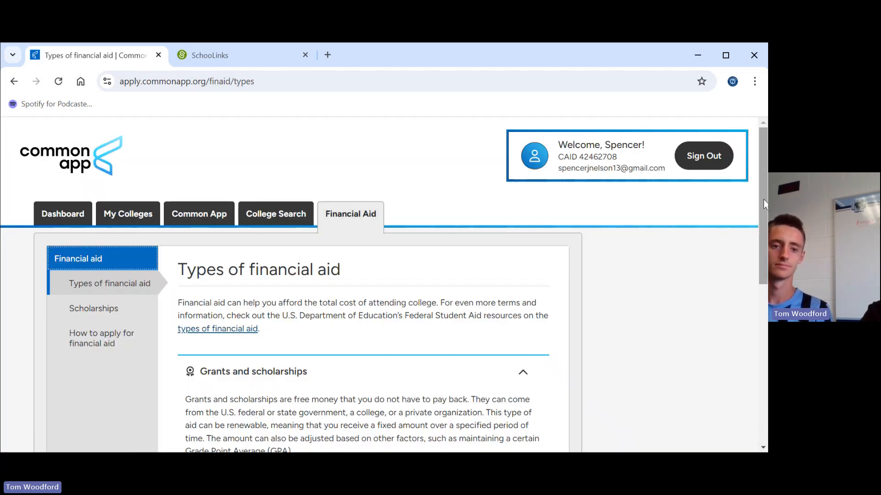
scroll("down", 3)
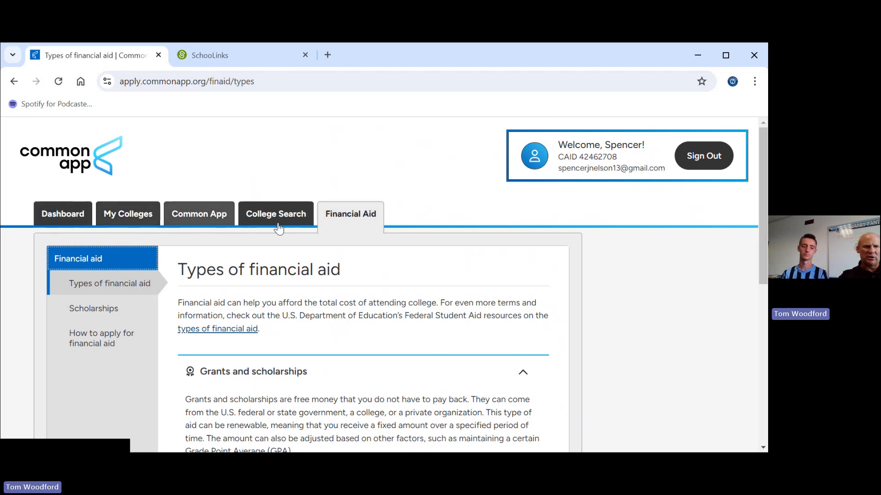
Return to the Dashboard and go to My Colleges, which lists no colleges yet
left_click(62, 213)
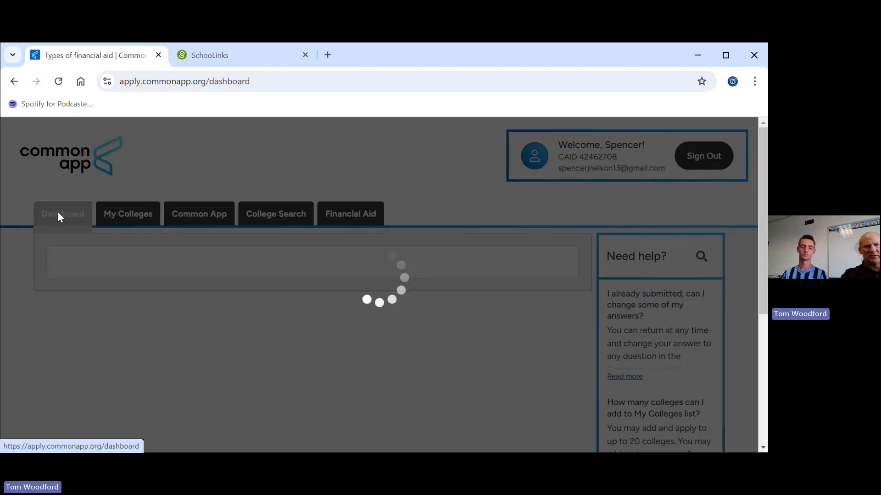
left_click(63, 213)
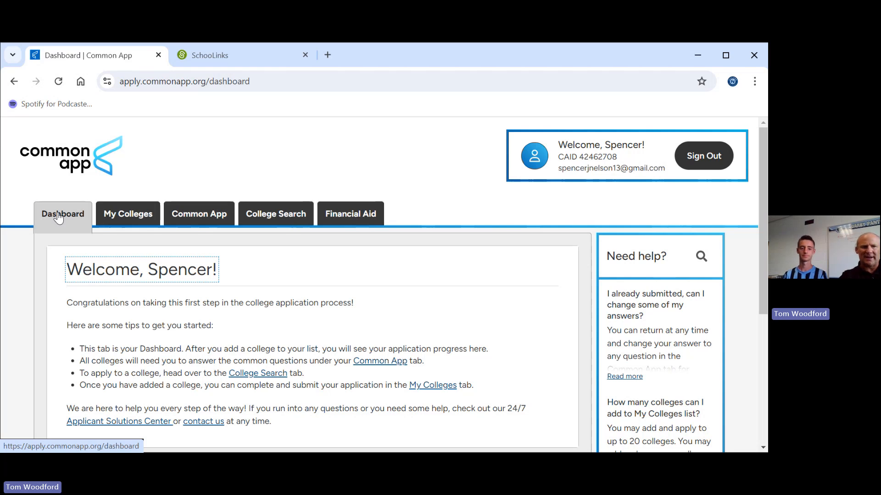
left_click(127, 214)
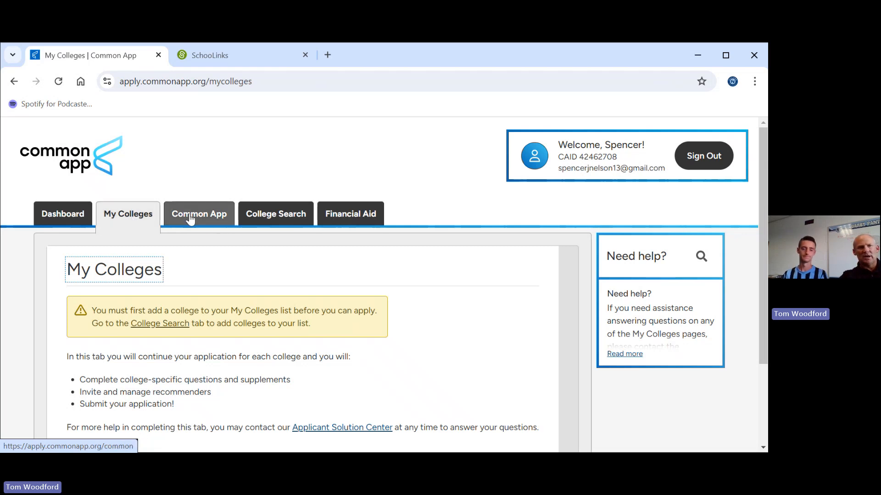
Open the Common App application questions at the Profile section with prefilled personal information
left_click(199, 214)
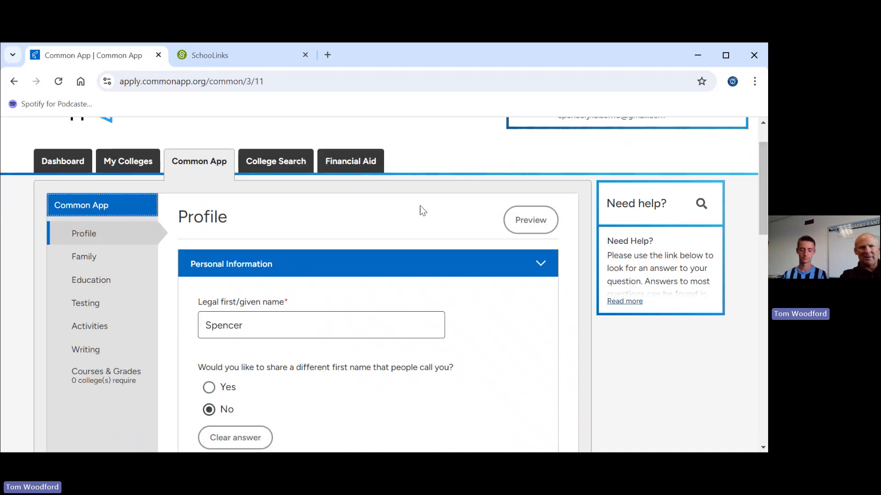
mouse_move(90, 326)
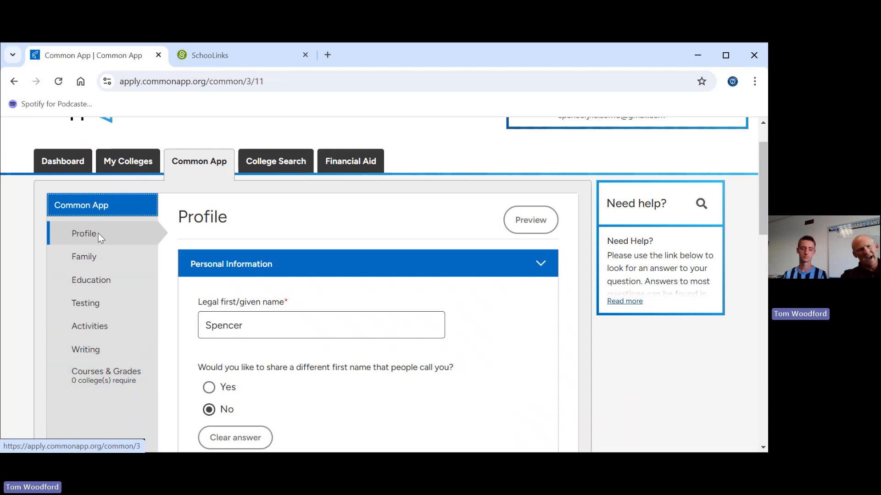
mouse_move(73, 241)
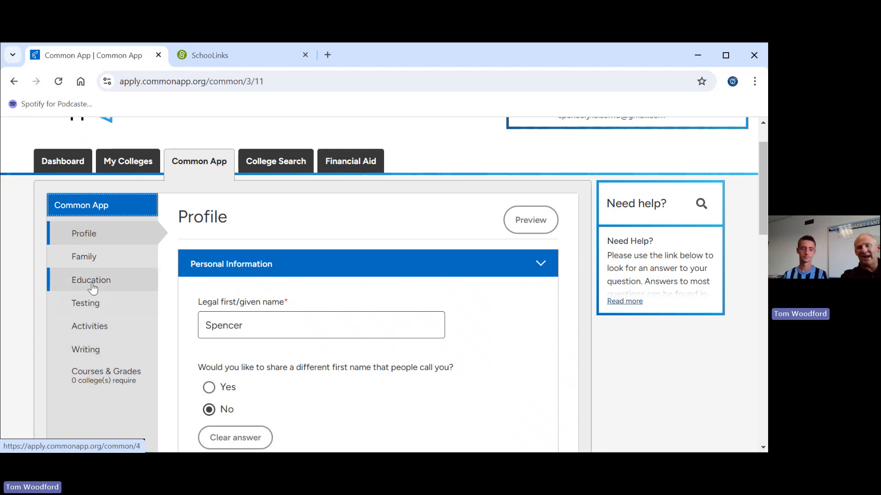
mouse_move(91, 283)
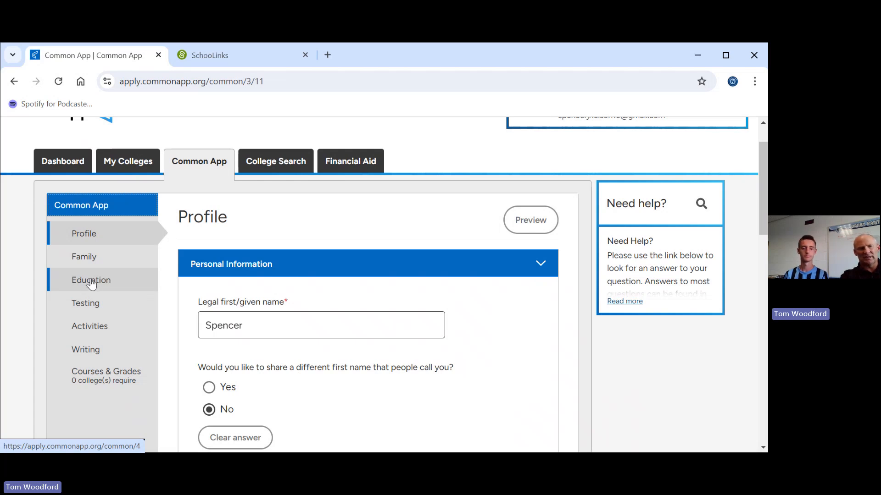
In Education, search 'hilliard da' and save Hilliard Darby High School as the current high school
left_click(90, 280)
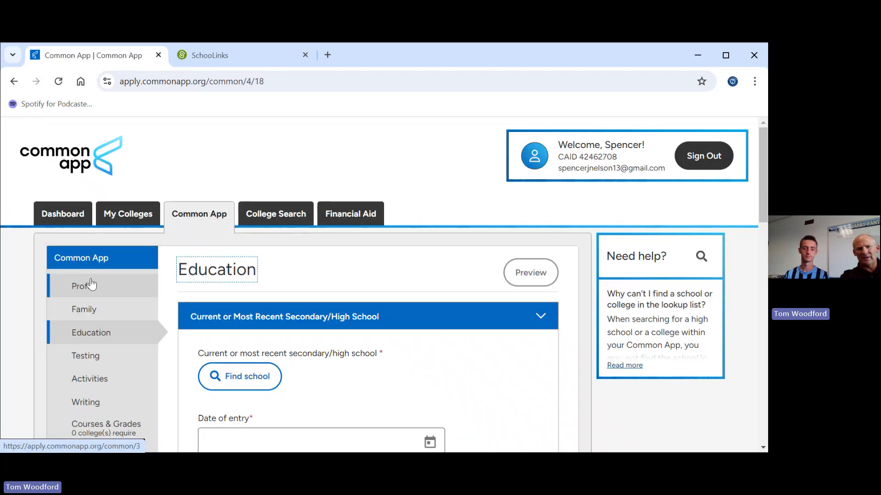
left_click(239, 376)
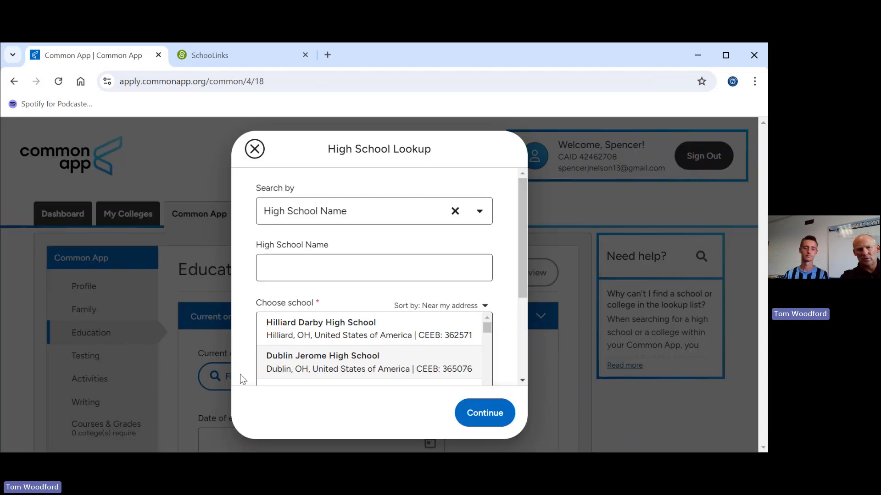
left_click(374, 268)
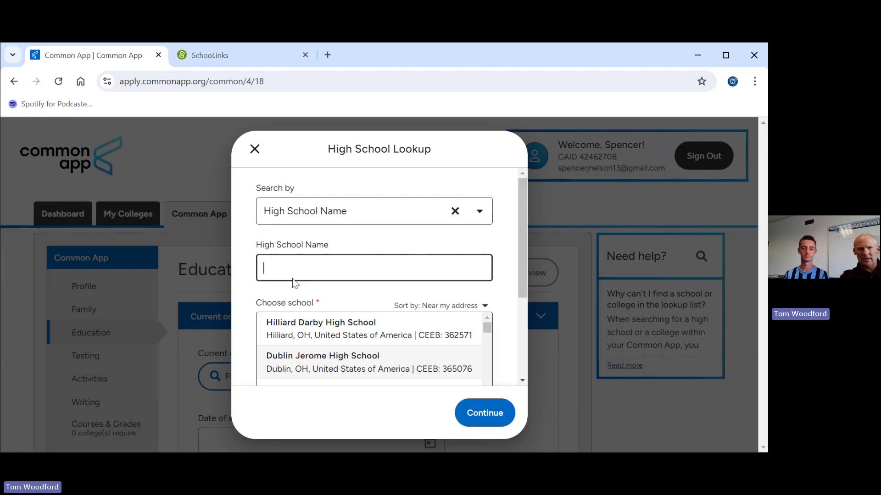
type("hilliar")
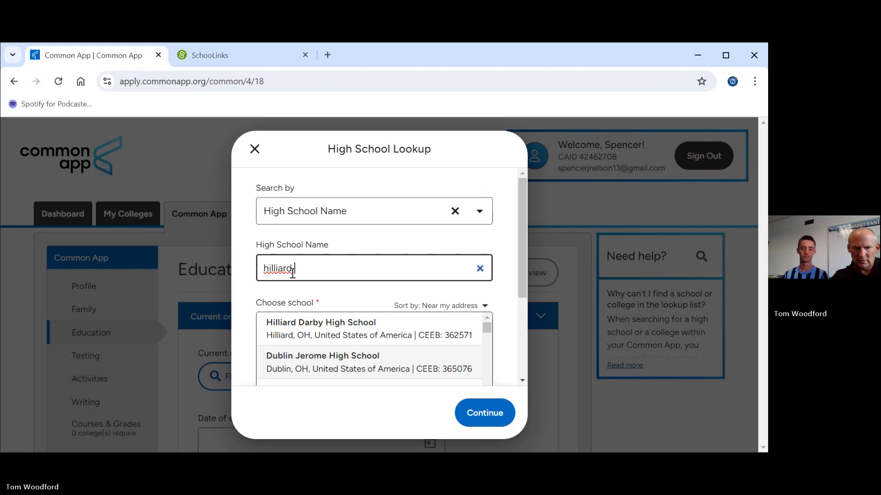
type("da")
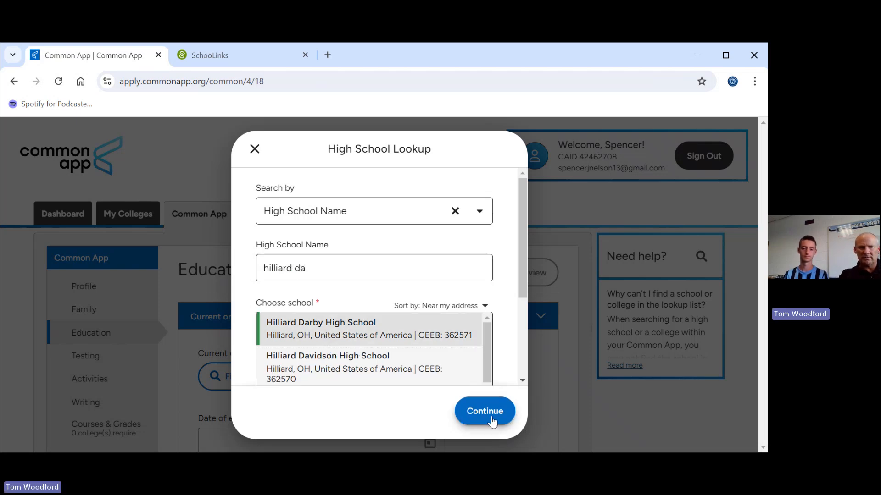
left_click(483, 411)
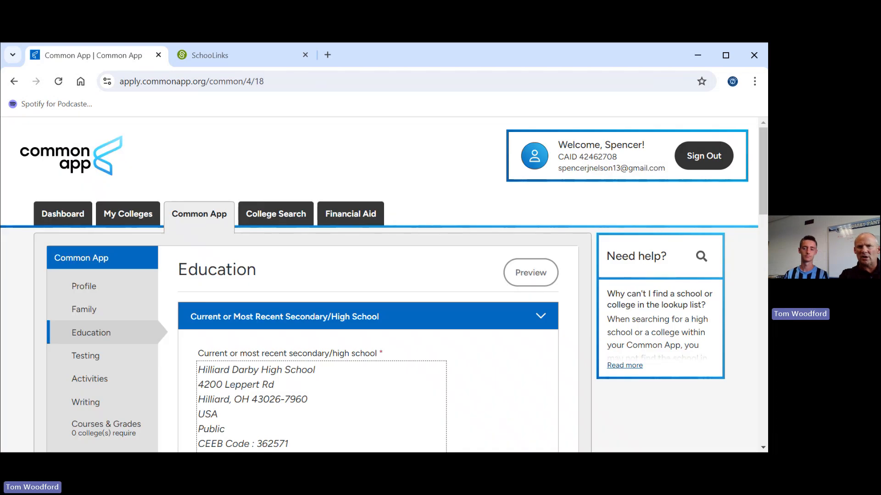
scroll("down", 3)
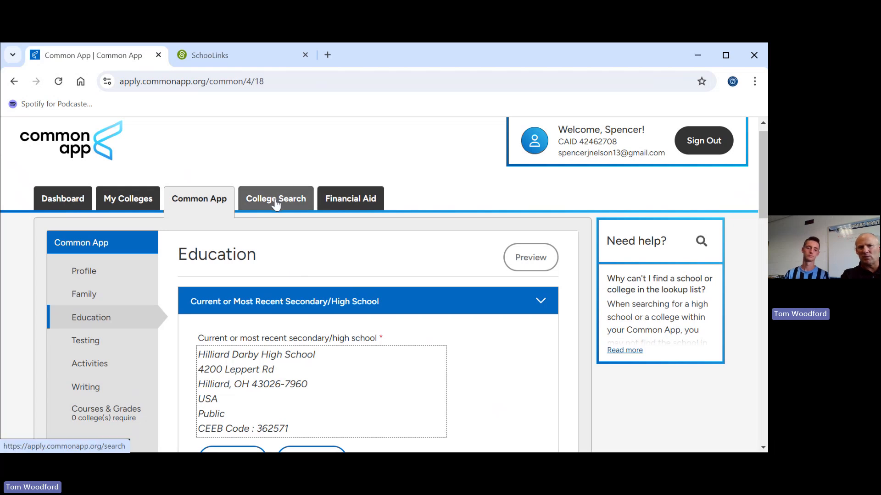
Search College Search for 'miami un' and add Miami University (Ohio) to My Colleges
left_click(275, 199)
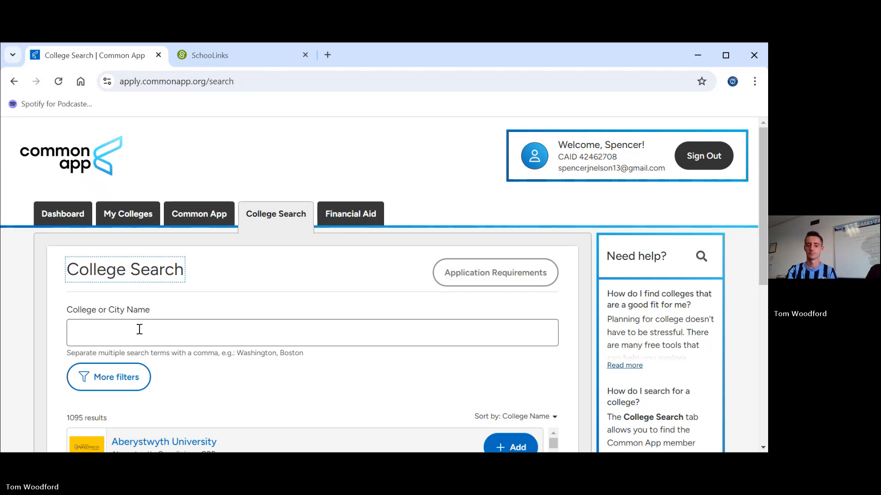
scroll("down", 3)
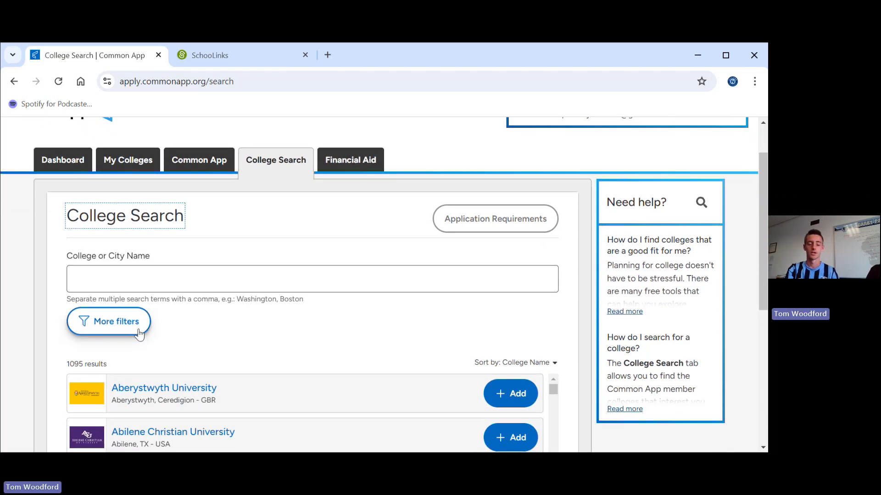
scroll("down", 3)
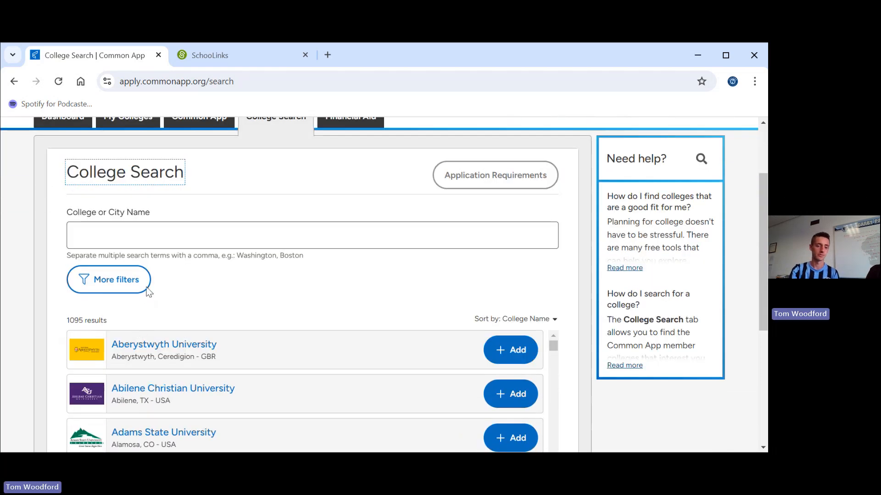
left_click(312, 235)
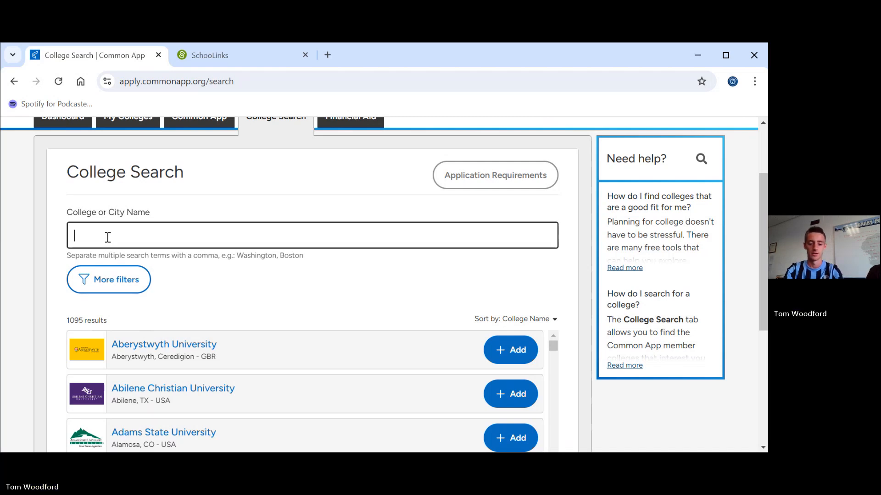
type("miami univer")
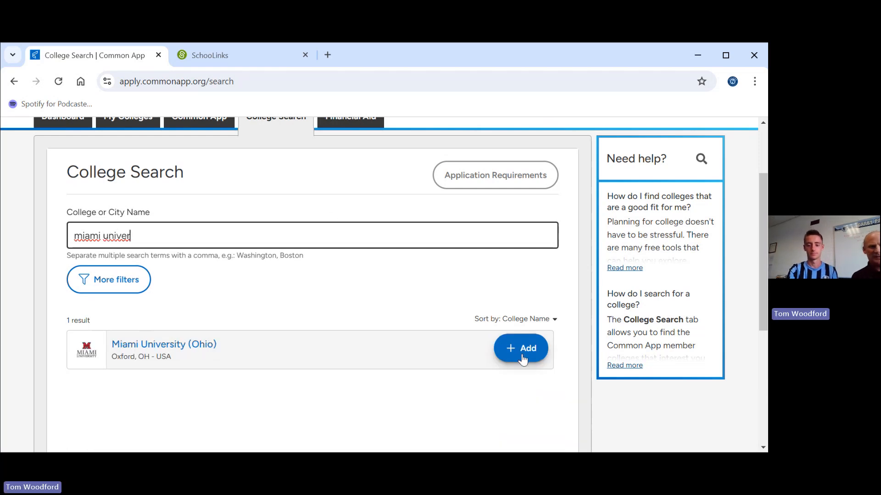
left_click(520, 348)
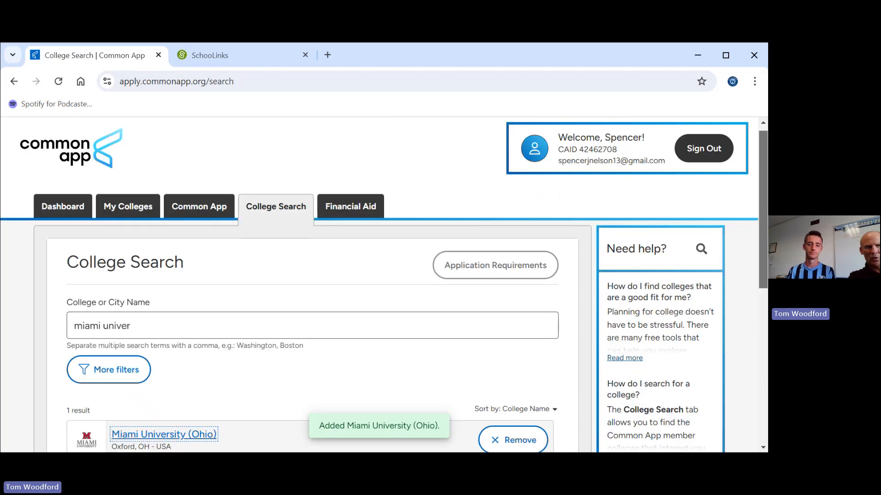
View Miami University (Ohio) in My Colleges, then return to College Search
left_click(127, 206)
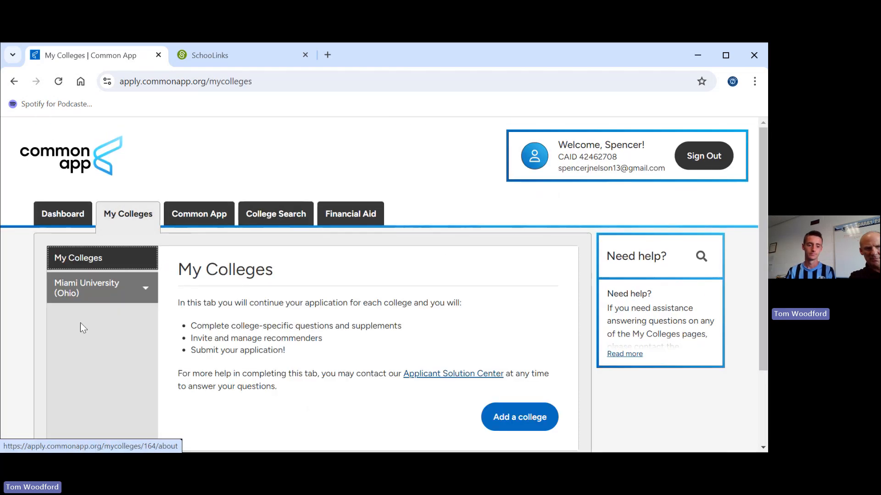
mouse_move(84, 296)
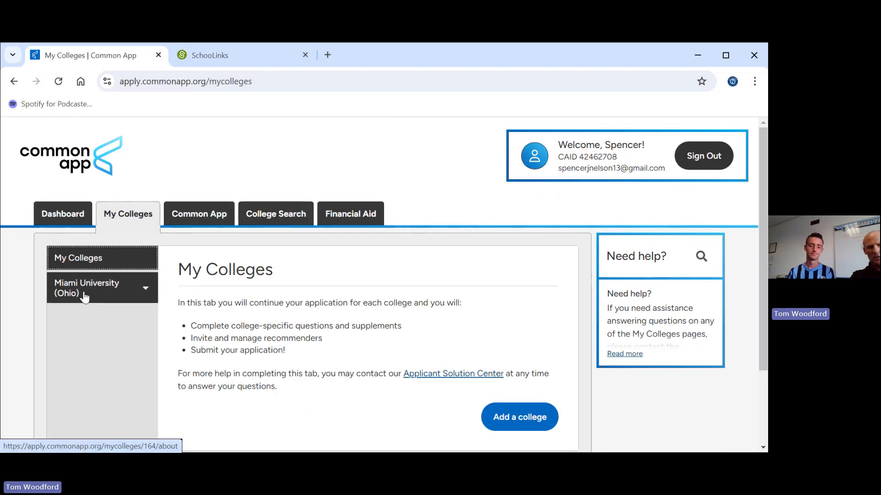
mouse_move(350, 204)
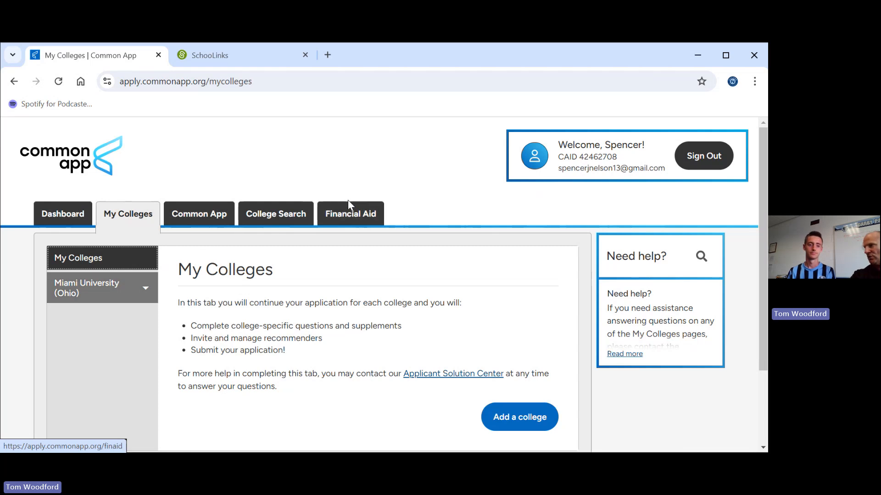
left_click(276, 213)
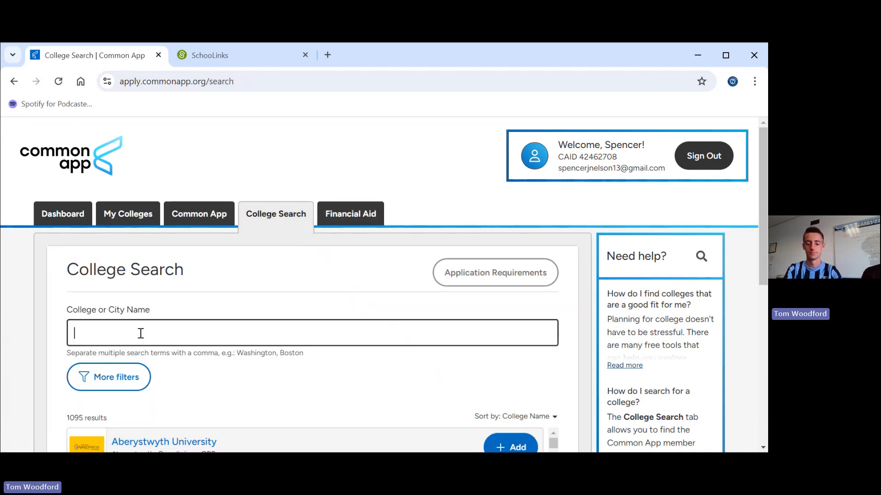
Search 'otterbein' and add Otterbein University to My Colleges alongside Miami University (Ohio)
type("otterbein")
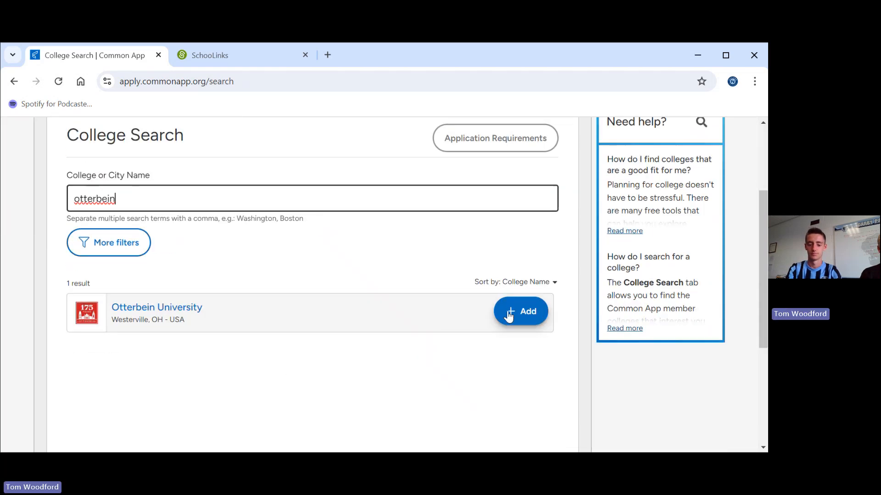
left_click(521, 311)
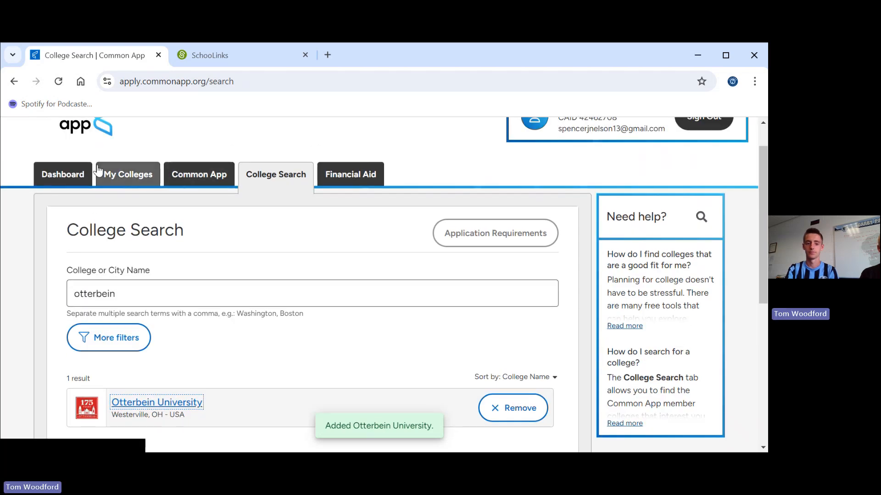
left_click(127, 174)
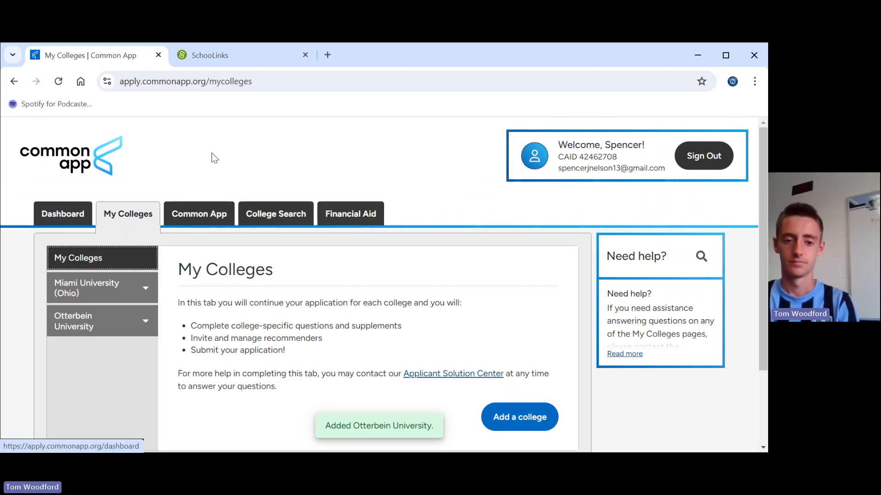
scroll("down", 3)
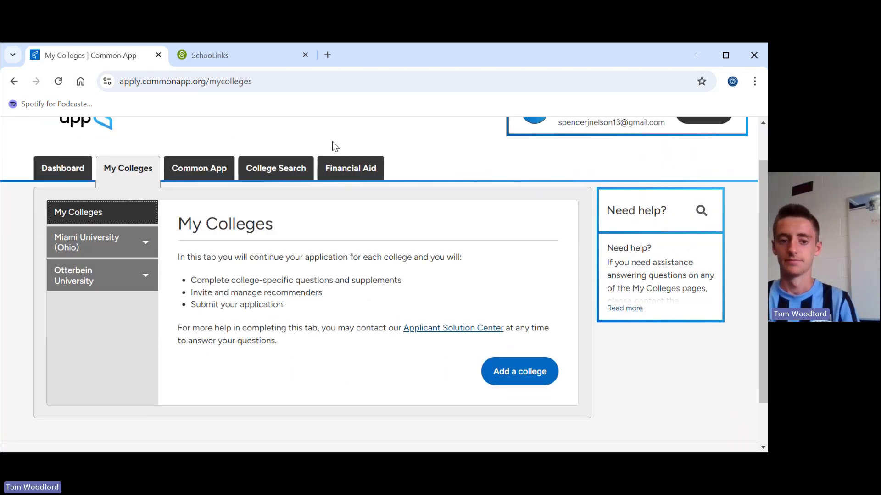
mouse_move(264, 146)
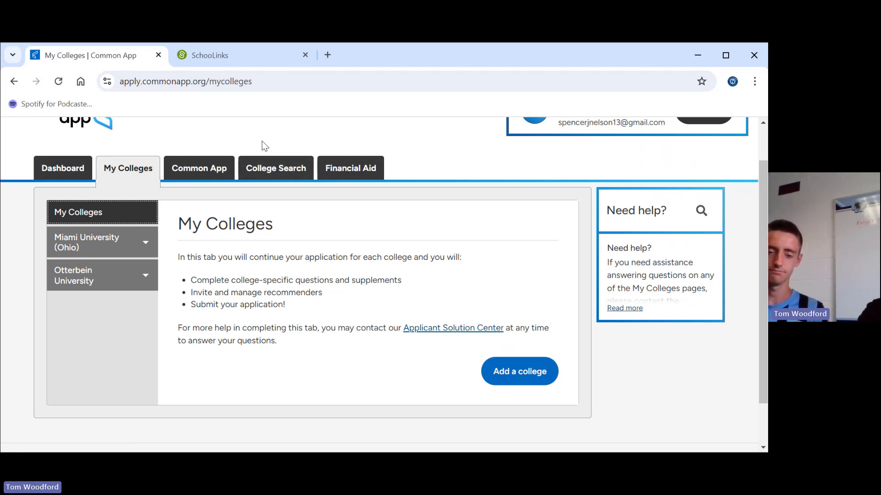
mouse_move(83, 257)
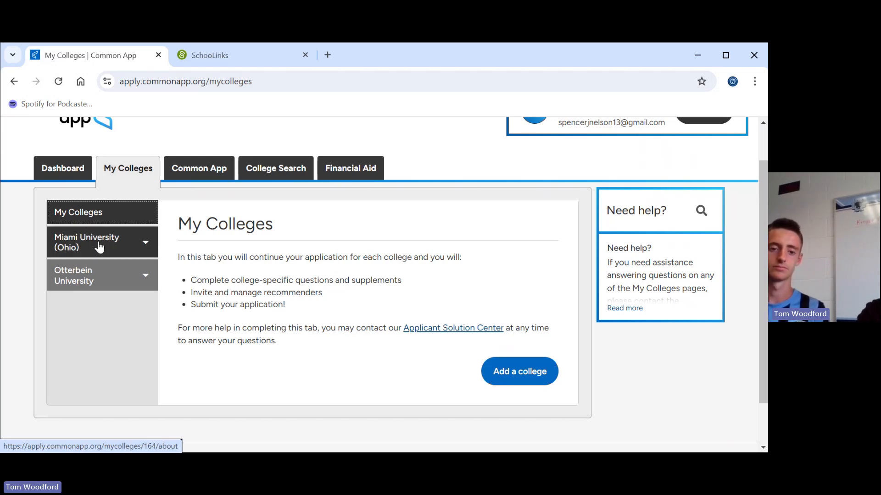
Open Miami University (Ohio)'s college information page from the My Colleges sidebar
left_click(87, 242)
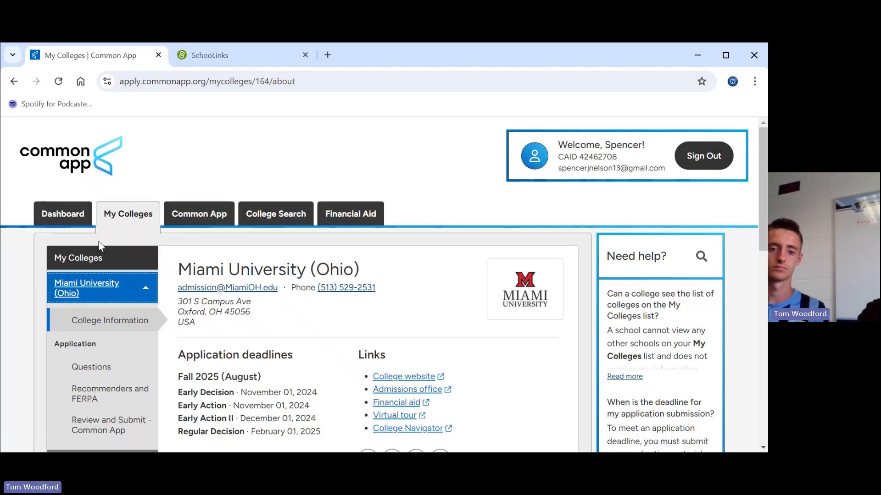
mouse_move(91, 376)
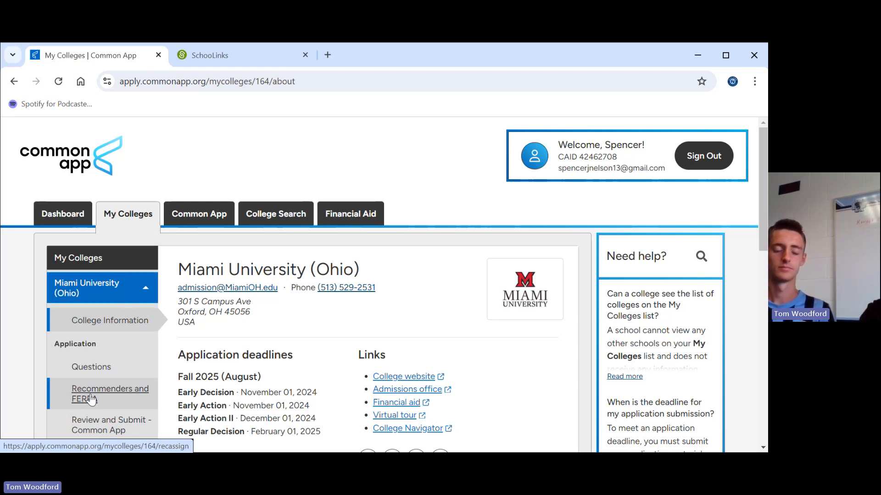
View Miami University (Ohio)'s Recommenders and FERPA requirements page
left_click(110, 393)
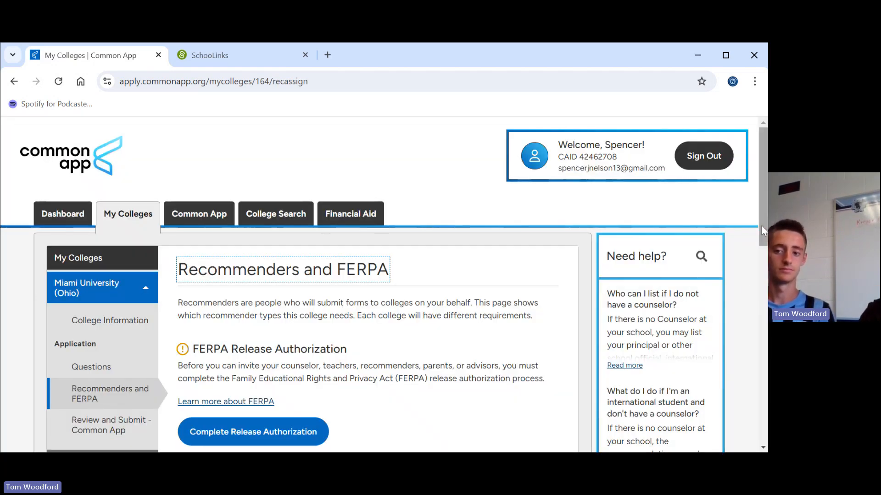
scroll("down", 3)
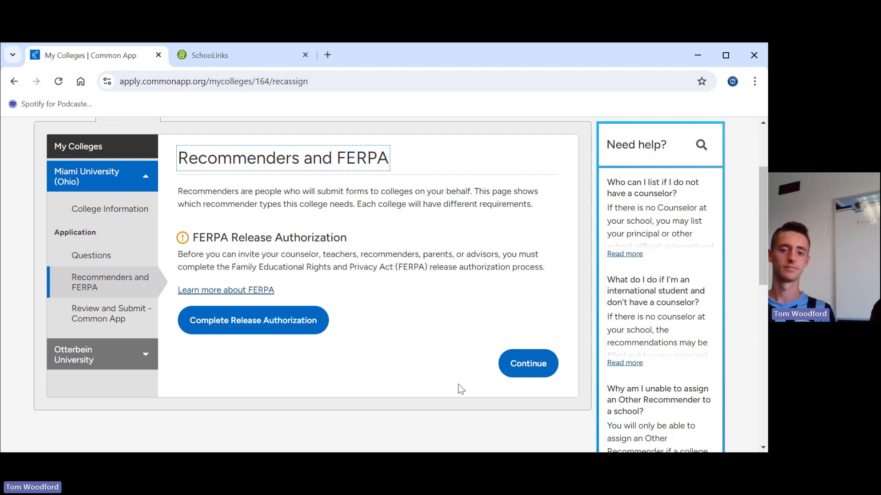
mouse_move(281, 393)
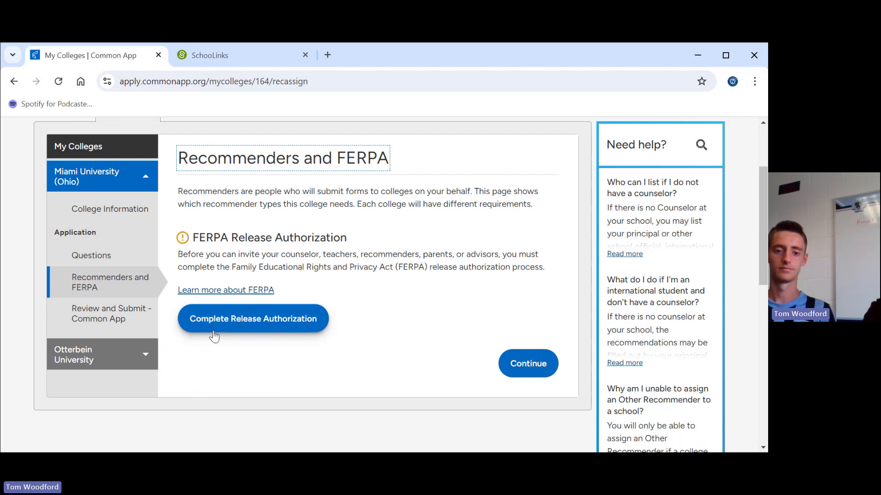
Start the FERPA release authorization, confirm reading the instructions, and acknowledge schools may release records
left_click(253, 318)
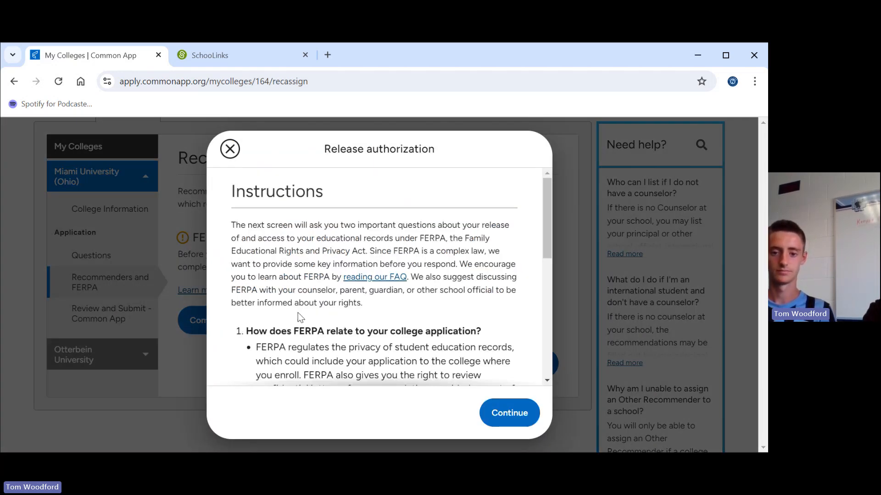
scroll("down", 3)
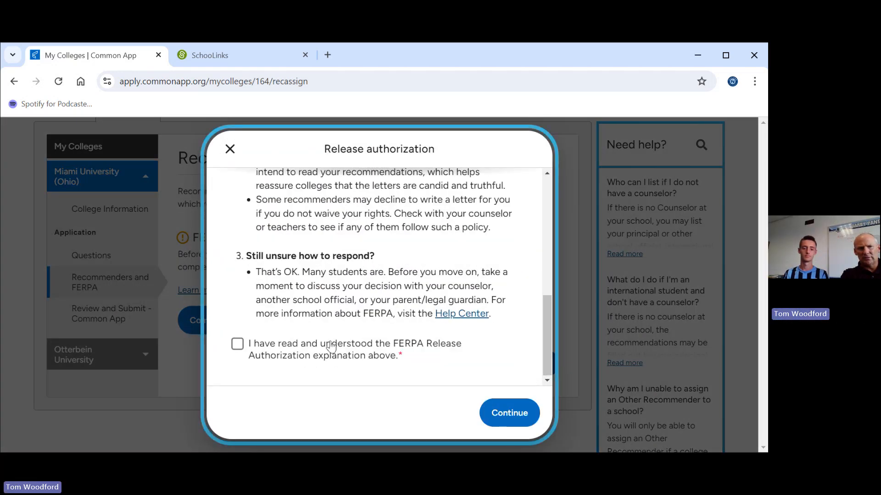
left_click(237, 344)
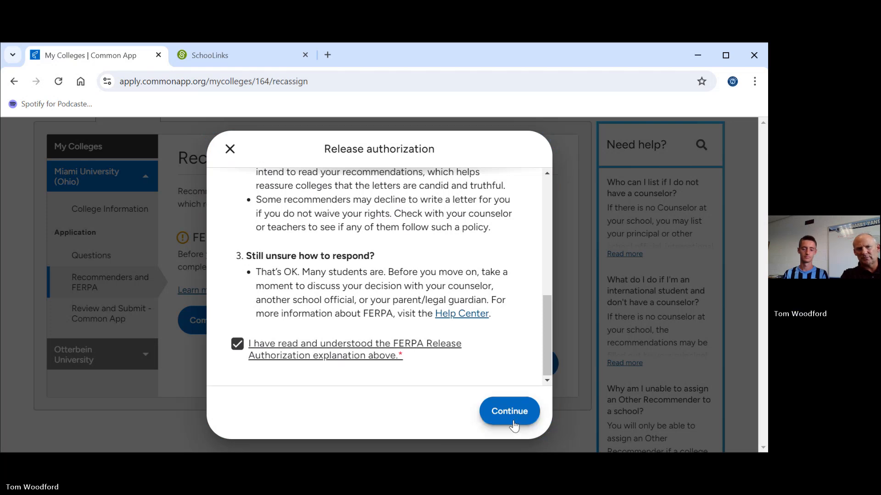
left_click(509, 411)
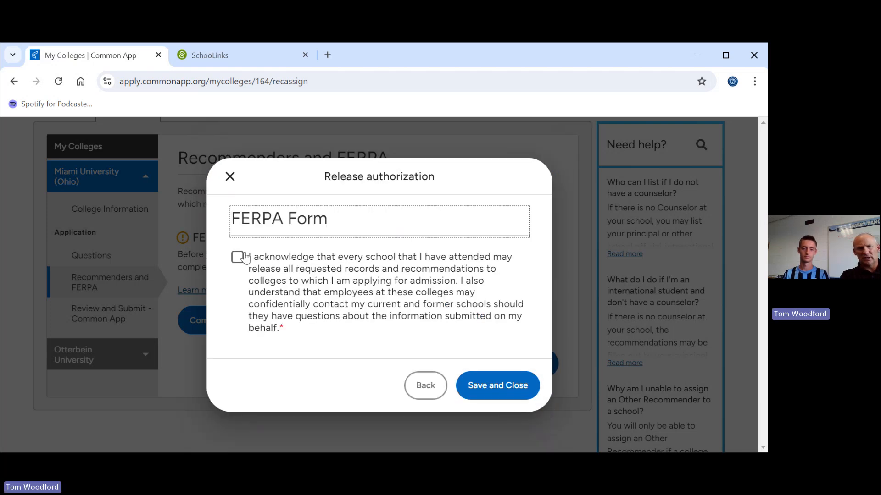
left_click(238, 257)
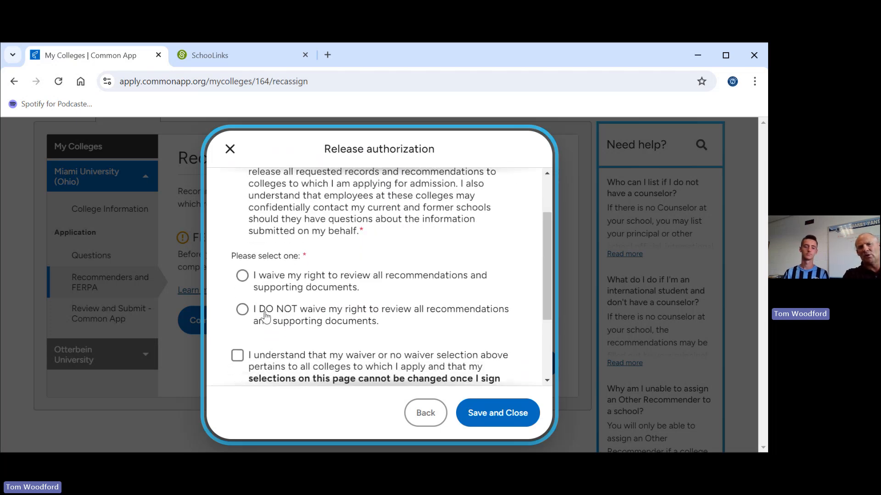
mouse_move(370, 287)
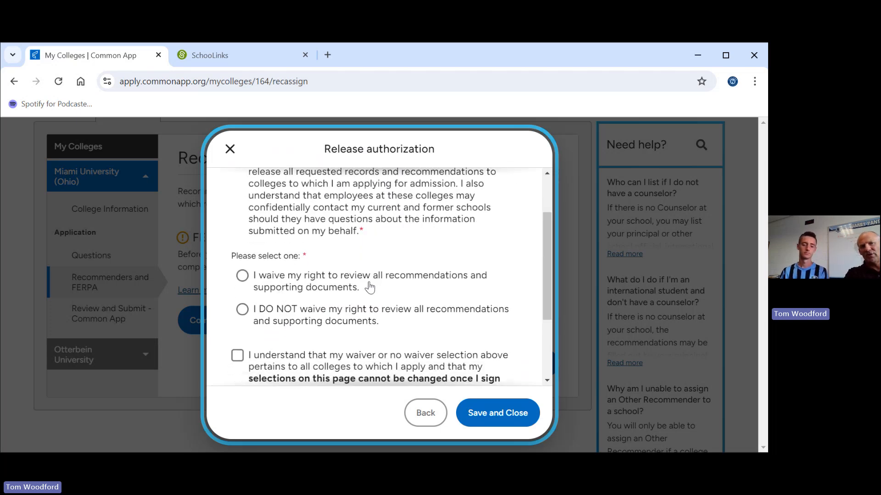
mouse_move(295, 291)
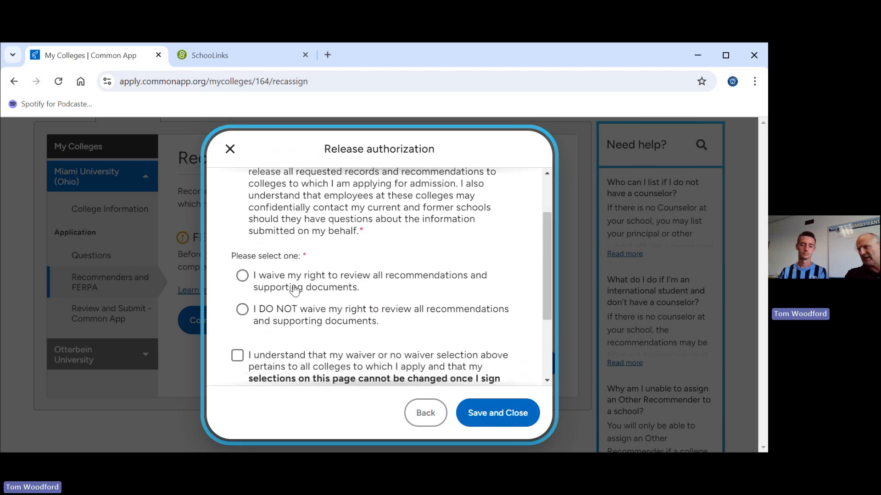
mouse_move(280, 325)
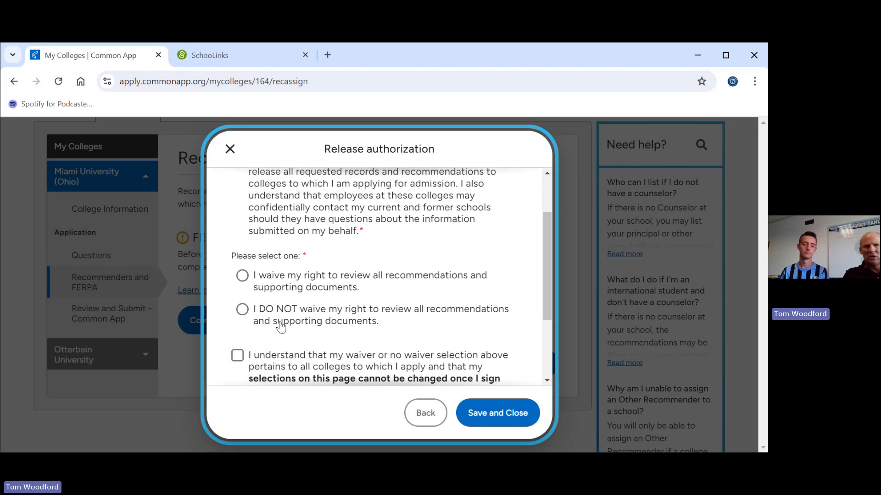
mouse_move(348, 326)
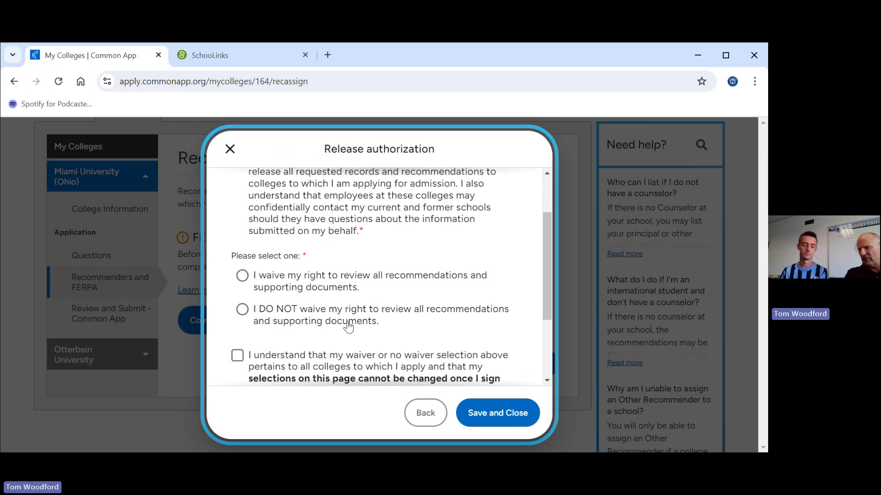
mouse_move(375, 320)
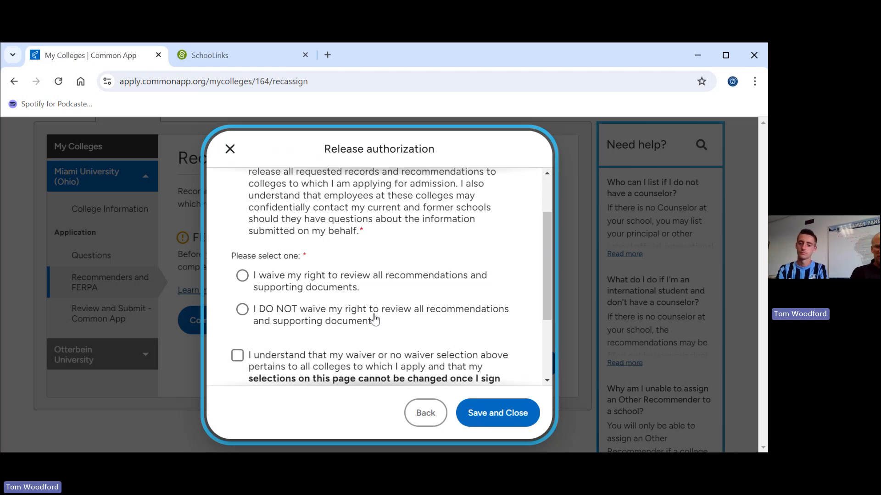
Waive the right to review recommendations, sign the FERPA form, date it August 22, 2024, and save
left_click(242, 276)
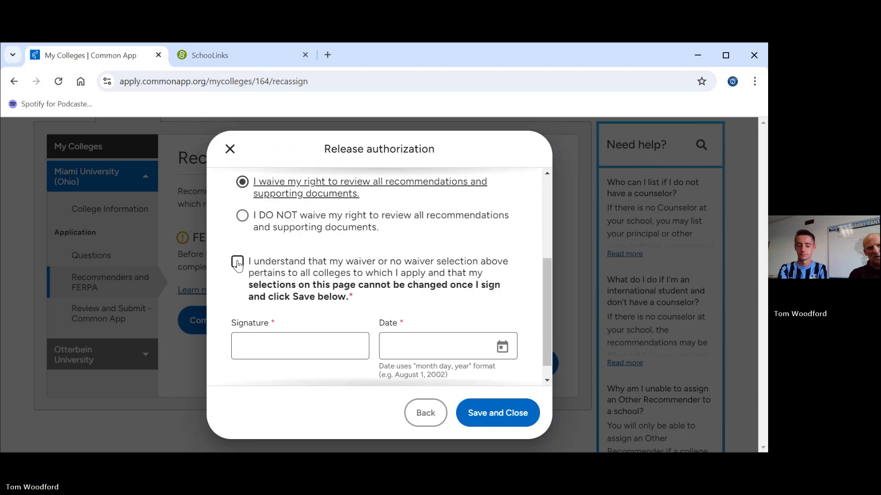
left_click(238, 265)
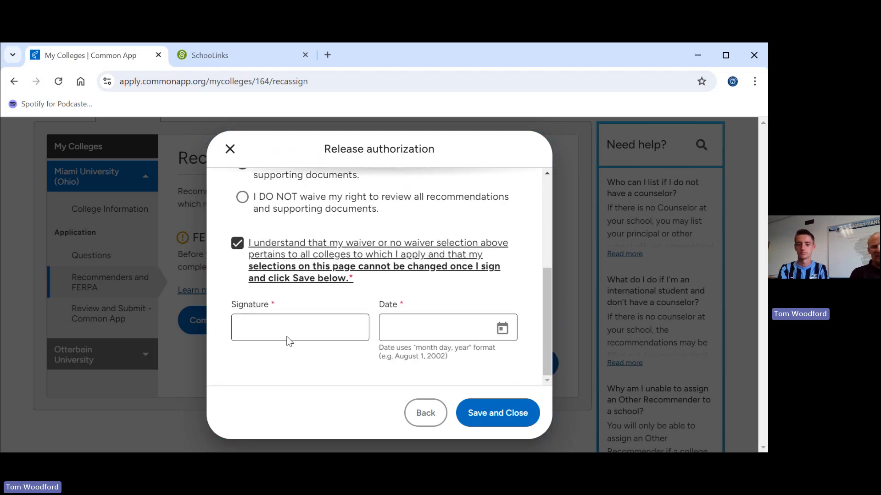
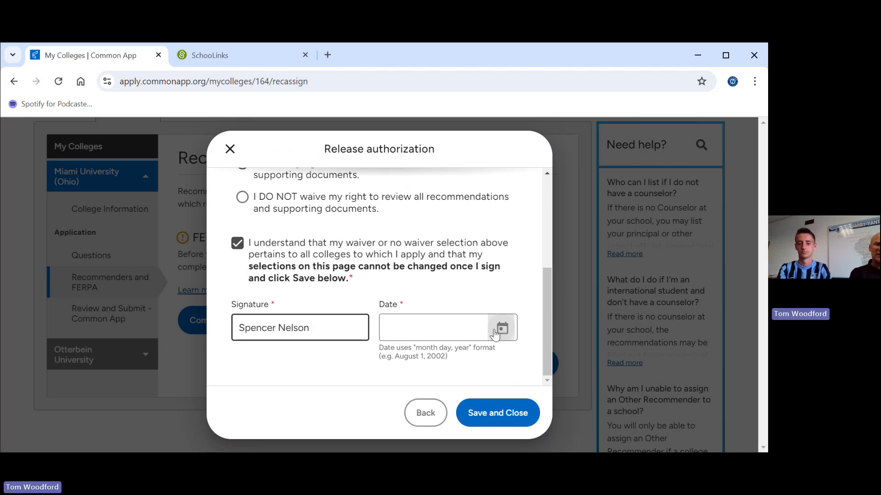
left_click(501, 328)
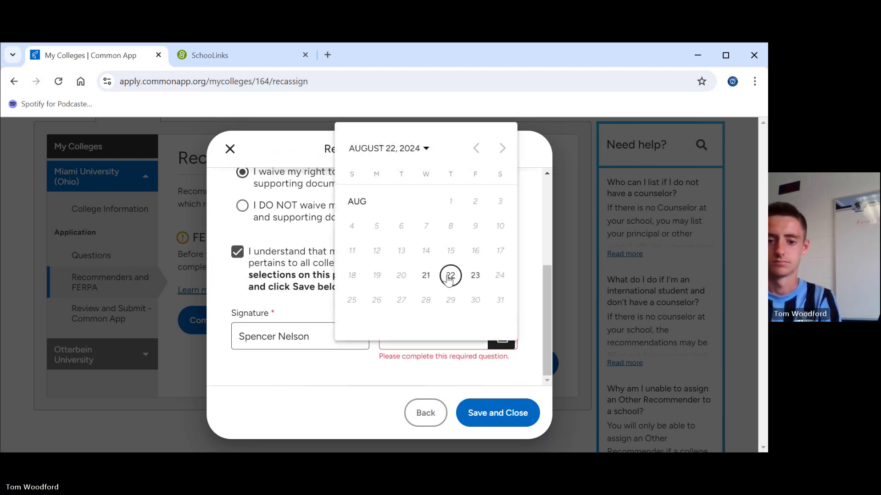
left_click(450, 275)
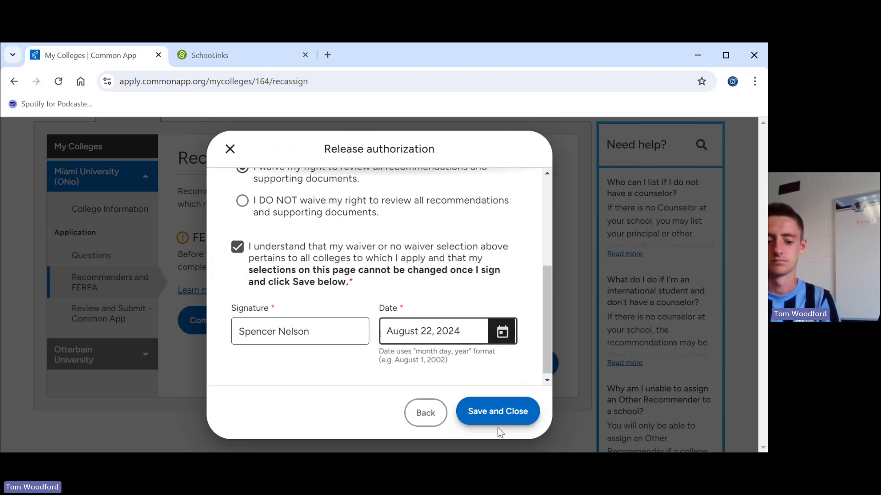
left_click(496, 411)
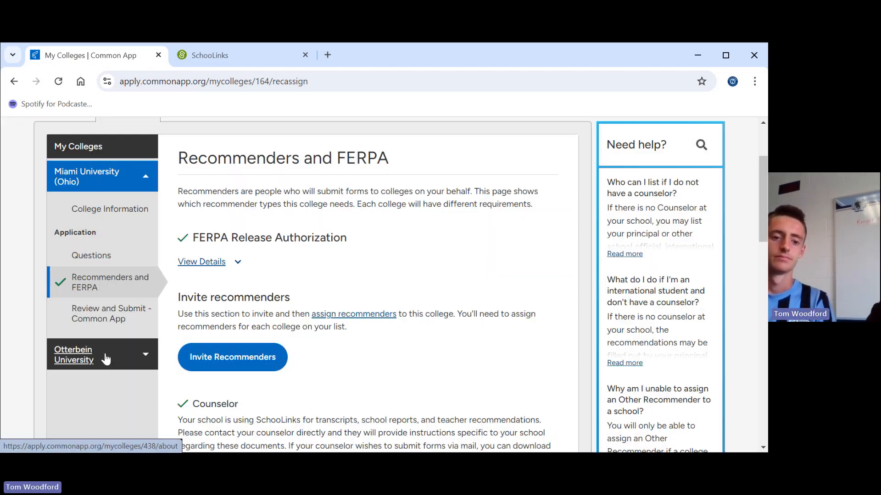
Open Otterbein University's college information page from the My Colleges sidebar
left_click(73, 355)
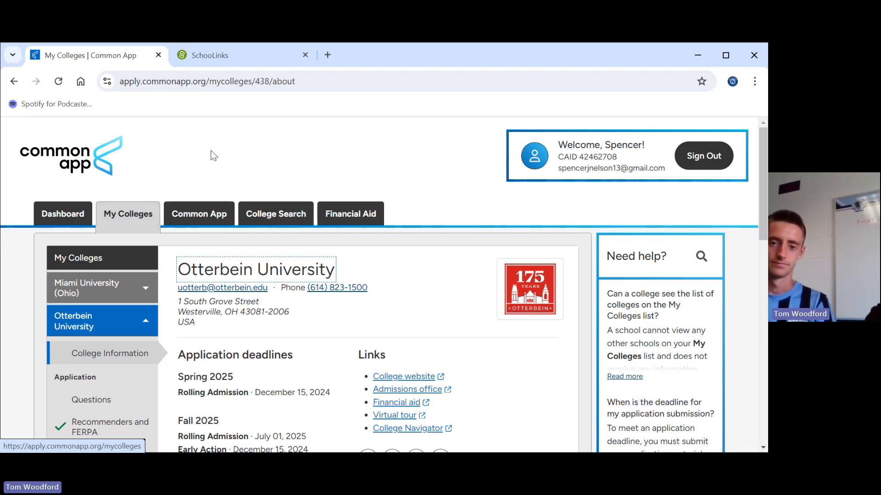
mouse_move(243, 173)
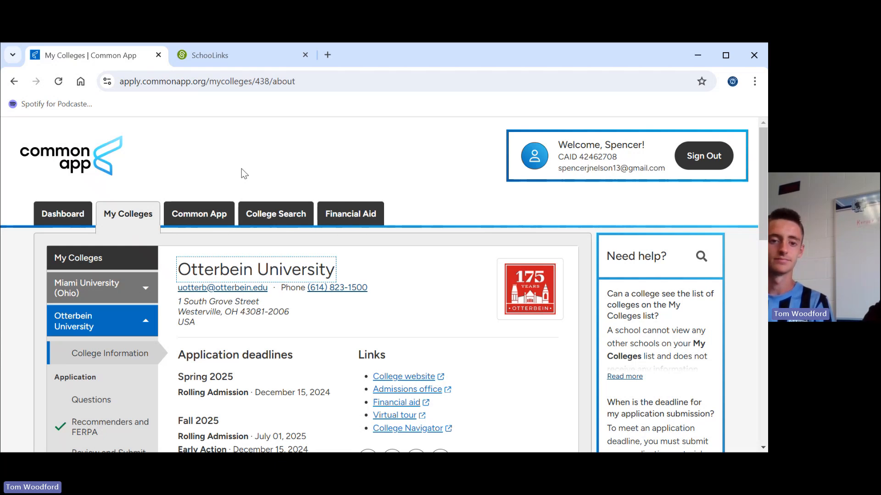
Switch to the SchooLinks dashboard and open Colleges to reach the College Application Manager
left_click(211, 55)
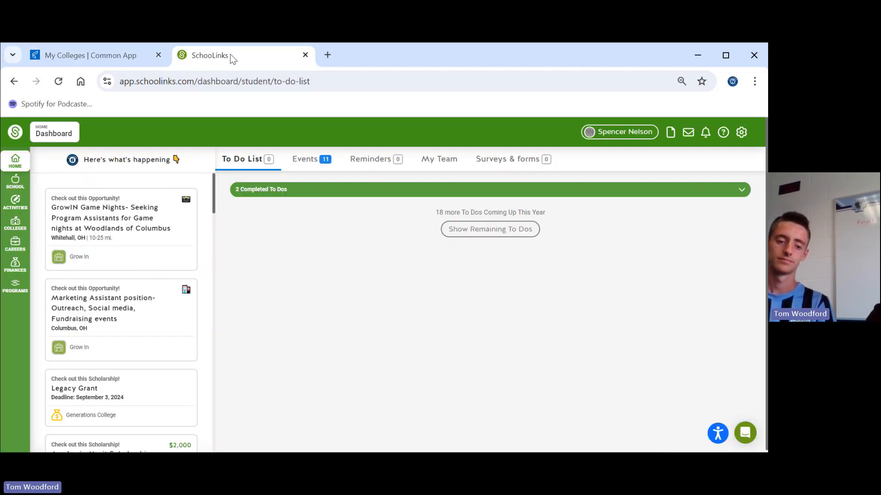
mouse_move(236, 62)
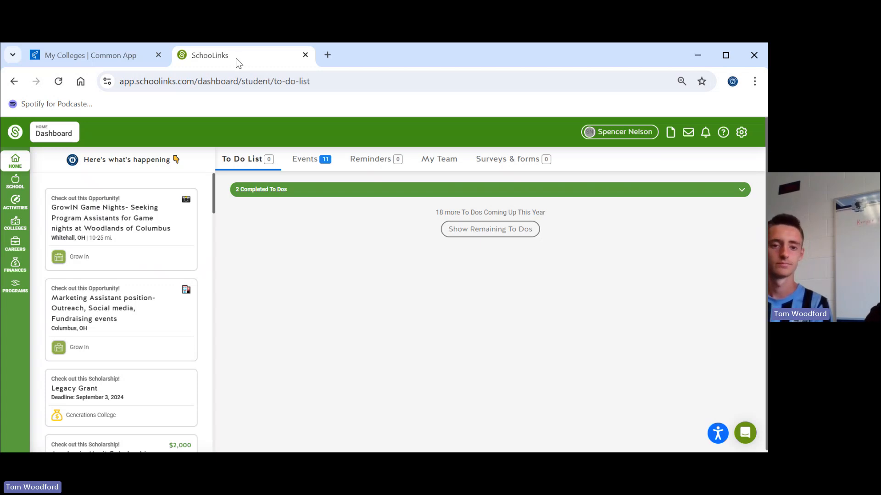
mouse_move(140, 150)
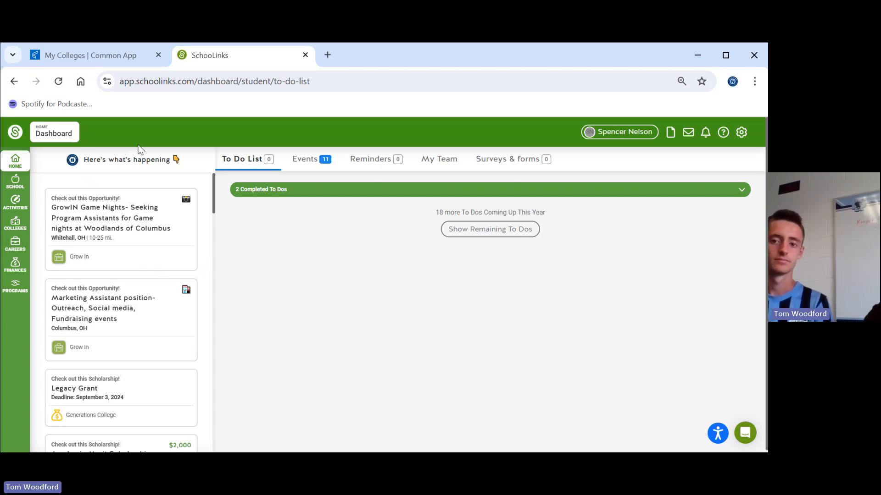
mouse_move(15, 225)
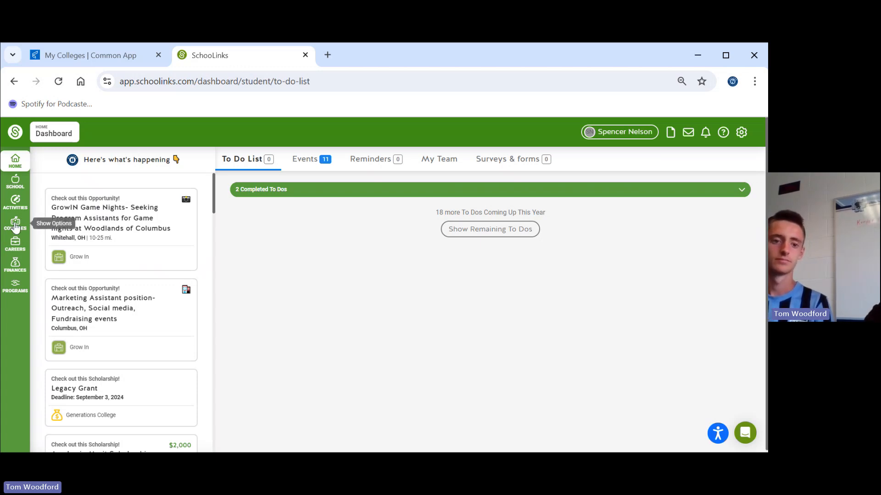
left_click(16, 225)
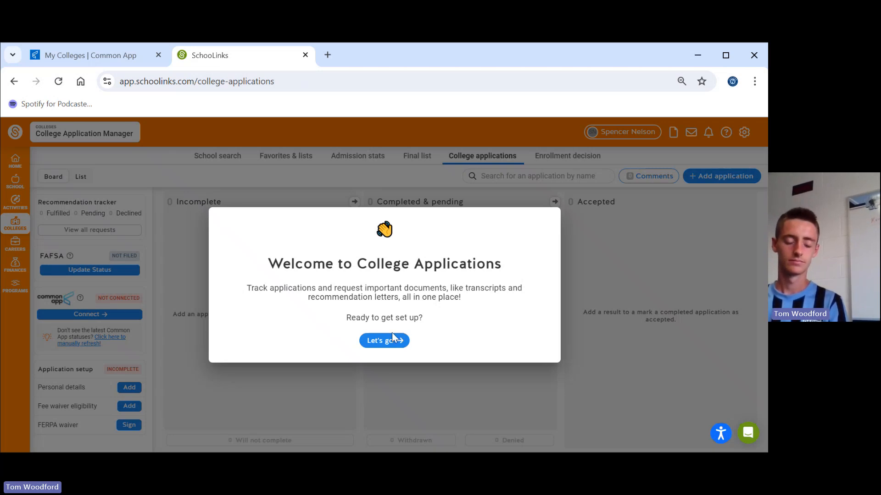
Start setup, enter the street address from the suggestion, and mark that no fee waiver conditions apply
left_click(384, 340)
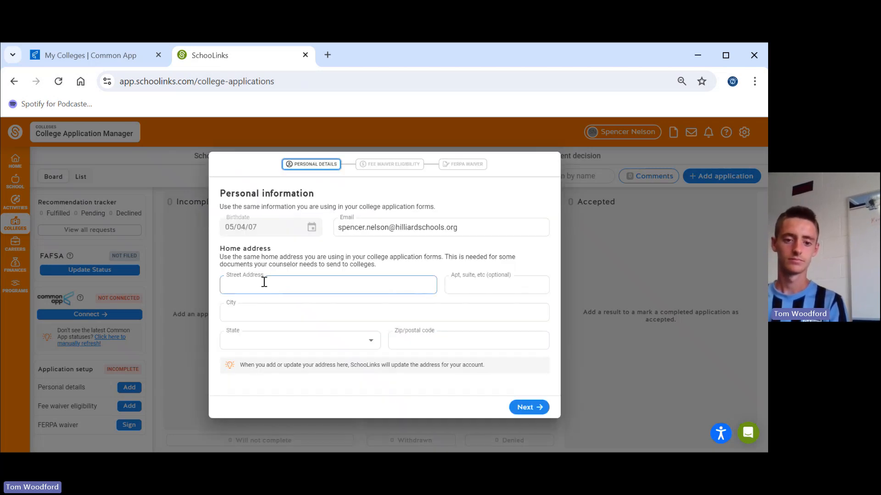
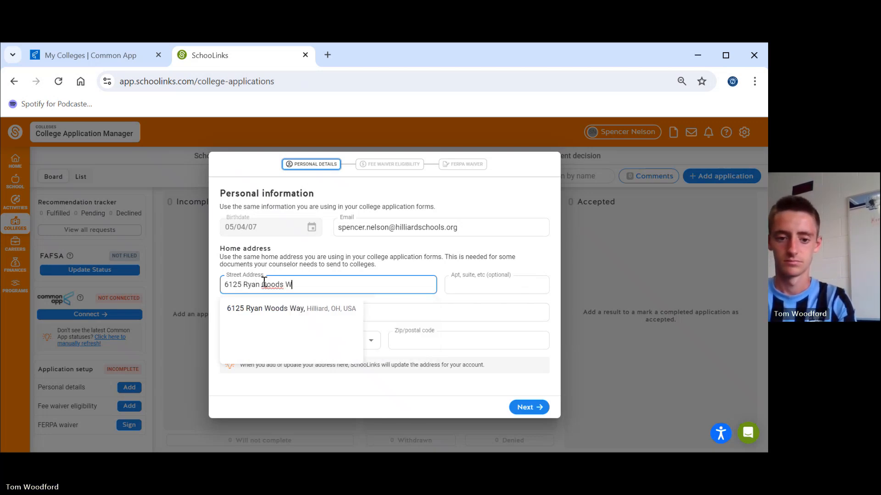
left_click(291, 308)
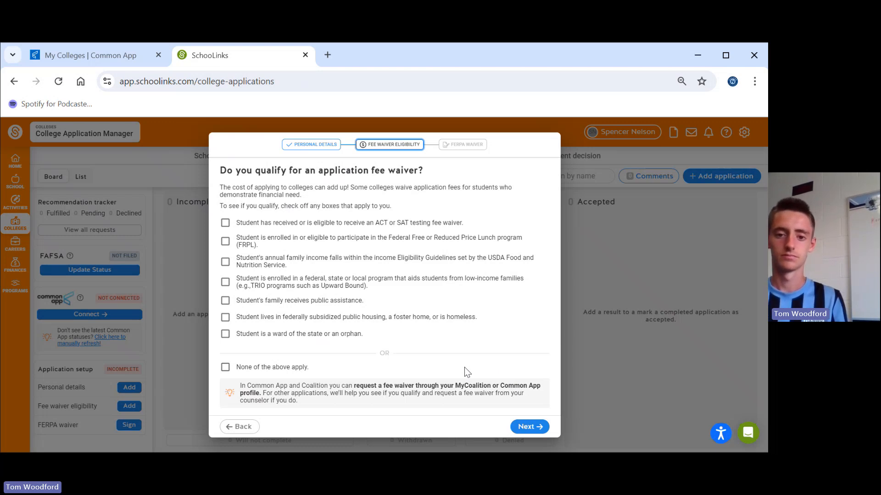
mouse_move(327, 371)
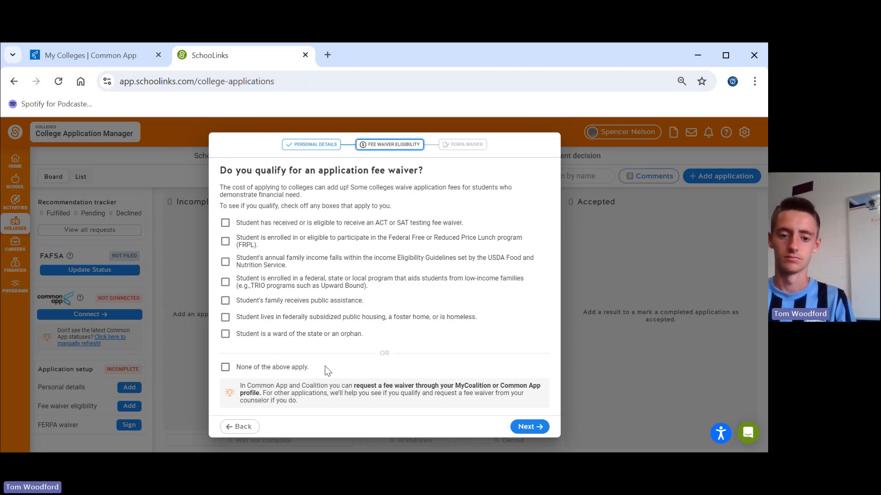
left_click(226, 367)
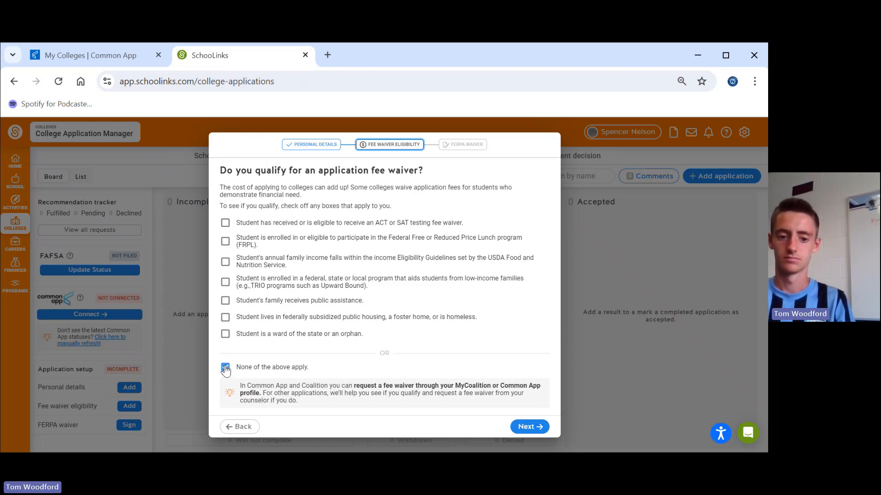
left_click(527, 426)
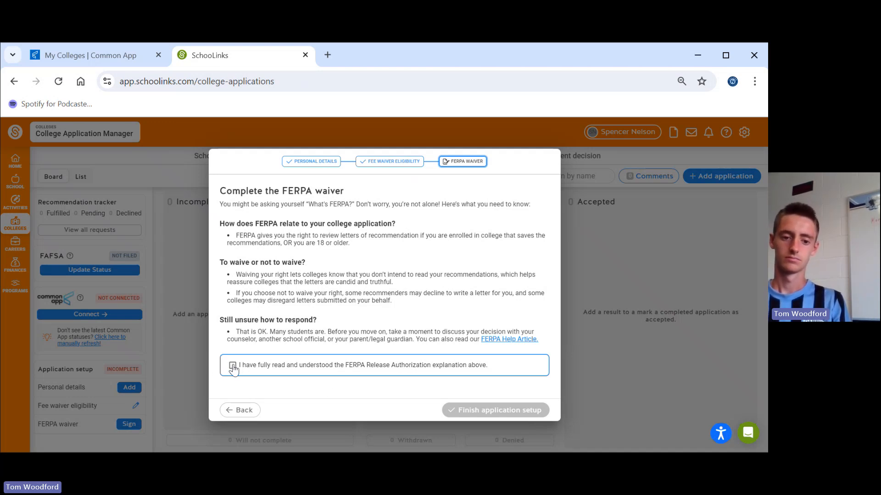
Acknowledge FERPA, waive the review right, sign the waiver with a typed signature, and finish setup
left_click(230, 365)
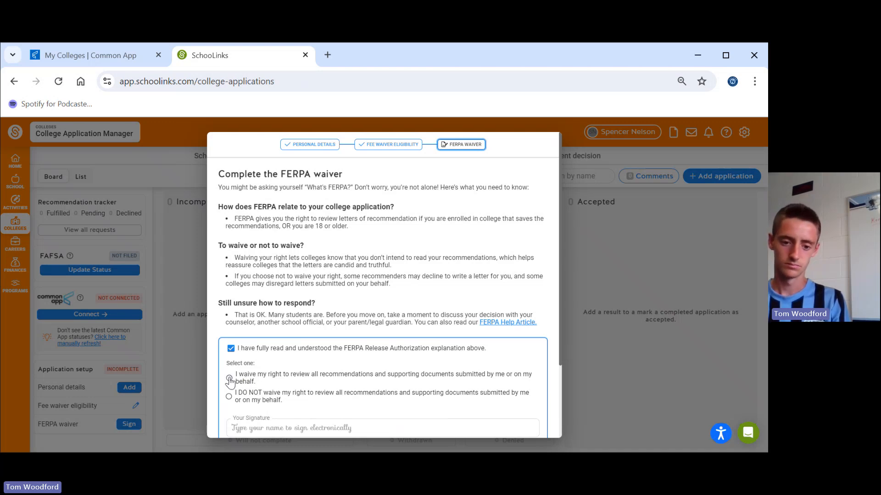
left_click(229, 377)
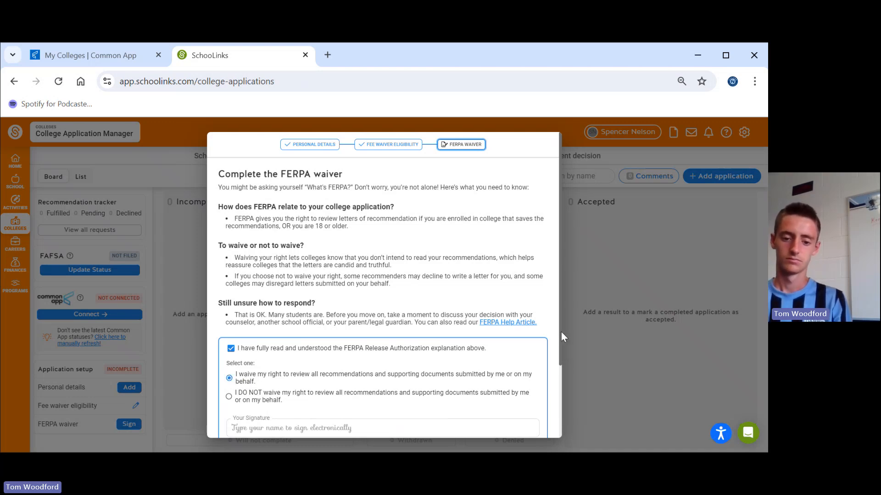
scroll("down", 3)
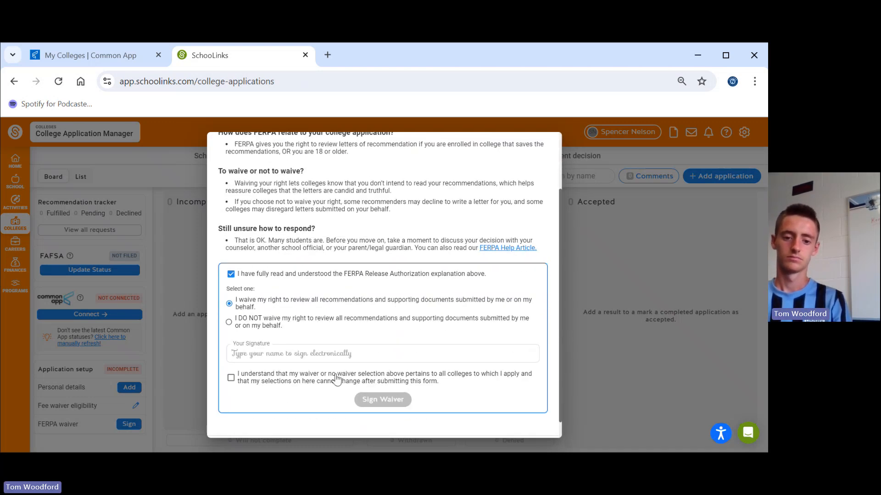
left_click(230, 377)
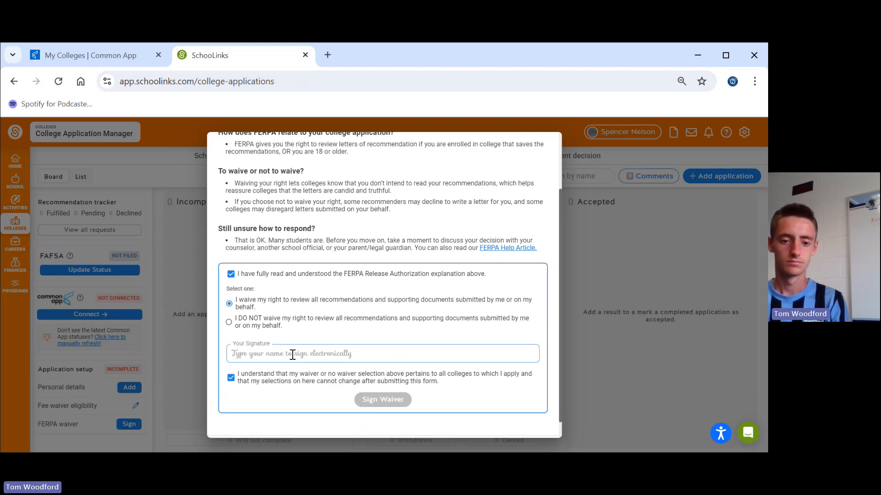
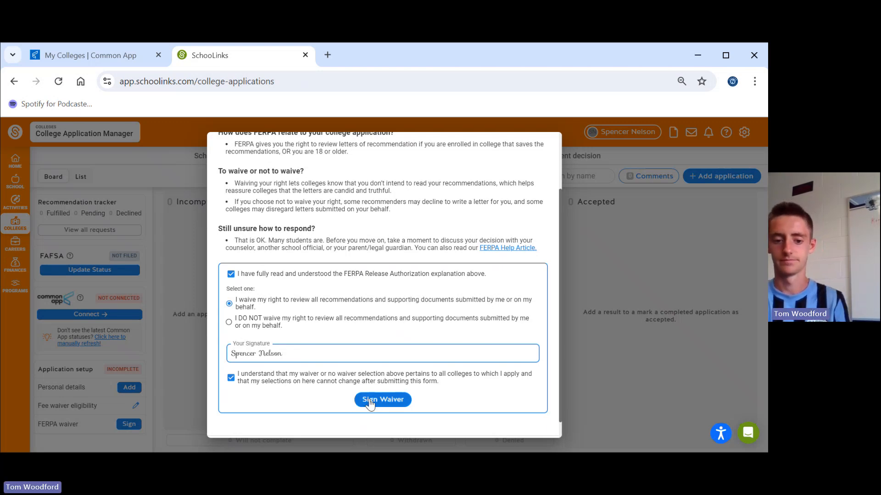
left_click(383, 400)
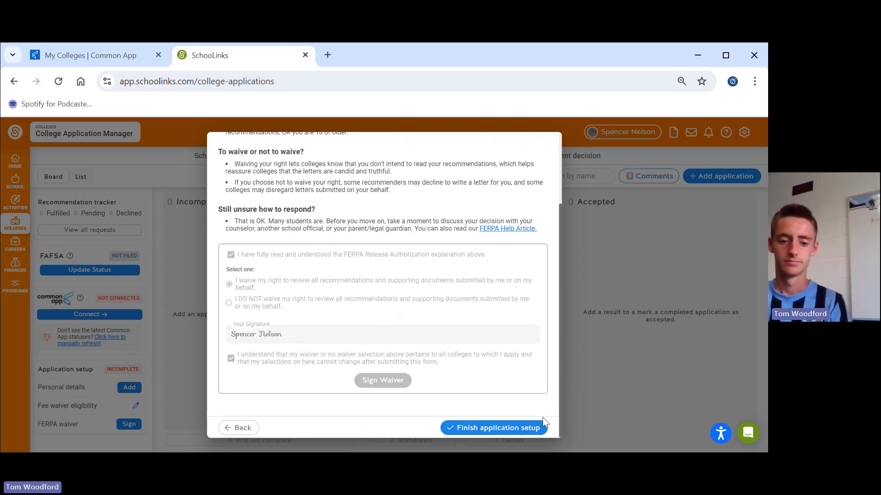
left_click(494, 428)
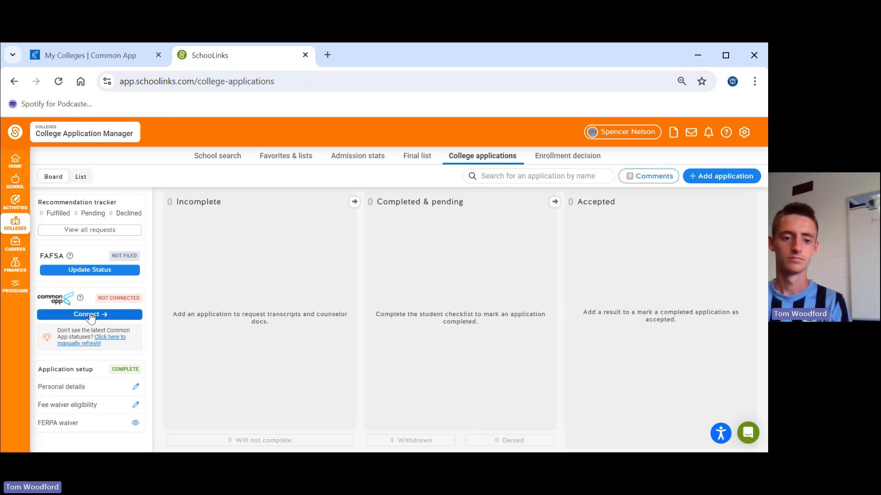
Choose Connect under Common App to start linking the existing account
left_click(89, 313)
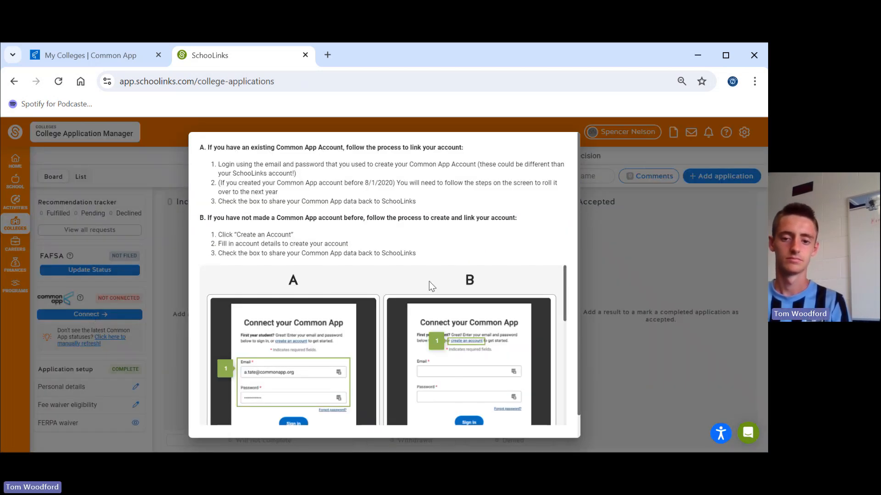
mouse_move(562, 279)
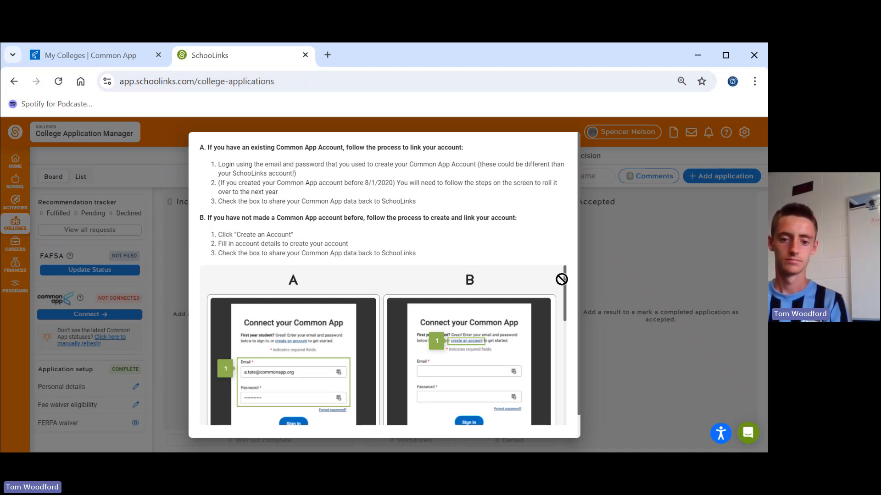
mouse_move(570, 306)
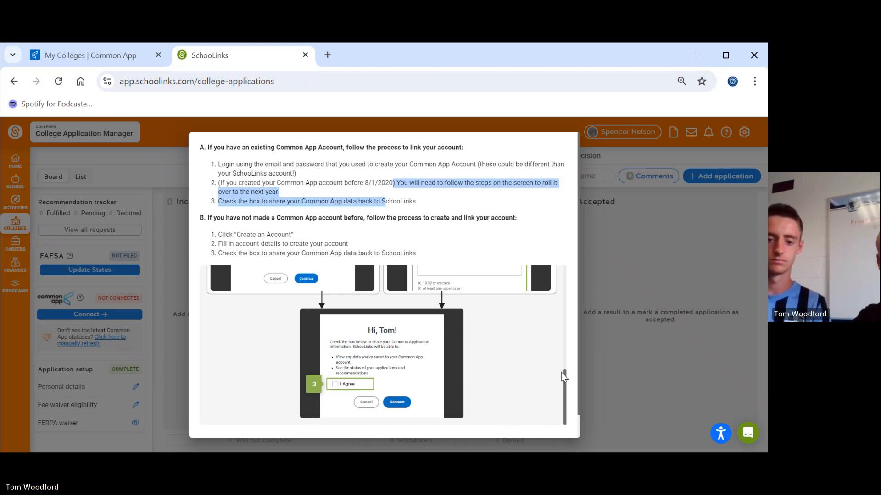
mouse_move(507, 311)
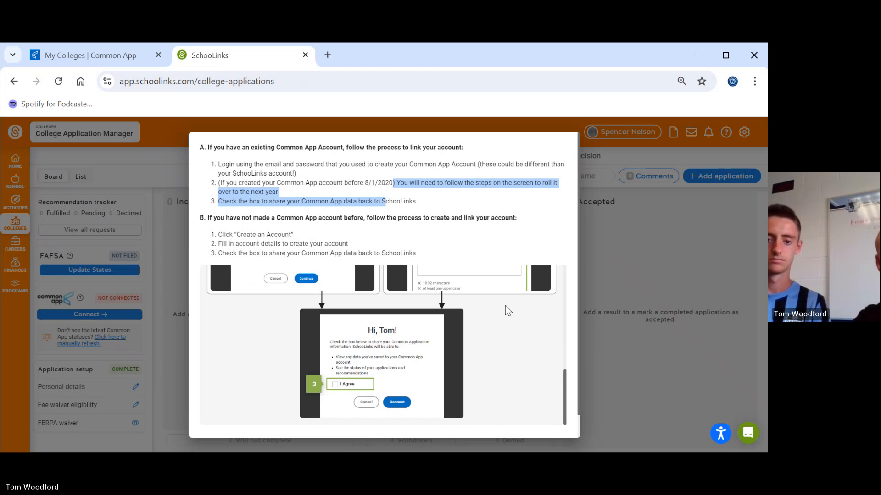
mouse_move(570, 408)
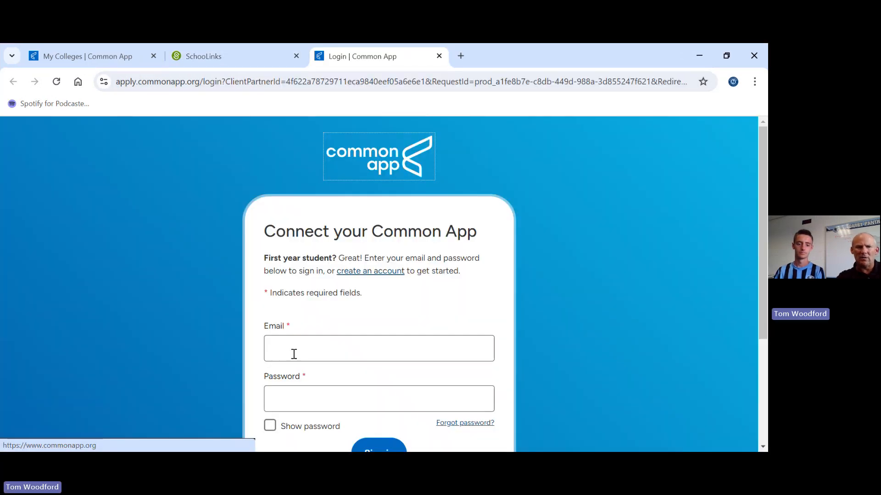
left_click(378, 348)
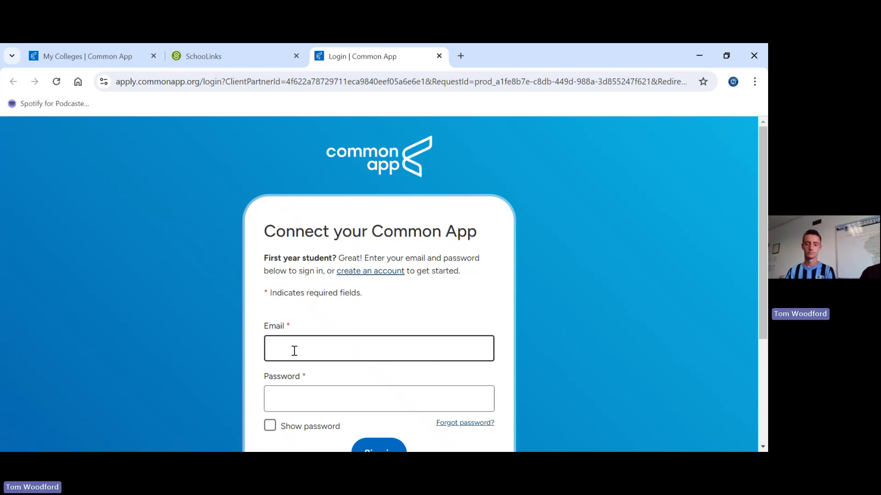
left_click(378, 349)
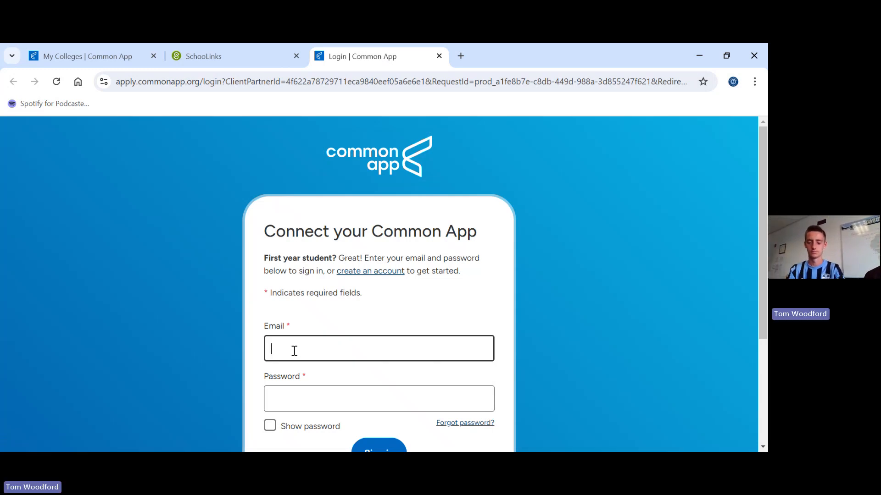
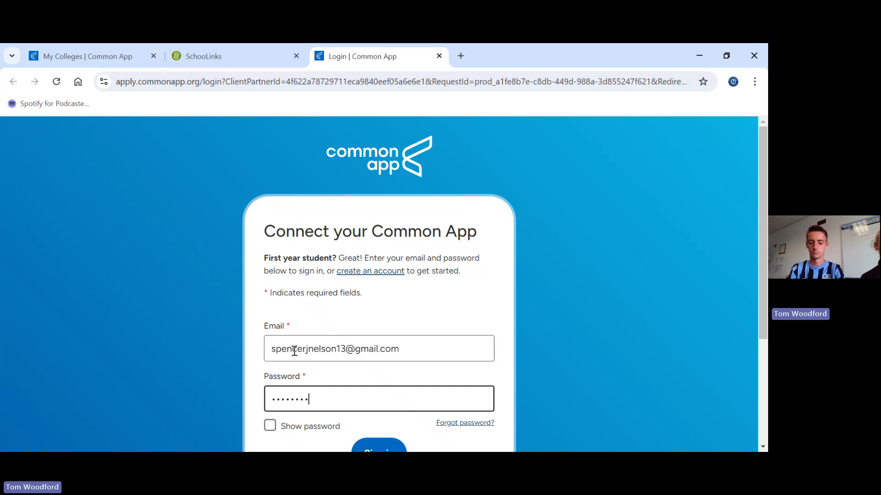
type("••")
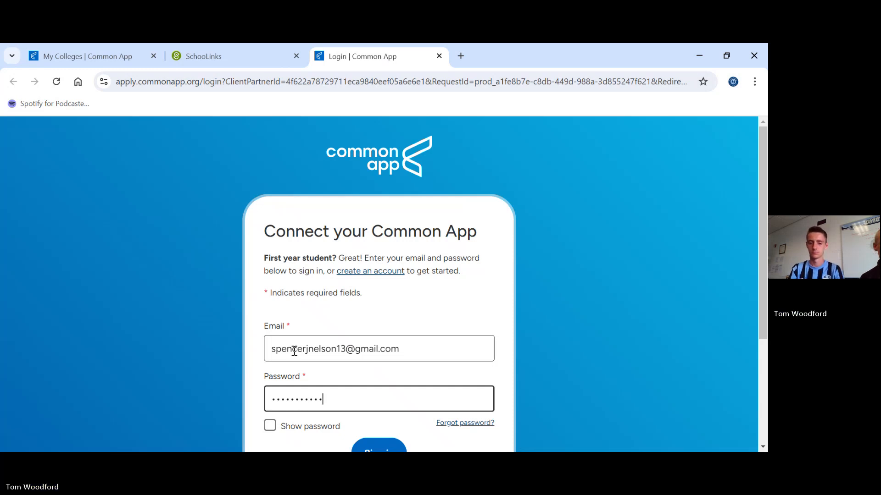
scroll("down", 3)
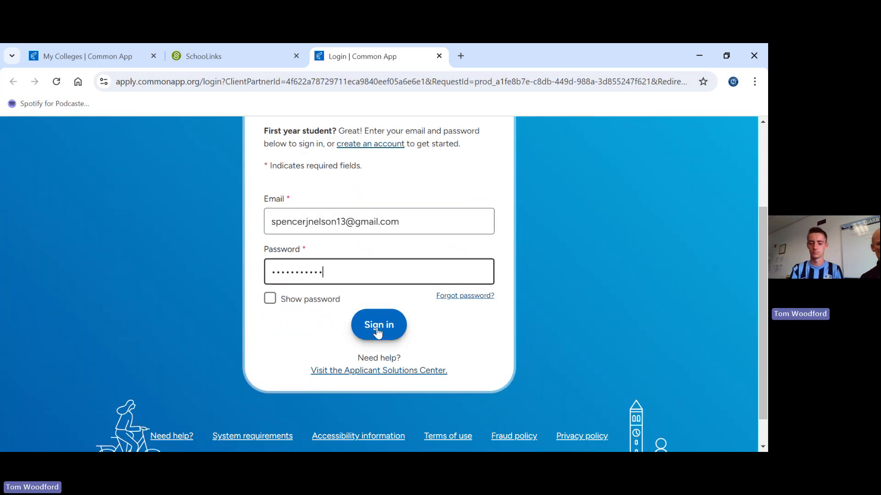
left_click(379, 325)
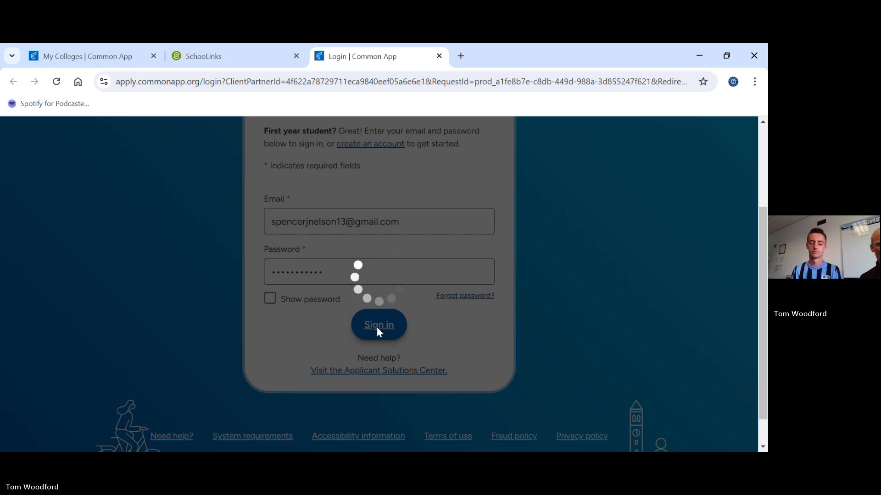
left_click(378, 324)
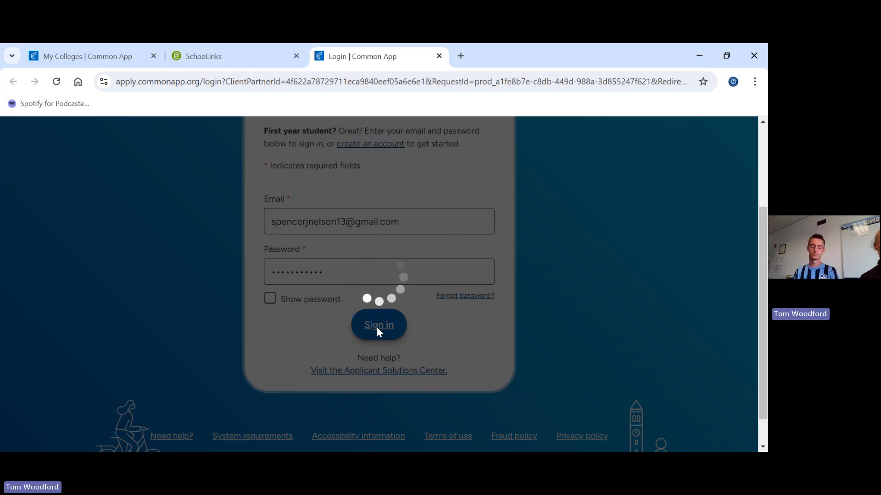
left_click(379, 324)
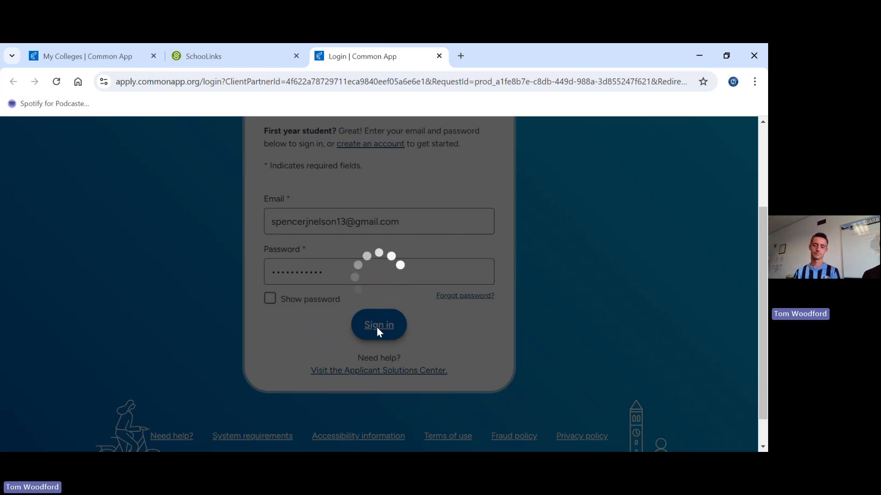
left_click(379, 325)
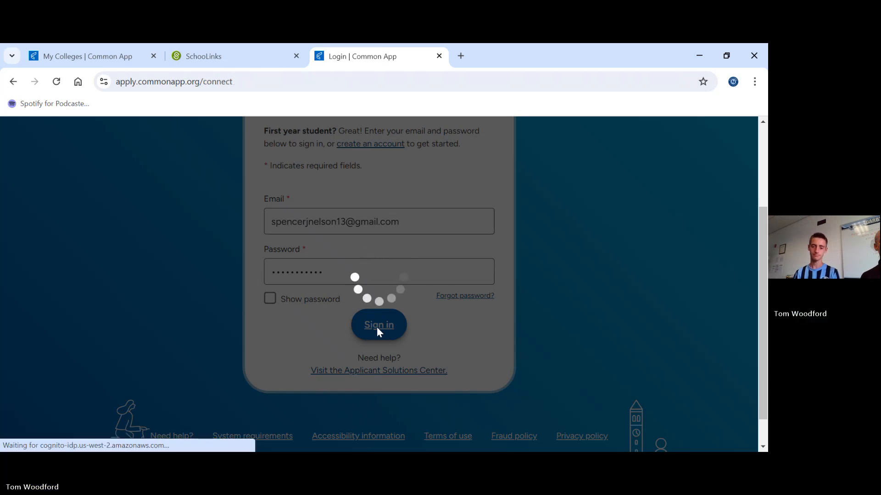
left_click(378, 324)
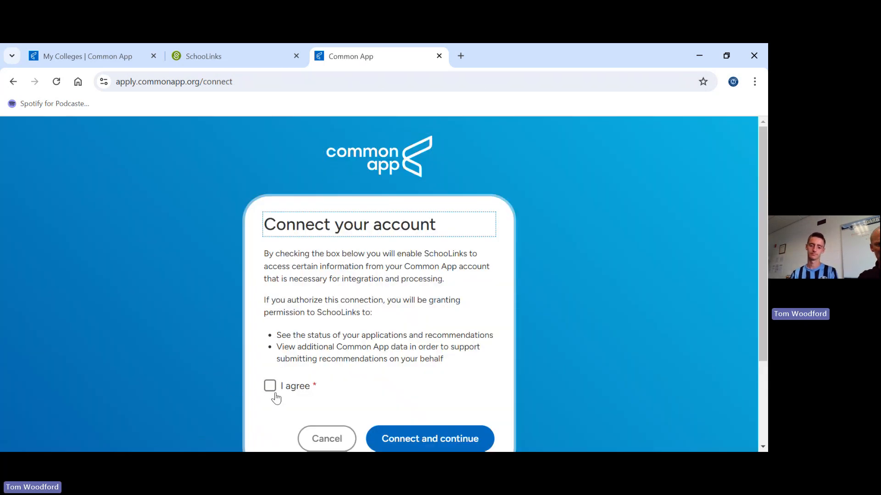
Agree to SchooLinks access, connect and continue, then follow the redirect back to SchooLinks
left_click(270, 385)
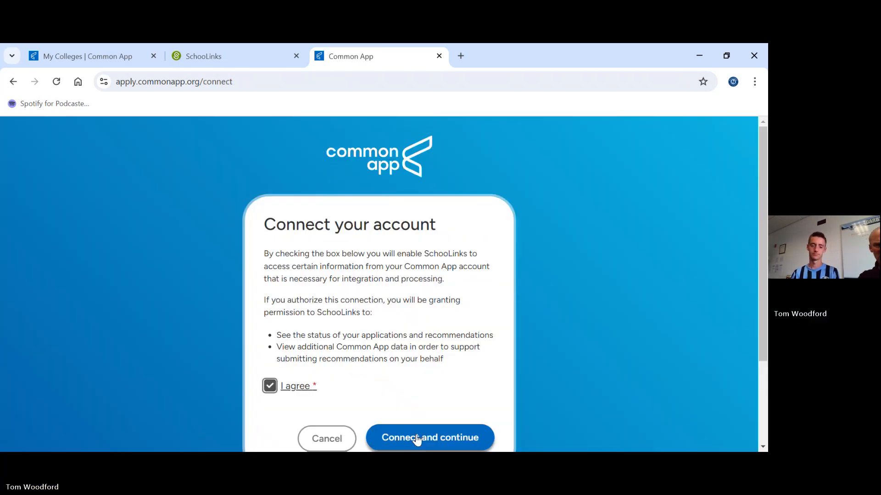
left_click(430, 438)
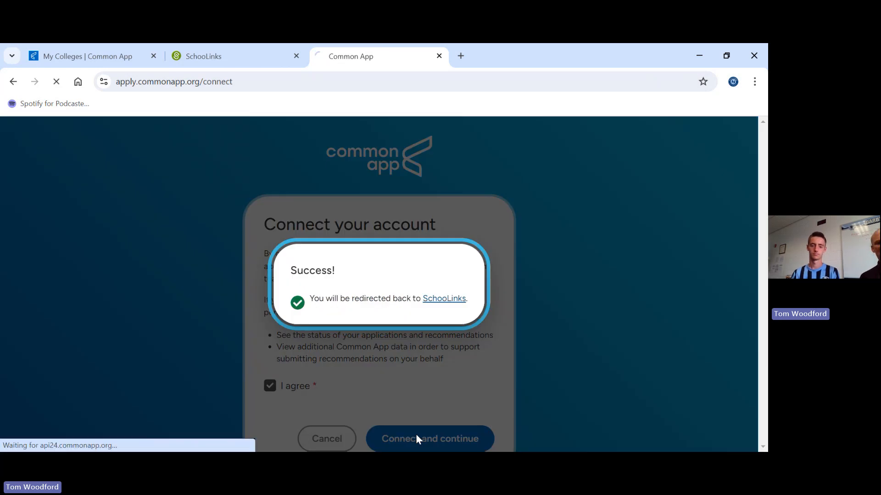
left_click(429, 439)
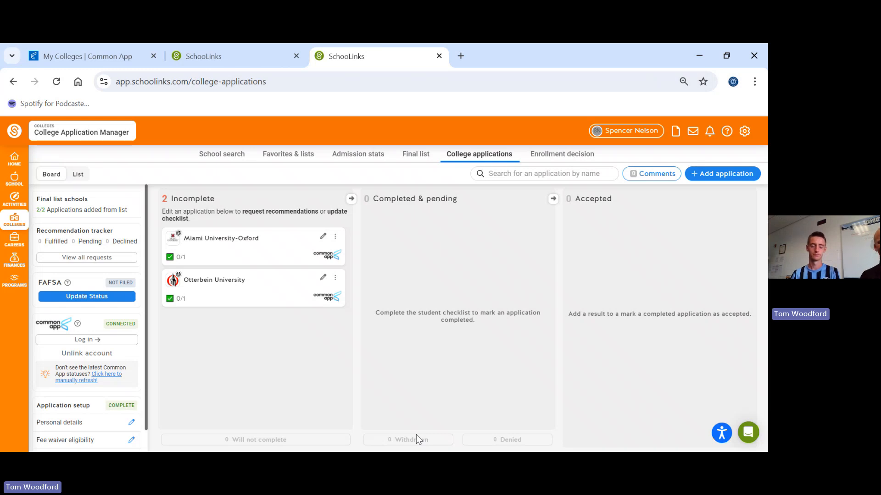
mouse_move(280, 374)
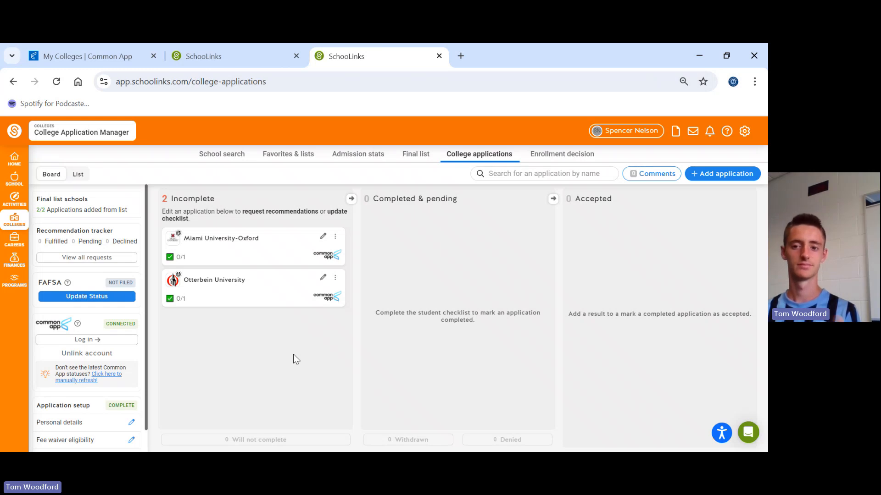
mouse_move(376, 344)
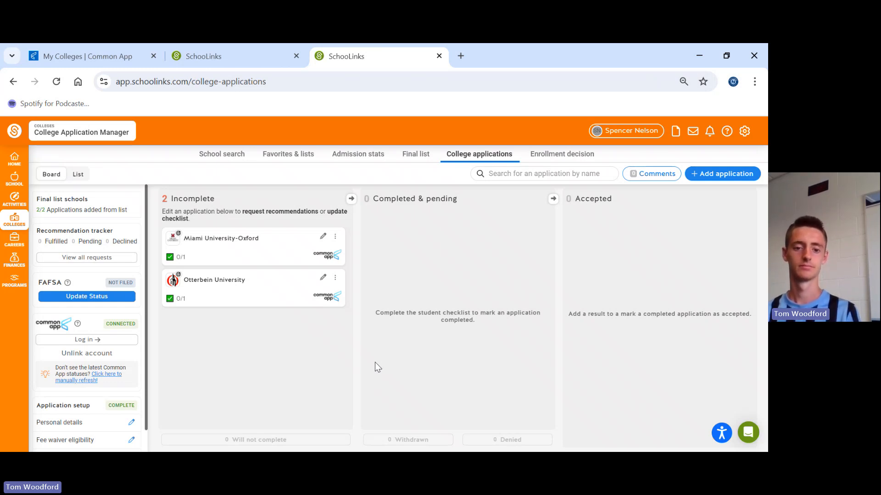
mouse_move(336, 364)
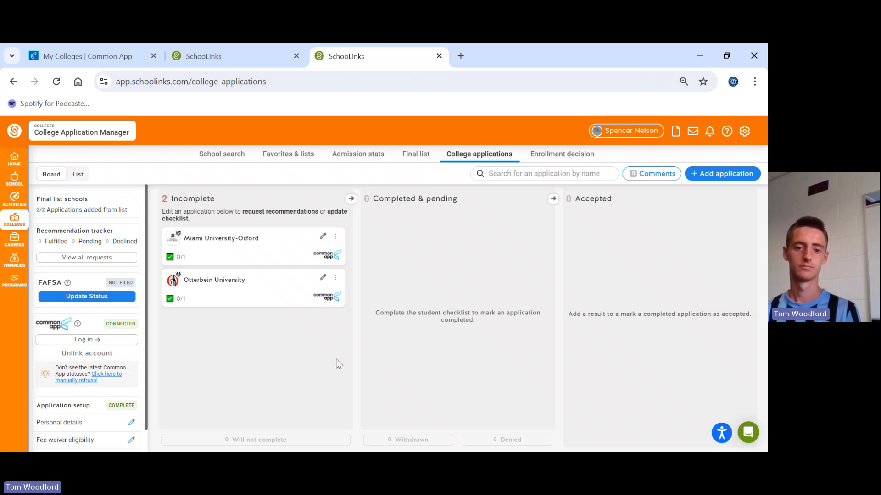
mouse_move(322, 368)
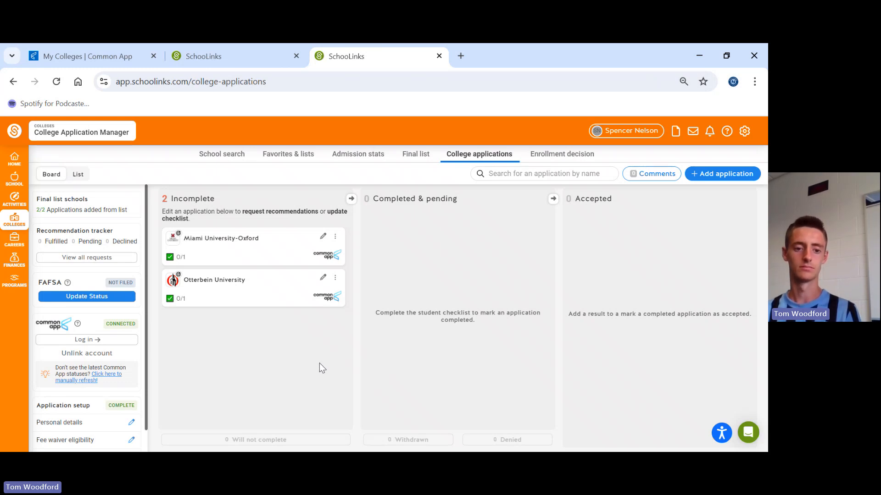
mouse_move(296, 347)
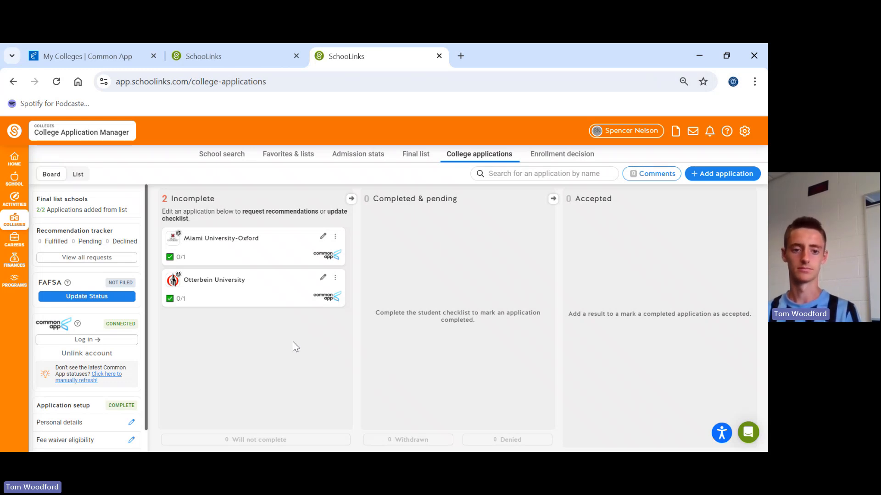
mouse_move(726, 212)
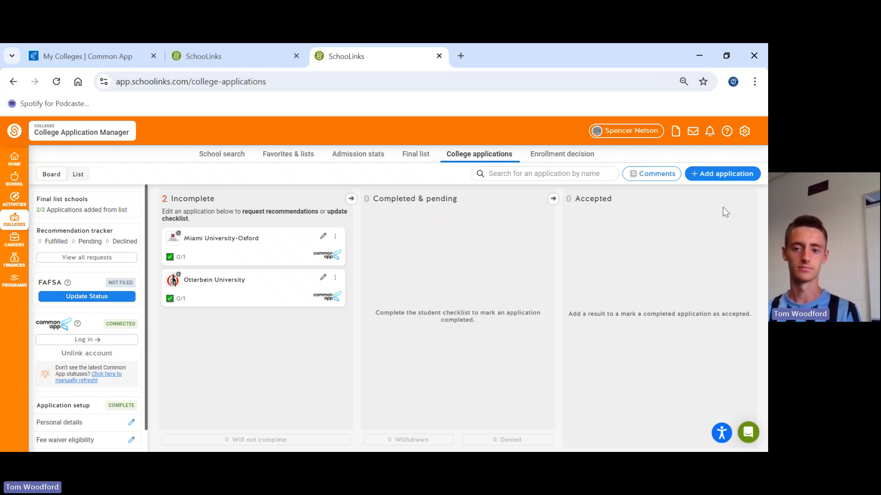
Add a new application by searching 'oh' and choosing Ohio Wesleyan University
left_click(723, 174)
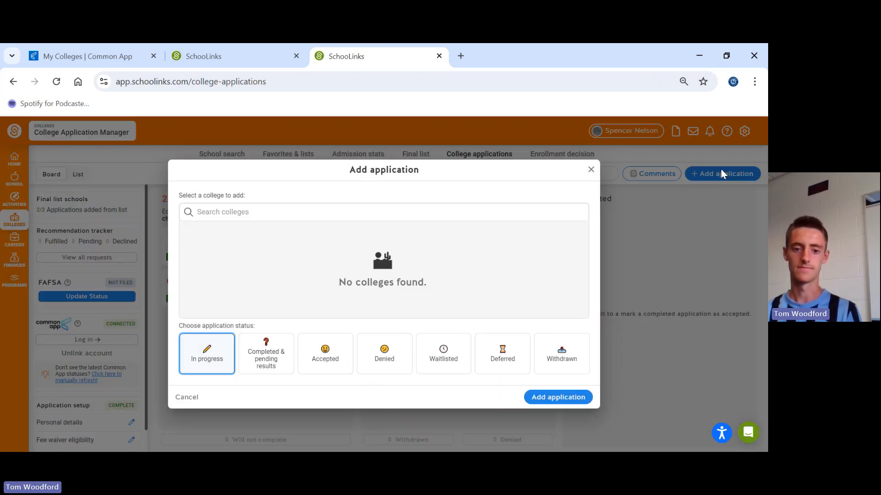
left_click(384, 212)
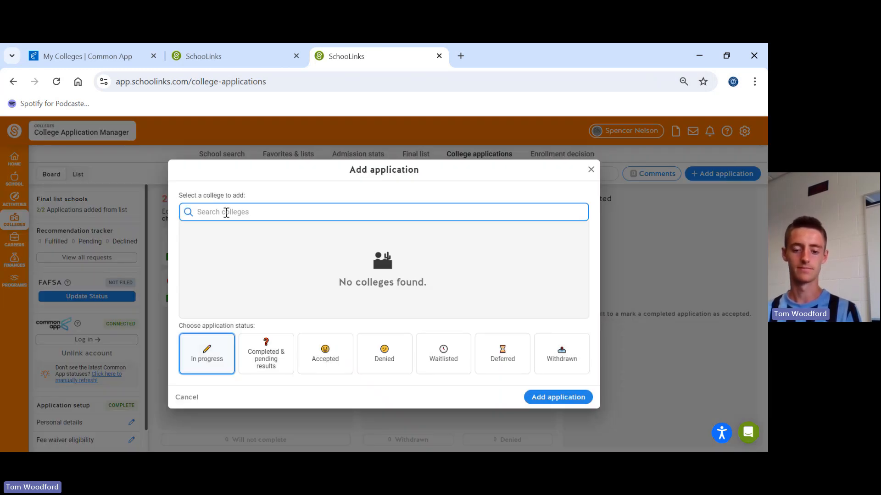
type("ohio we")
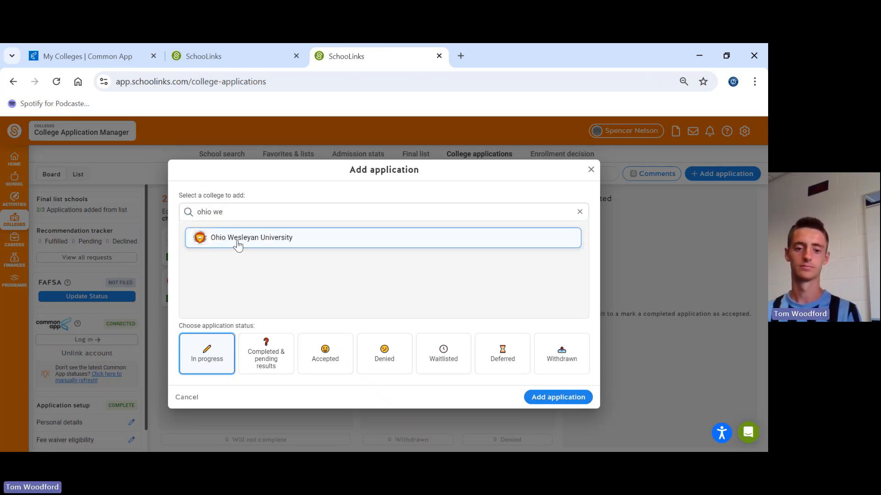
left_click(556, 398)
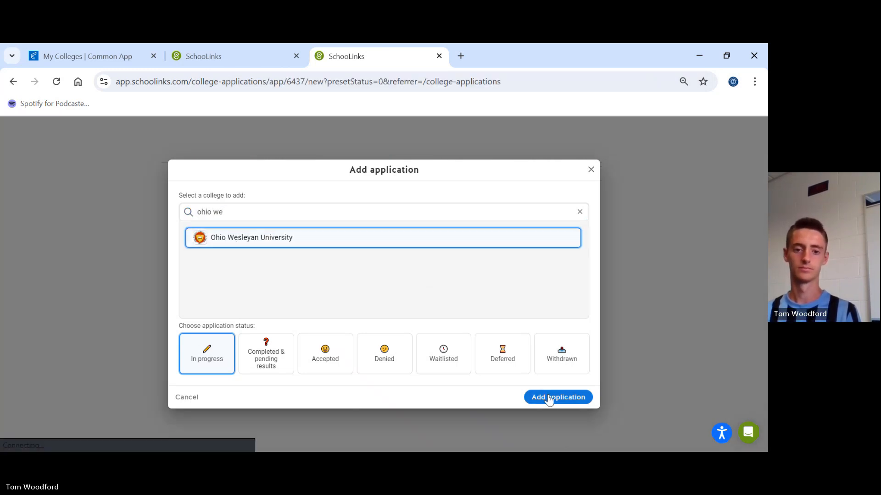
left_click(558, 397)
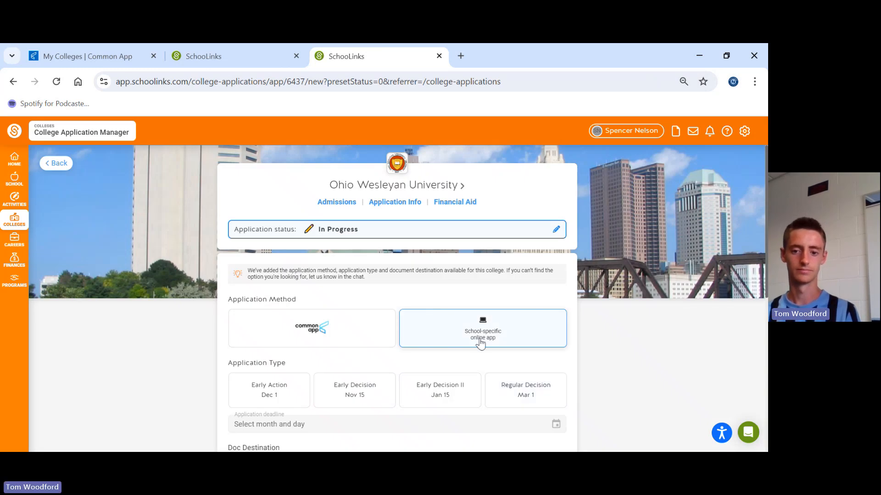
mouse_move(468, 338)
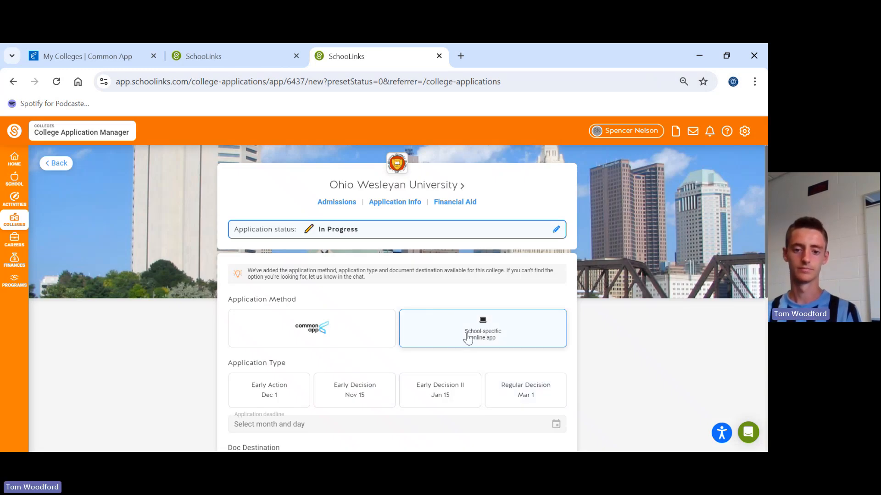
mouse_move(453, 328)
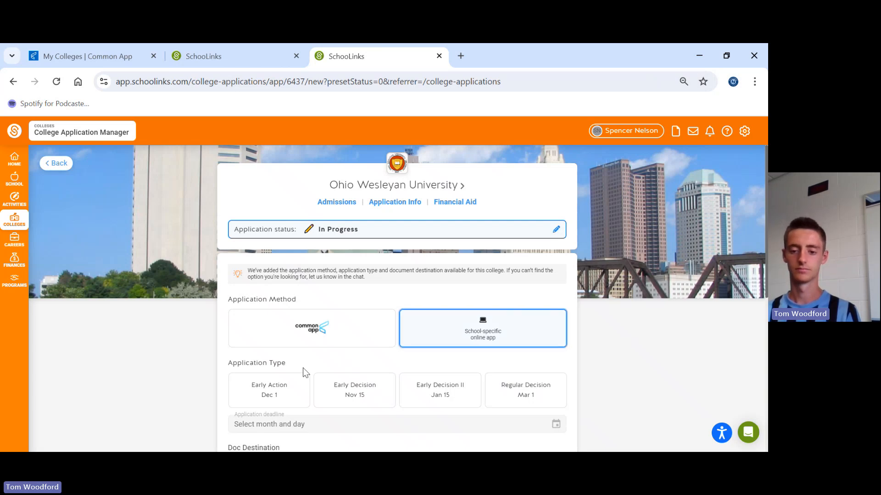
Set it to Early Action (Dec 1), mark Applying for Financial Aid, and save the application
left_click(269, 390)
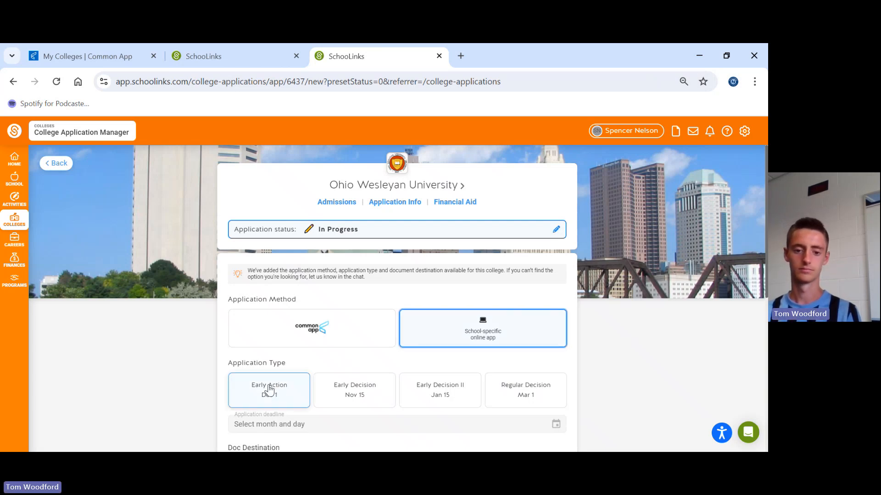
left_click(269, 390)
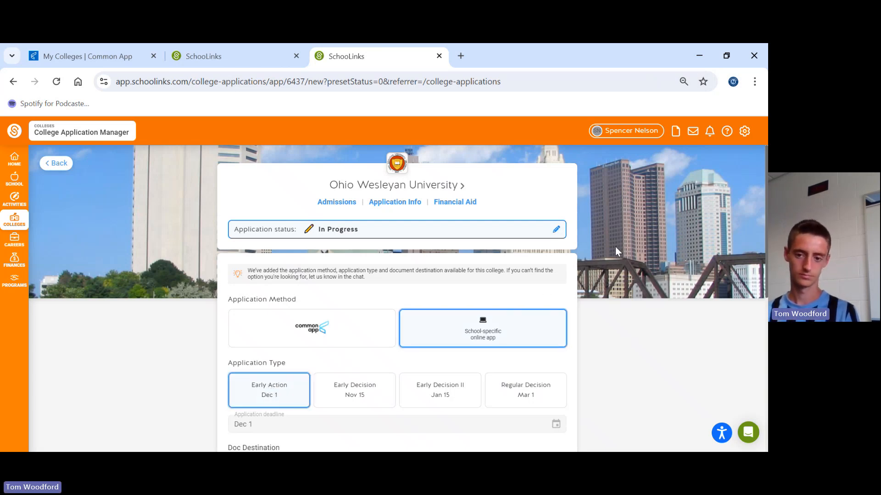
scroll("down", 3)
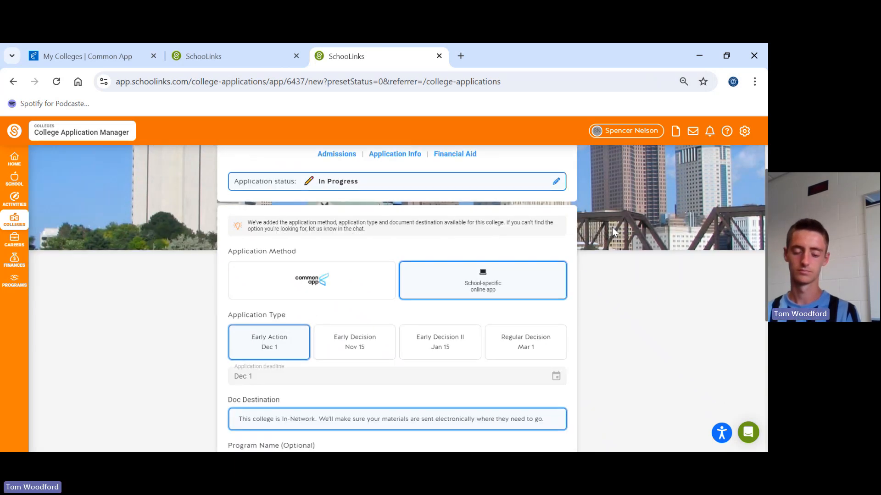
scroll("down", 3)
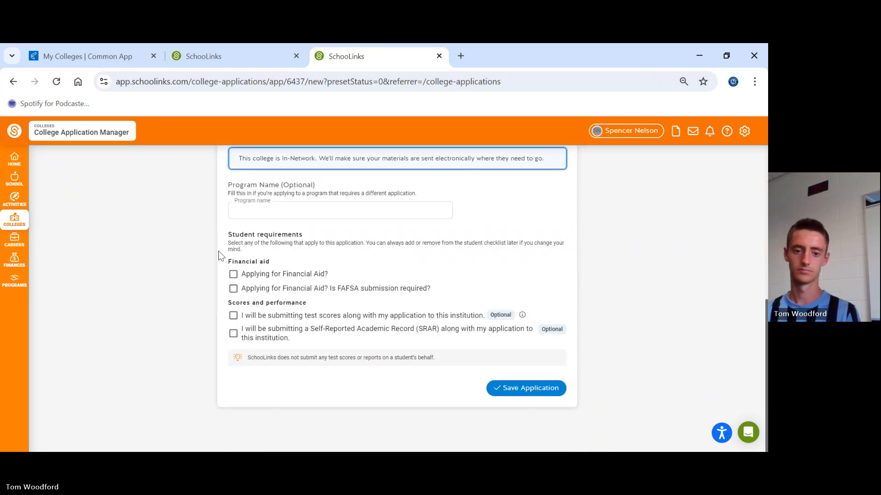
left_click(233, 274)
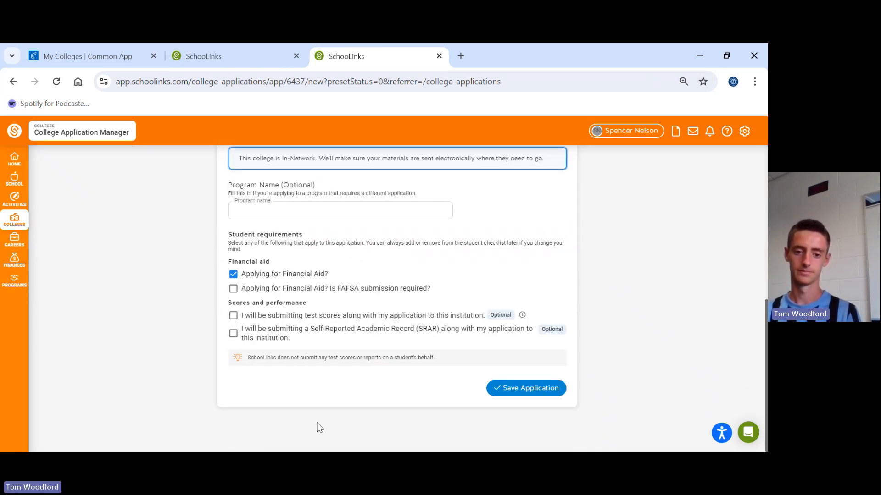
mouse_move(414, 398)
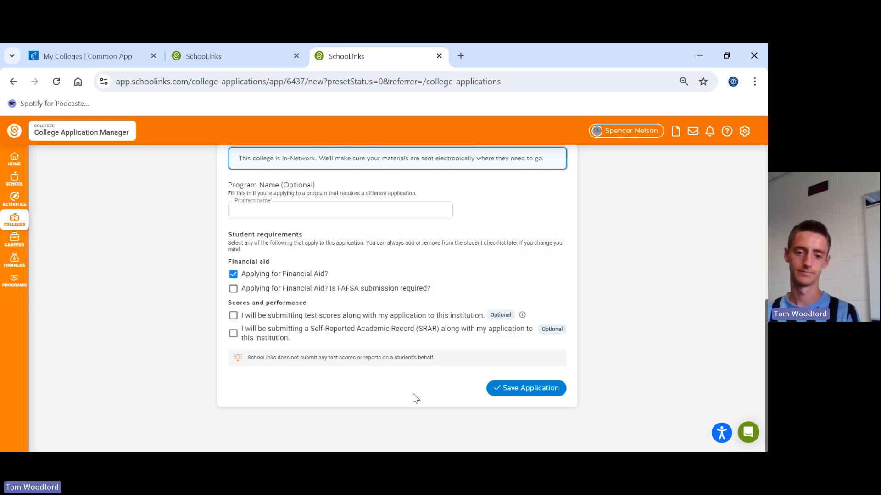
mouse_move(525, 389)
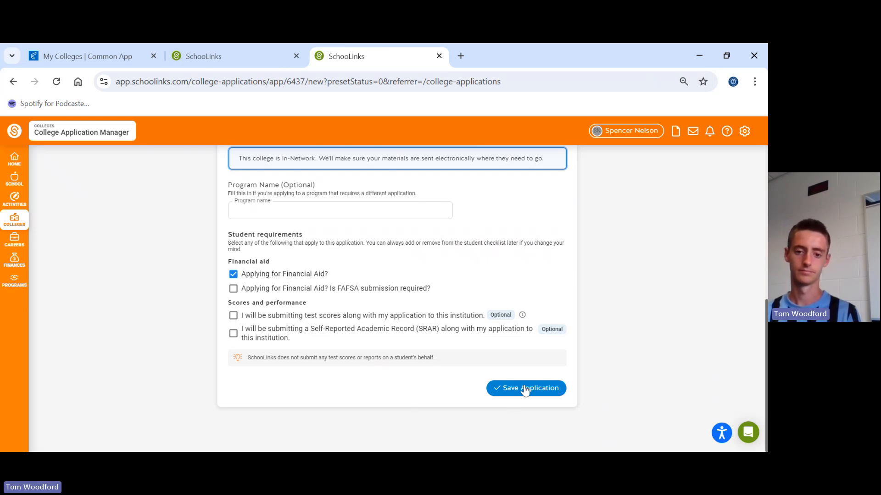
left_click(525, 388)
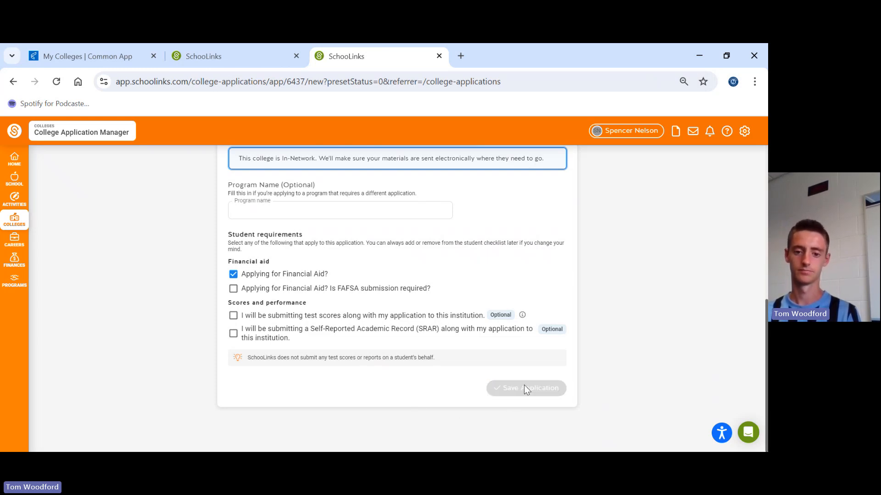
left_click(526, 388)
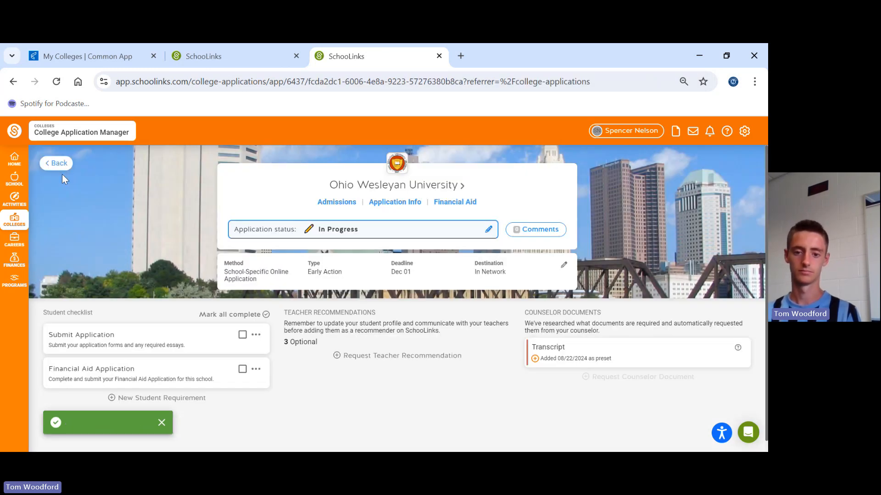
left_click(56, 163)
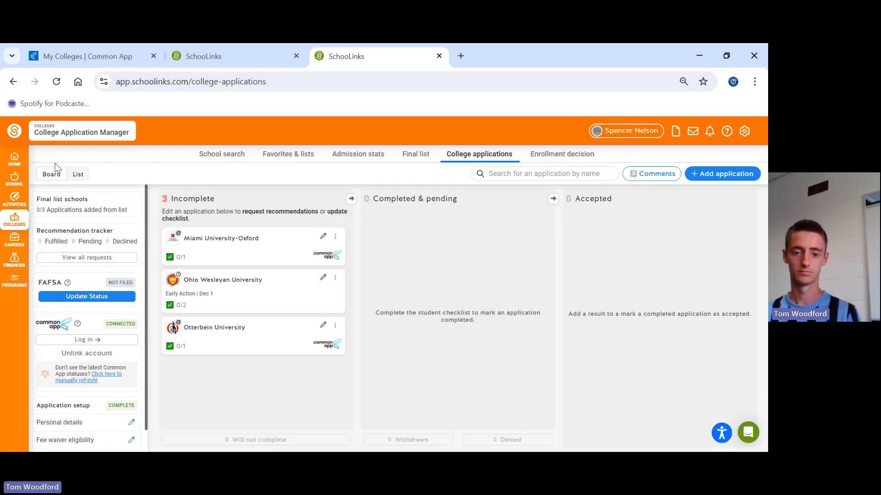
mouse_move(240, 358)
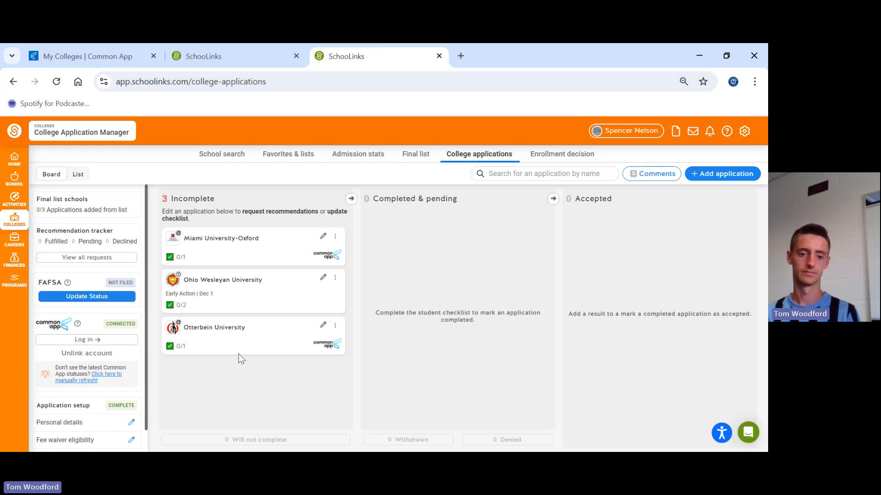
mouse_move(253, 368)
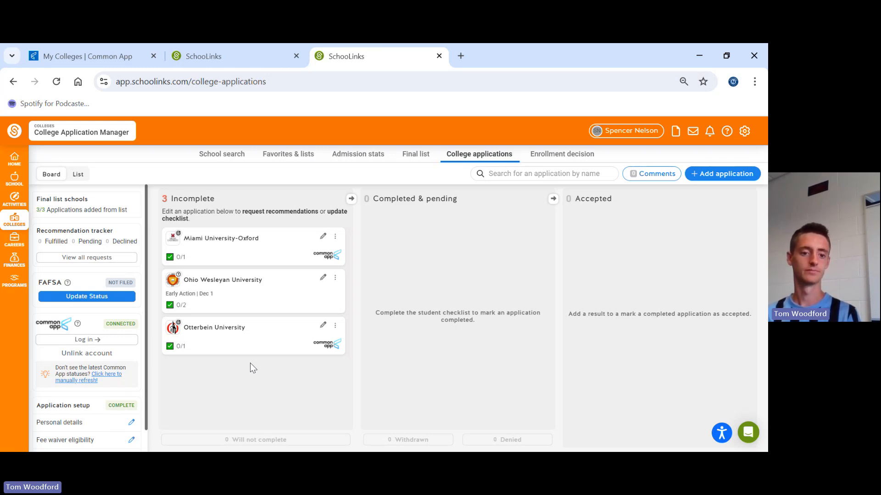
mouse_move(219, 361)
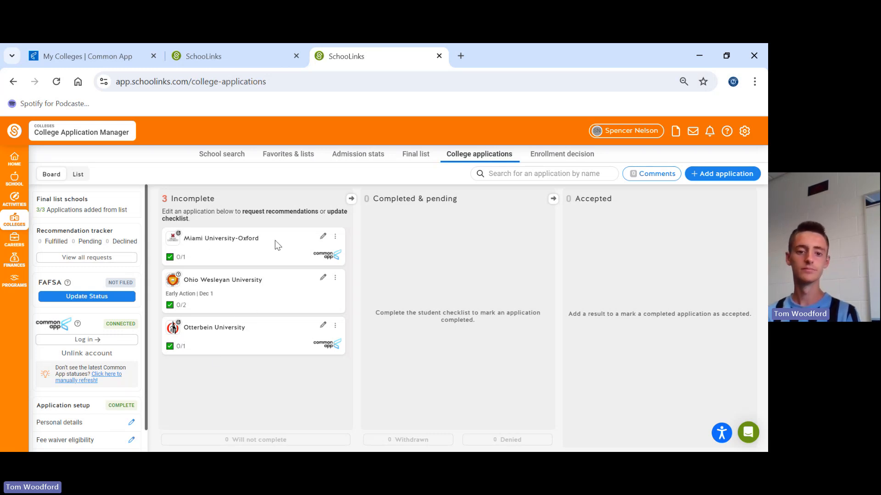
mouse_move(322, 237)
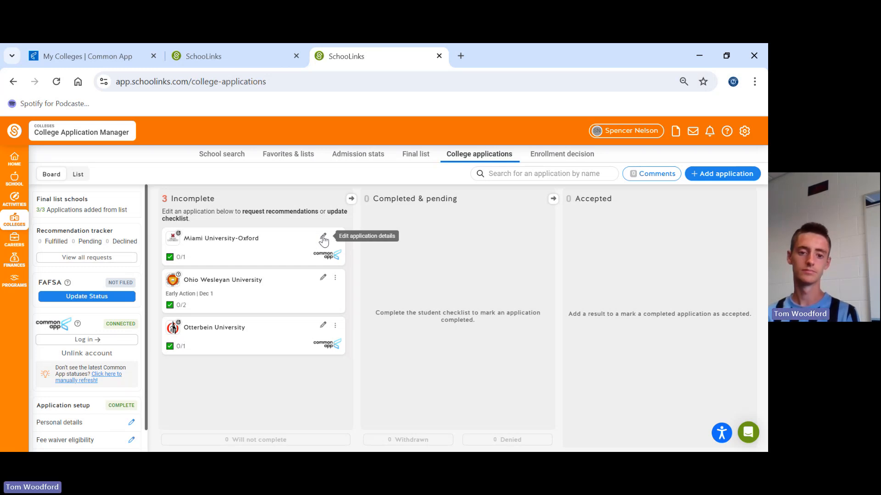
left_click(323, 239)
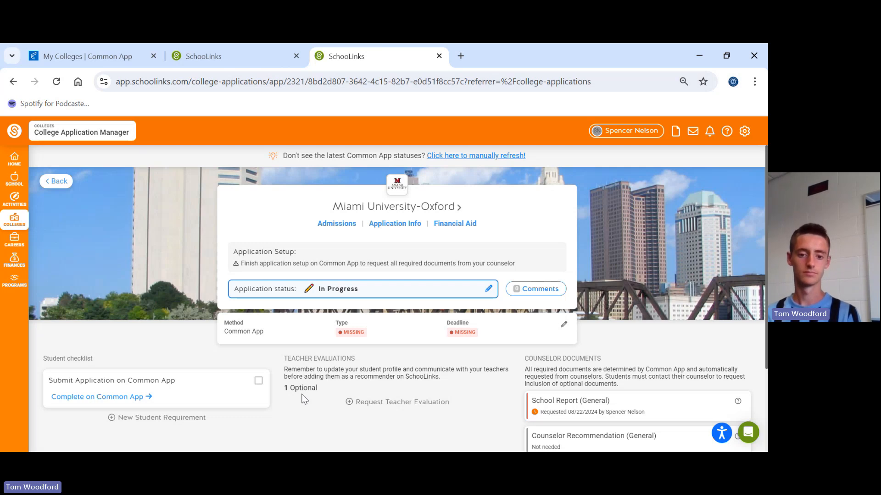
mouse_move(351, 406)
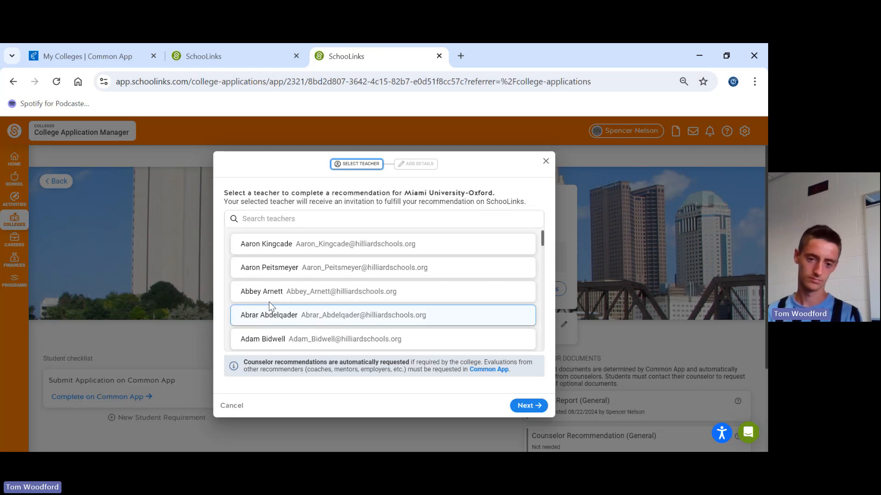
left_click(384, 218)
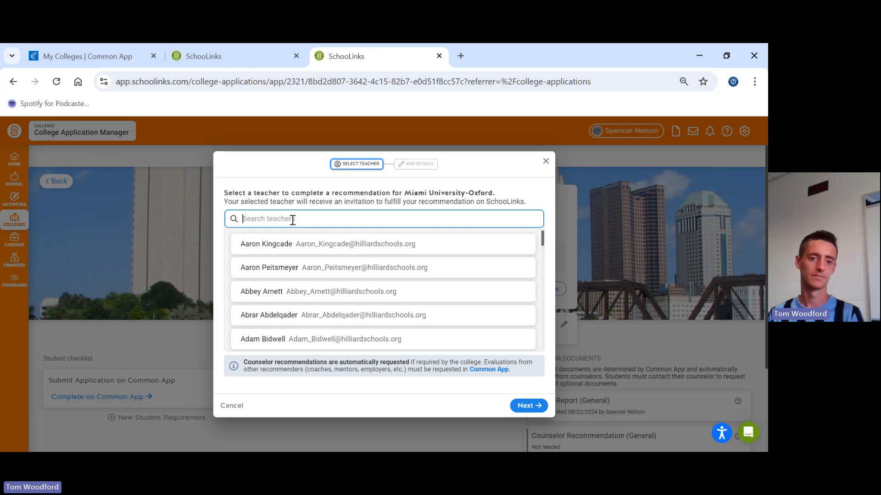
mouse_move(280, 220)
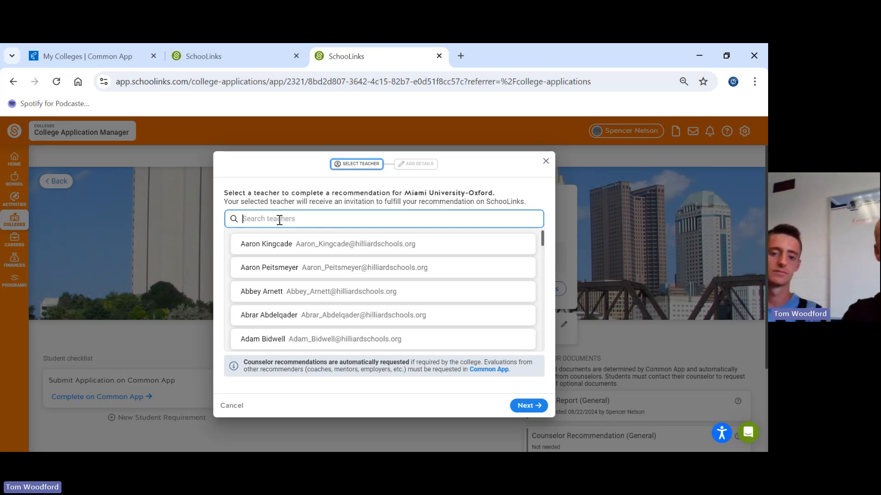
type("miller")
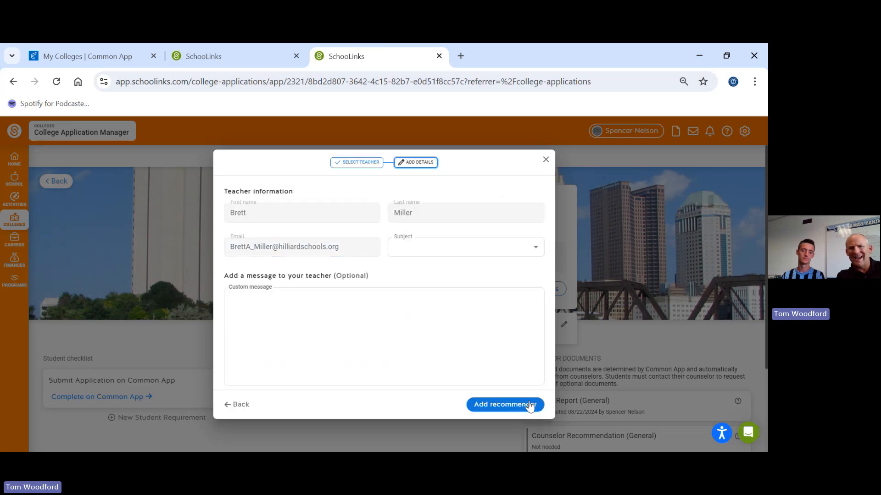
left_click(464, 247)
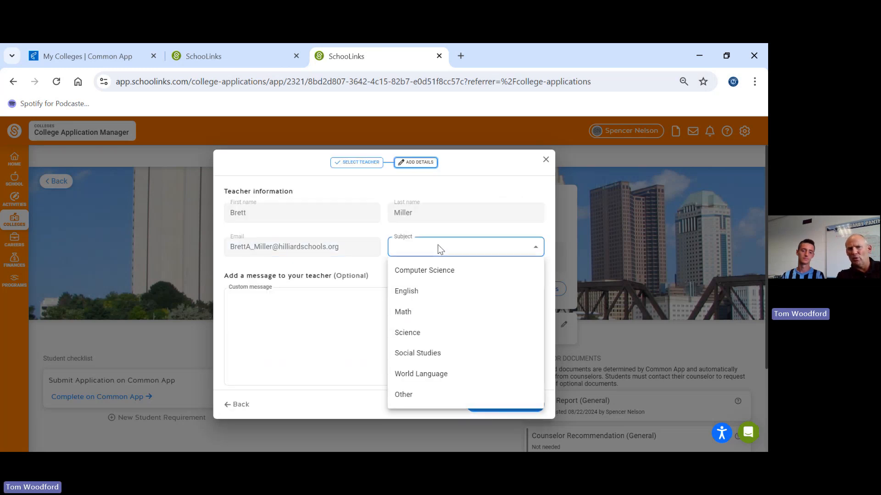
mouse_move(425, 315)
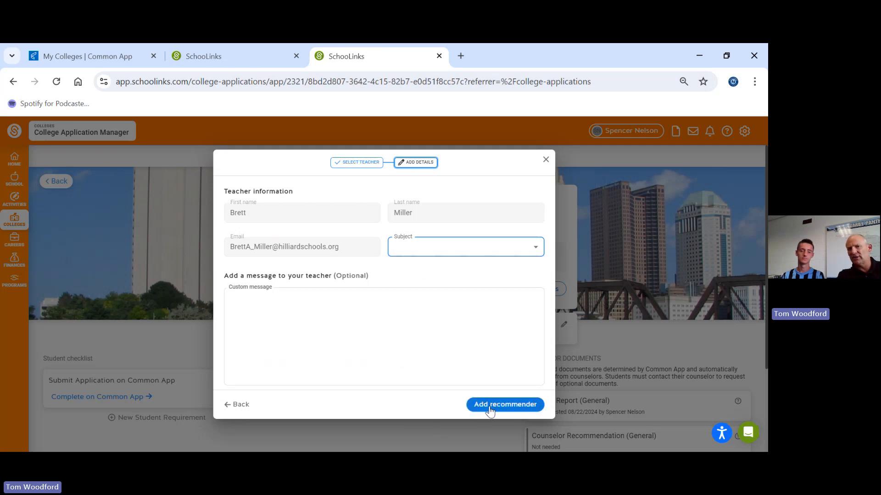
left_click(383, 334)
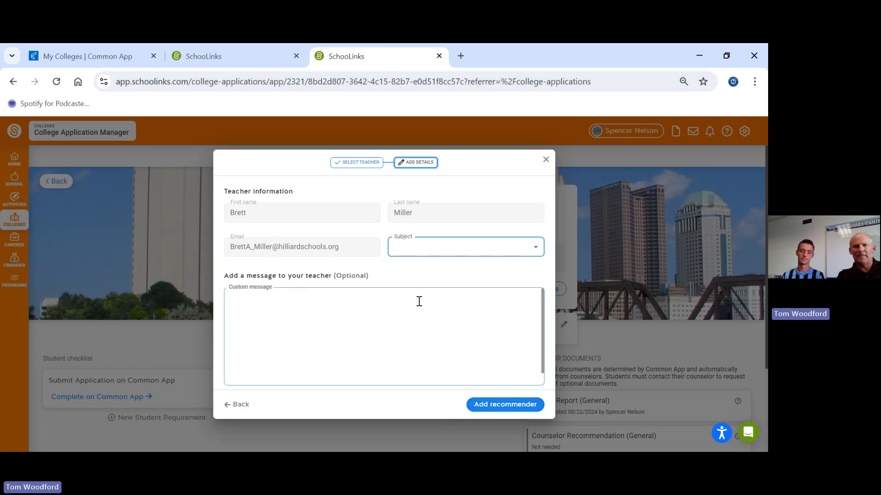
left_click(545, 160)
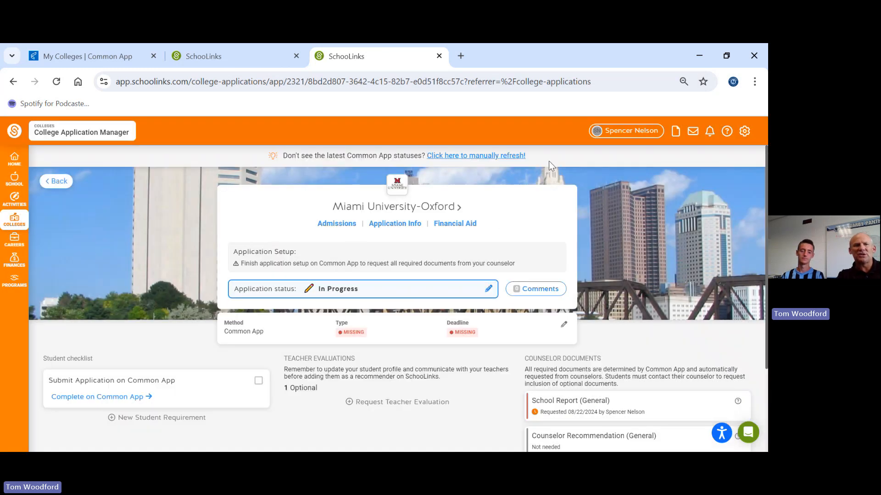
left_click(56, 181)
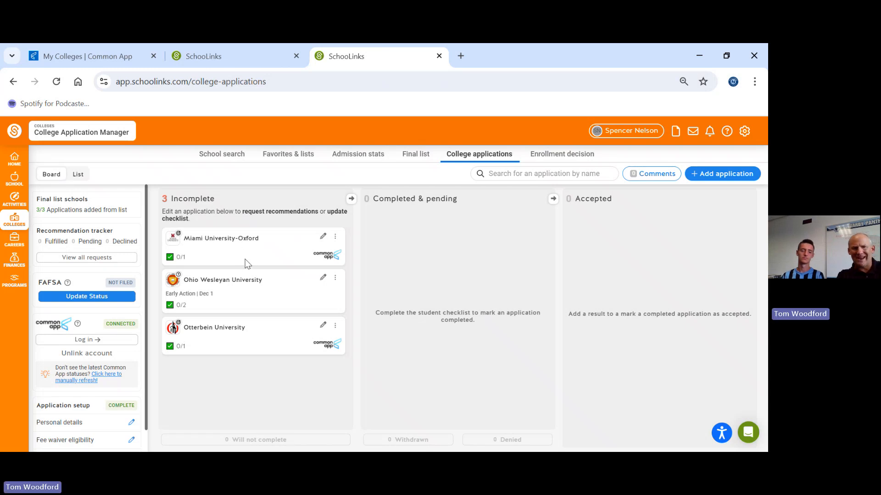
mouse_move(323, 279)
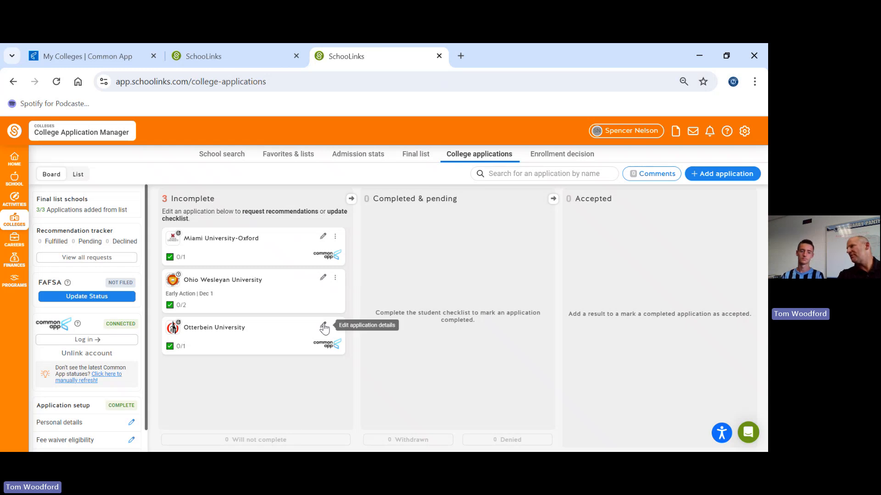
mouse_move(287, 402)
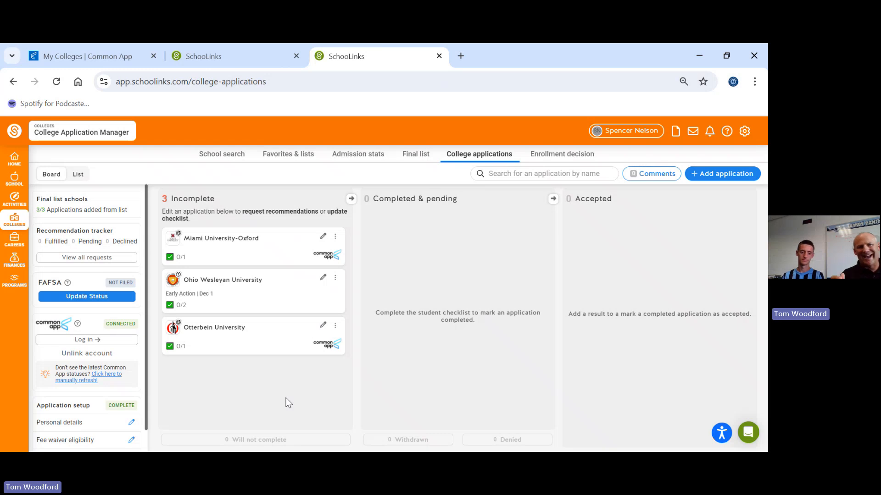
mouse_move(457, 369)
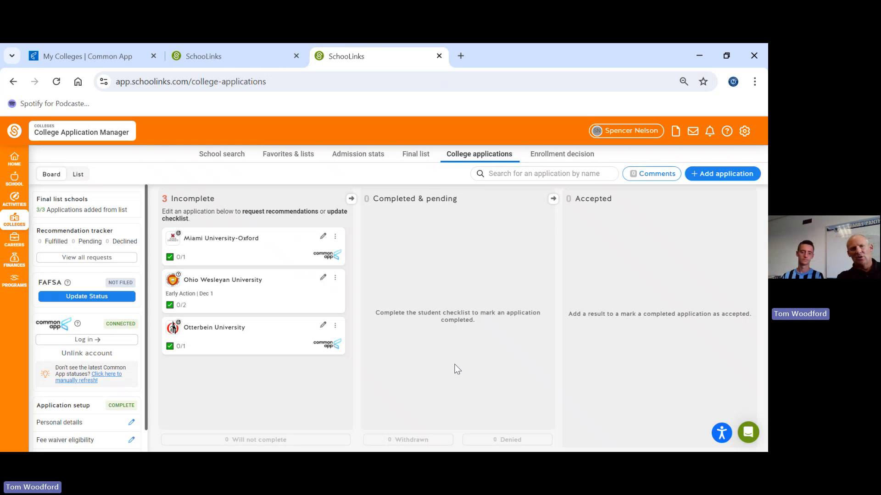
mouse_move(413, 365)
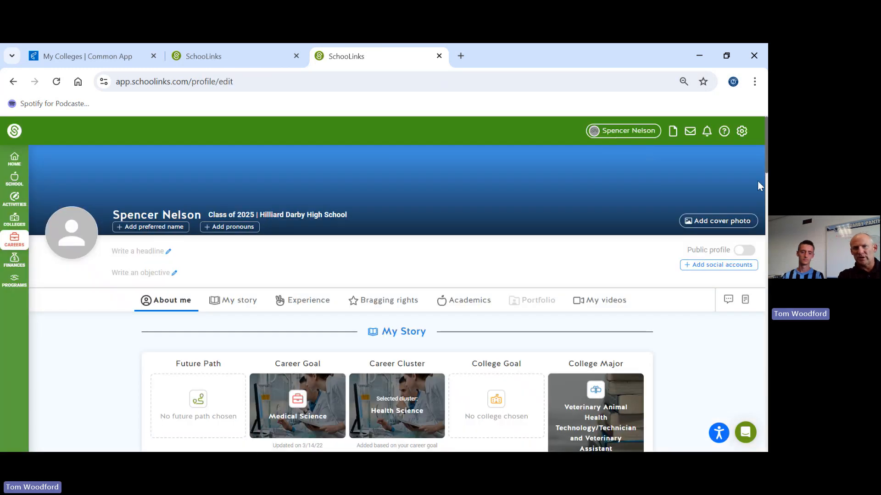
Scroll through the student profile's My Story and Experience sections and return to the top
left_click_drag(112, 215, 347, 226)
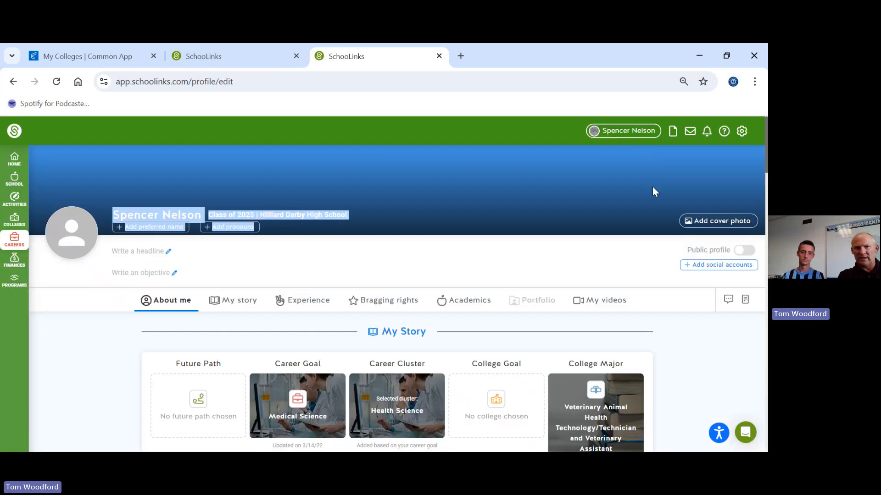
scroll("down", 3)
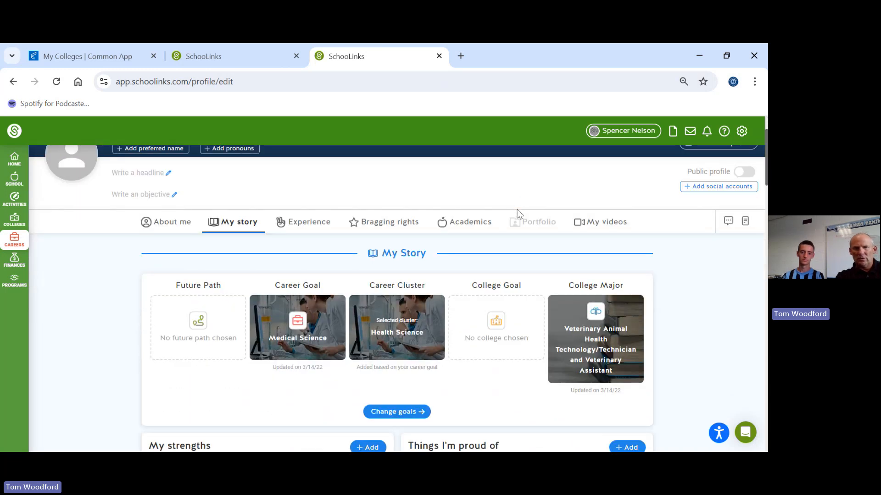
scroll("down", 3)
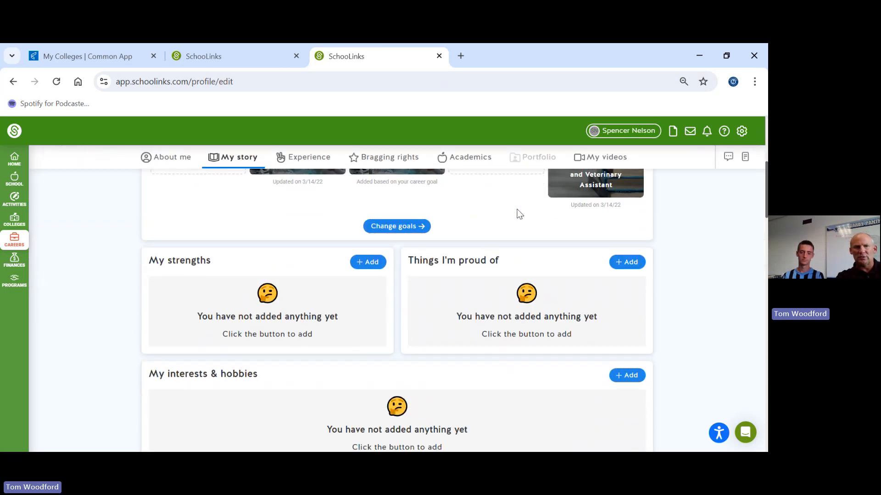
mouse_move(461, 286)
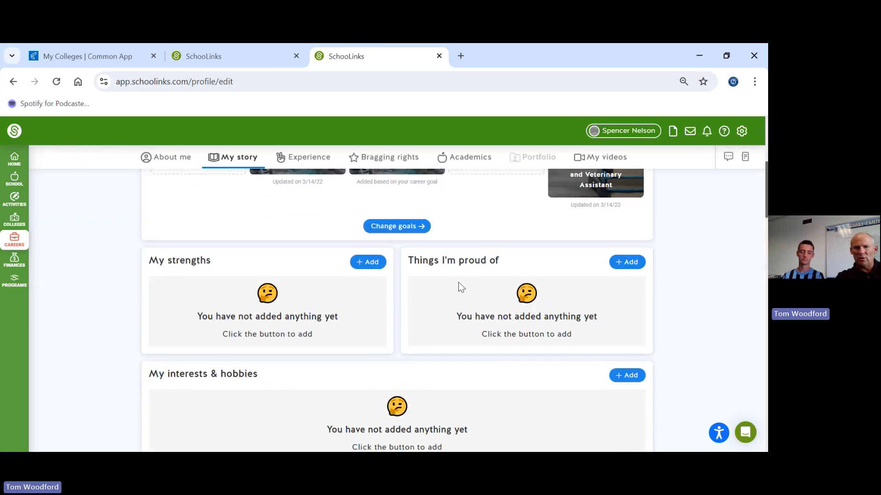
scroll("down", 3)
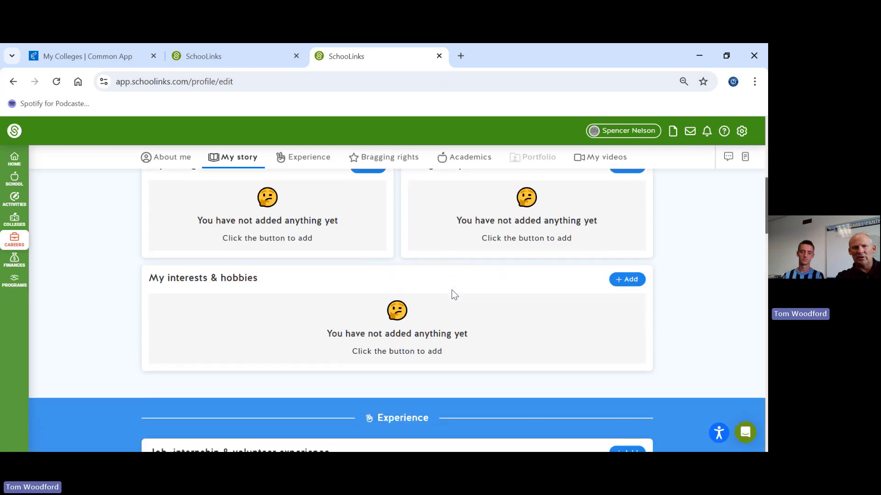
scroll("down", 3)
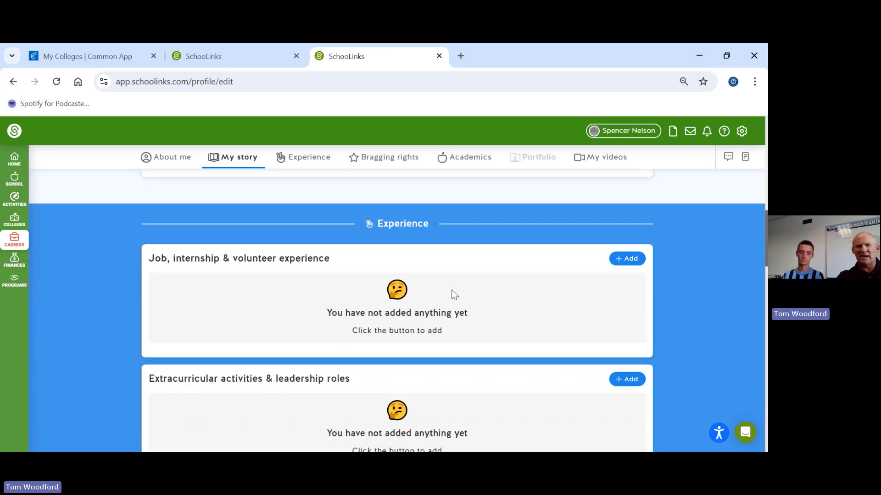
left_click(308, 158)
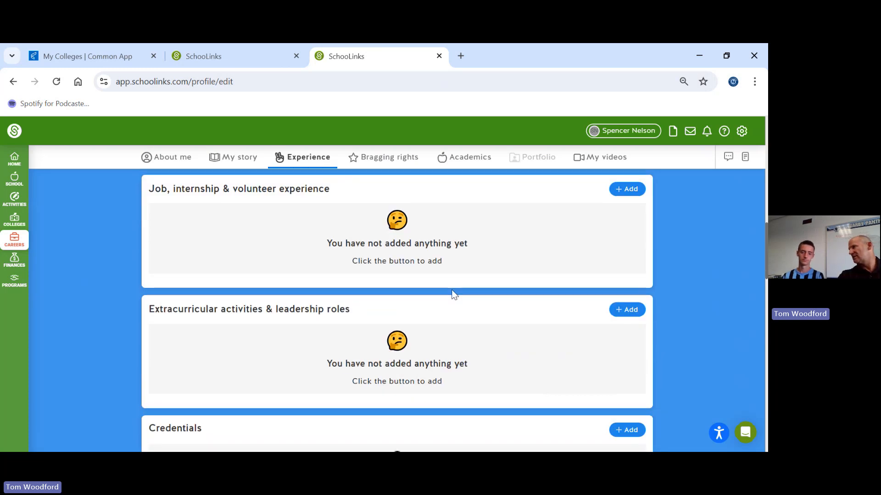
scroll("down", 3)
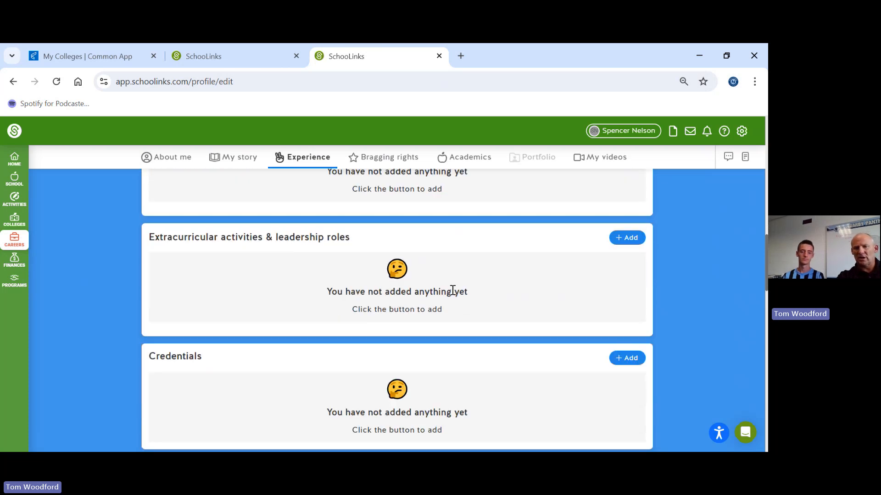
left_click(238, 157)
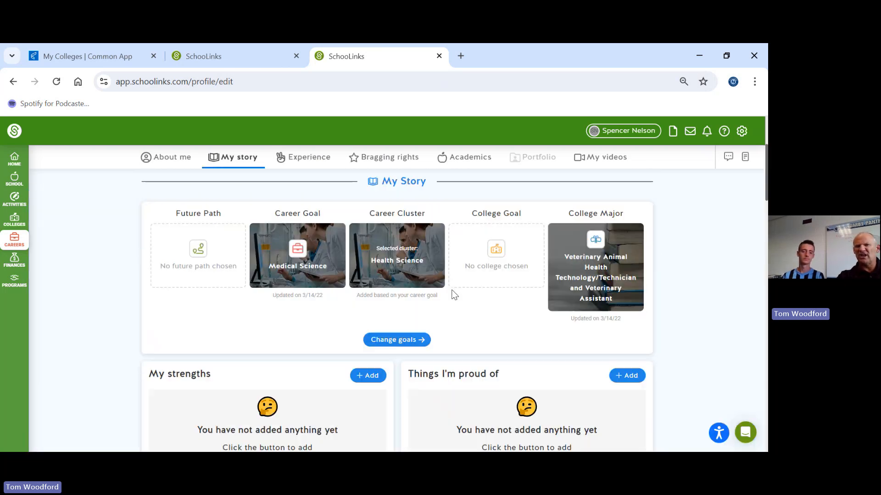
left_click(171, 157)
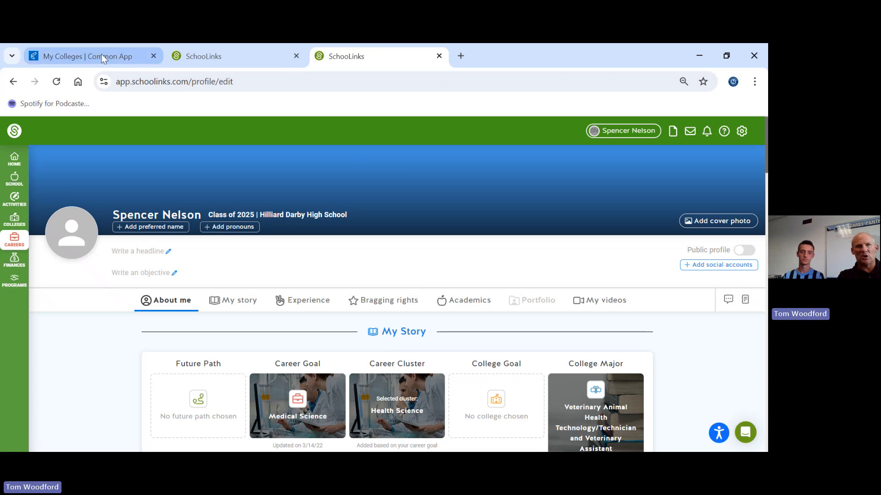
Switch to Common App and open Miami University (Ohio)'s Questions under My Colleges
left_click(85, 56)
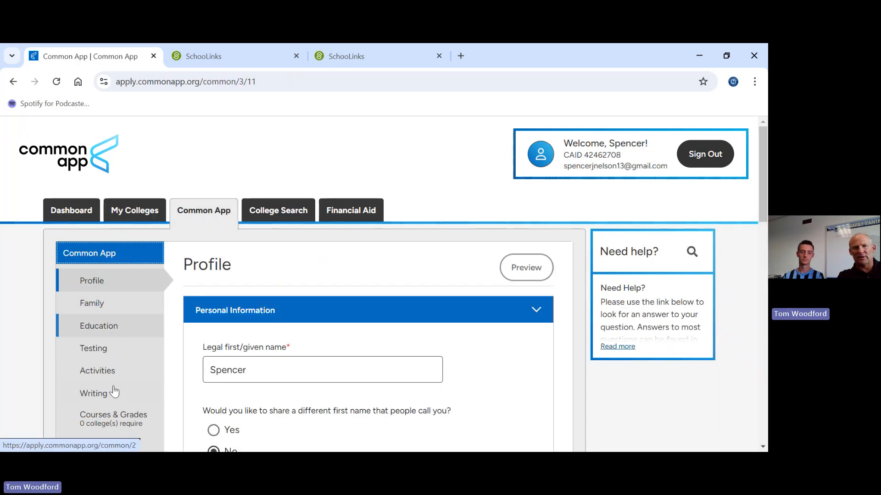
mouse_move(243, 263)
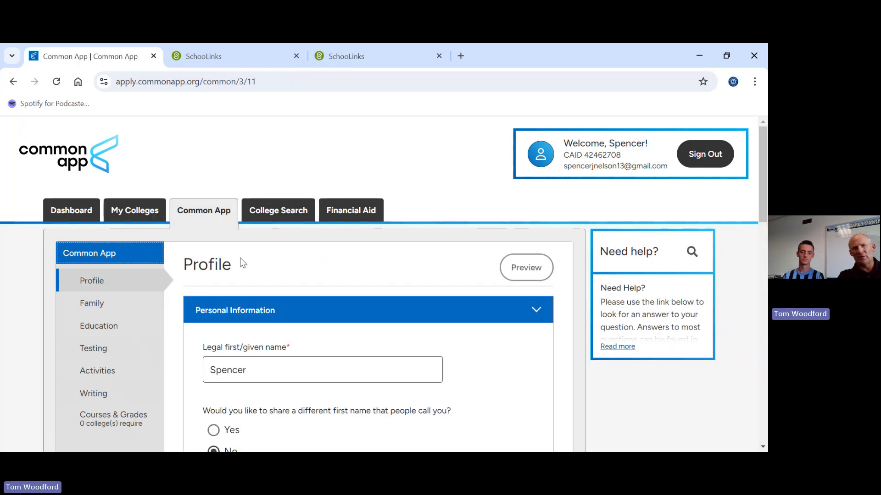
mouse_move(134, 210)
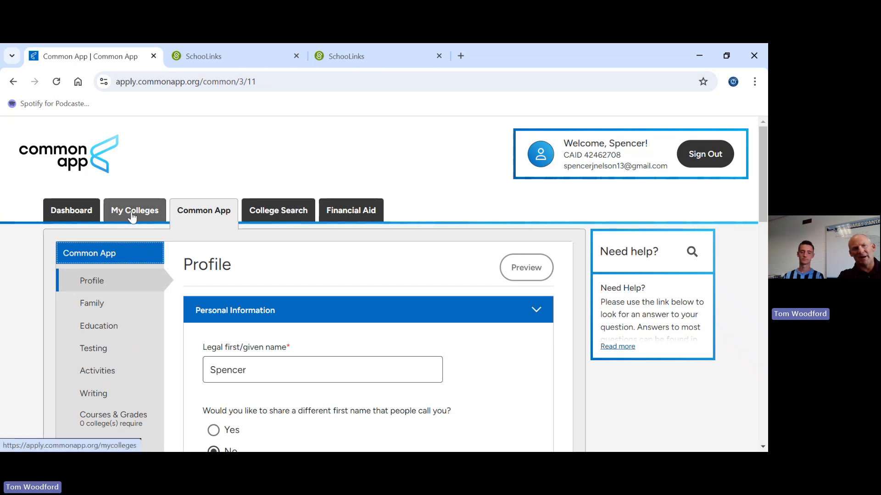
left_click(134, 210)
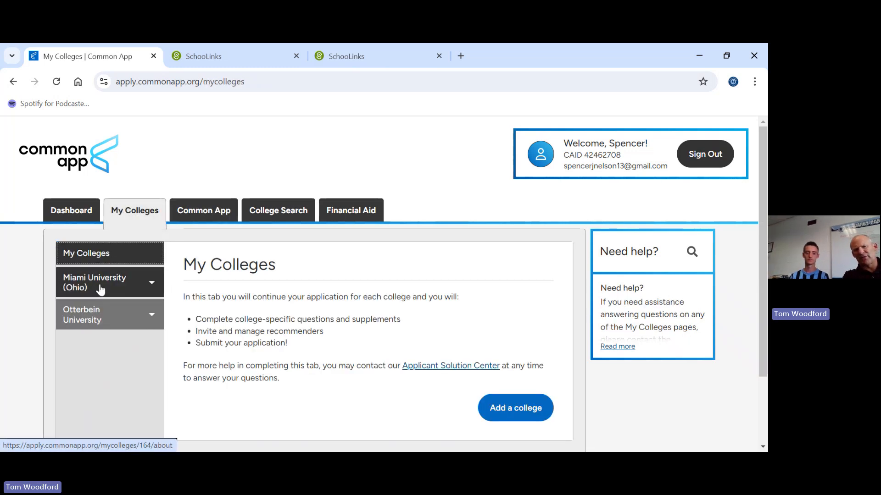
left_click(99, 282)
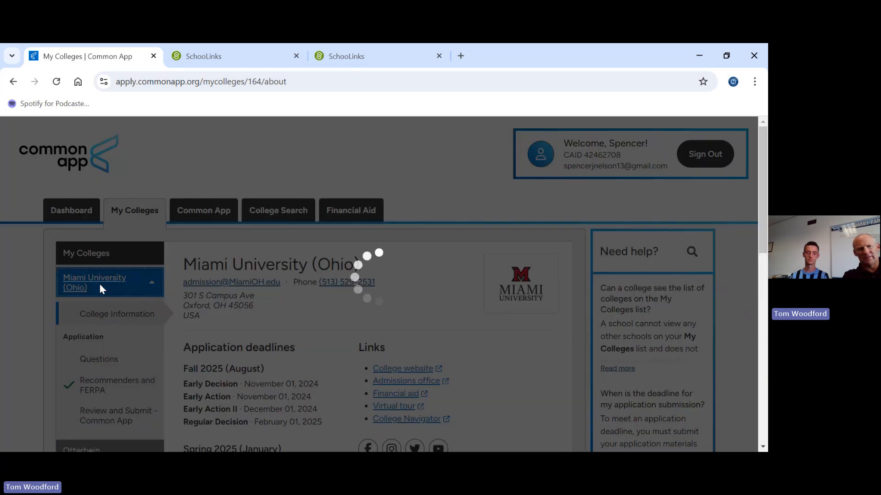
left_click(98, 359)
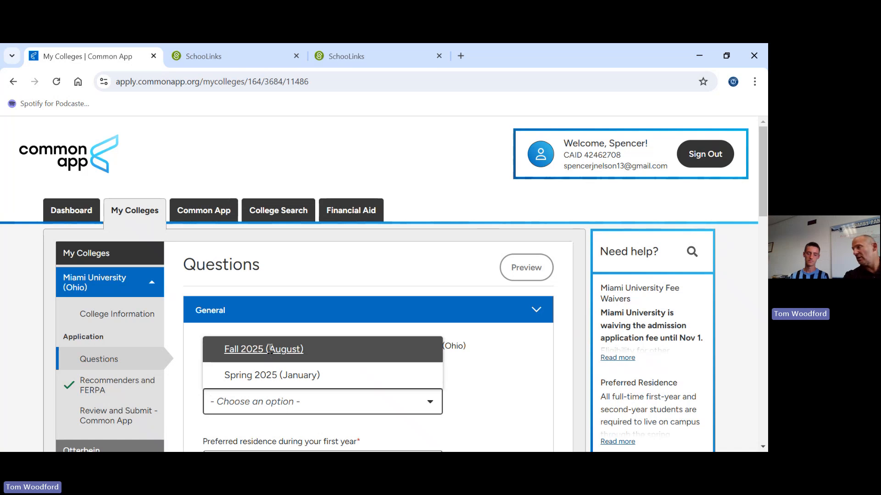
Choose Fall 2025 (August) start, Early Action, and on-campus residence hall housing
left_click(264, 348)
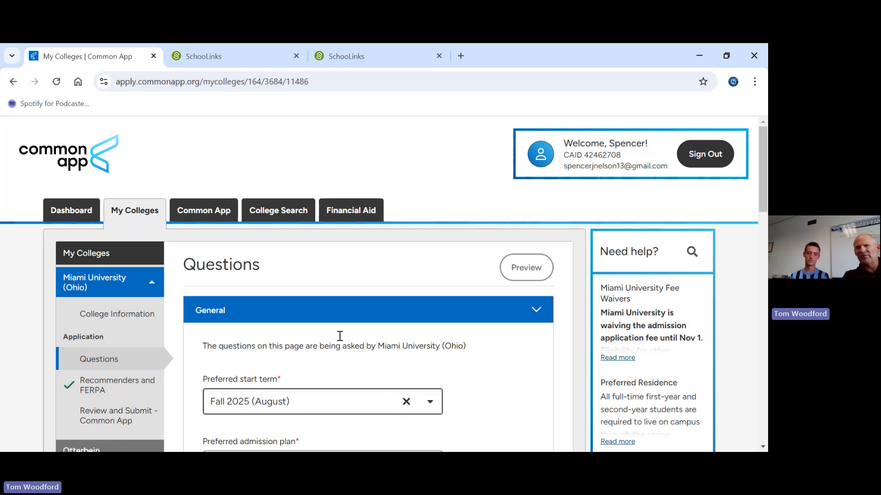
scroll("down", 3)
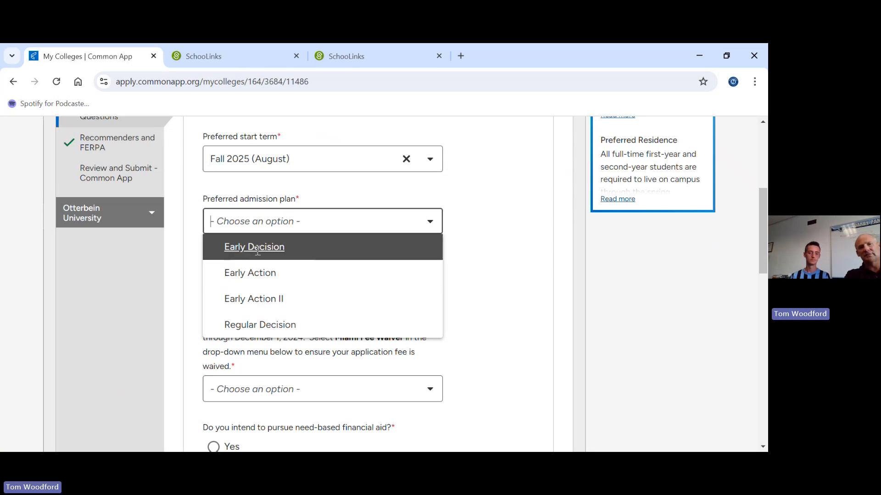
mouse_move(250, 273)
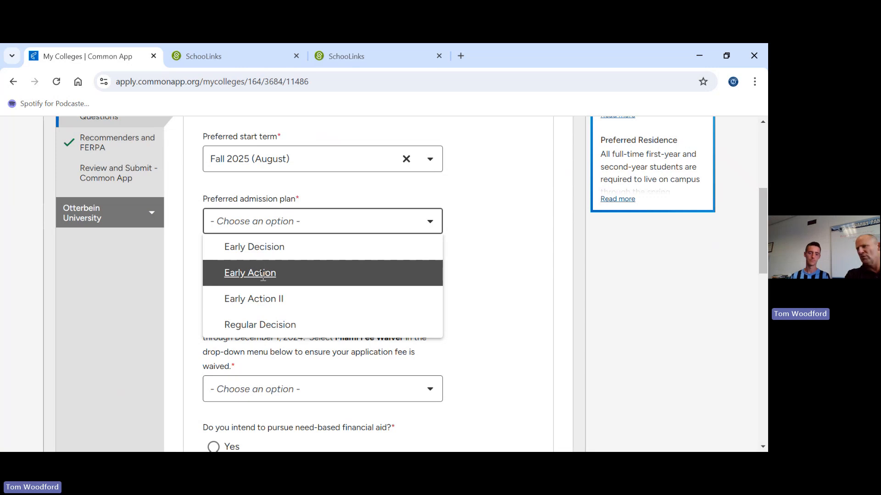
left_click(250, 273)
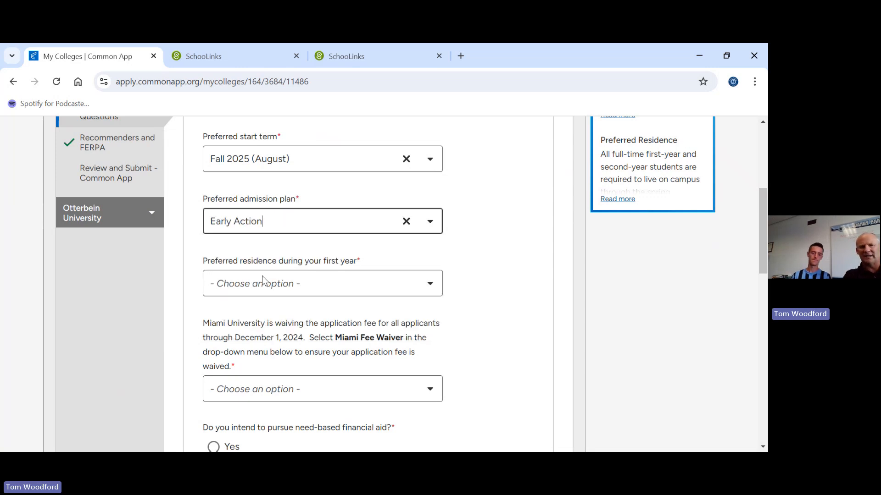
mouse_move(262, 290)
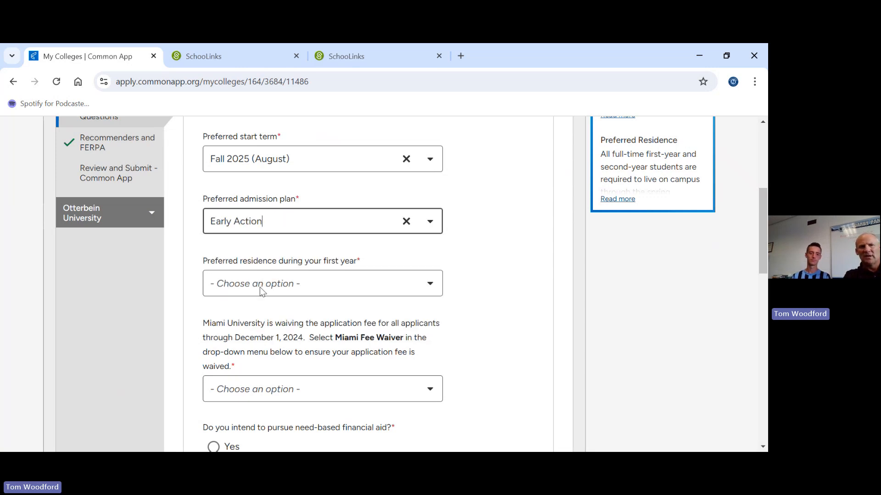
left_click(322, 283)
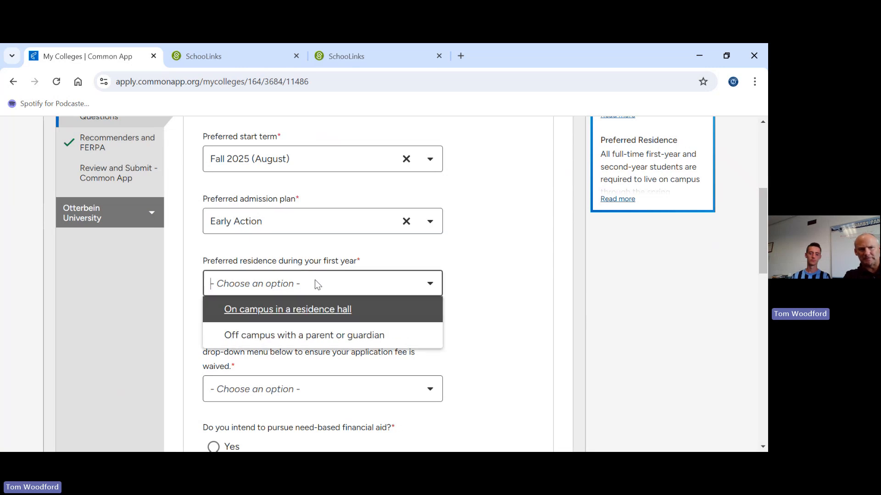
left_click(287, 309)
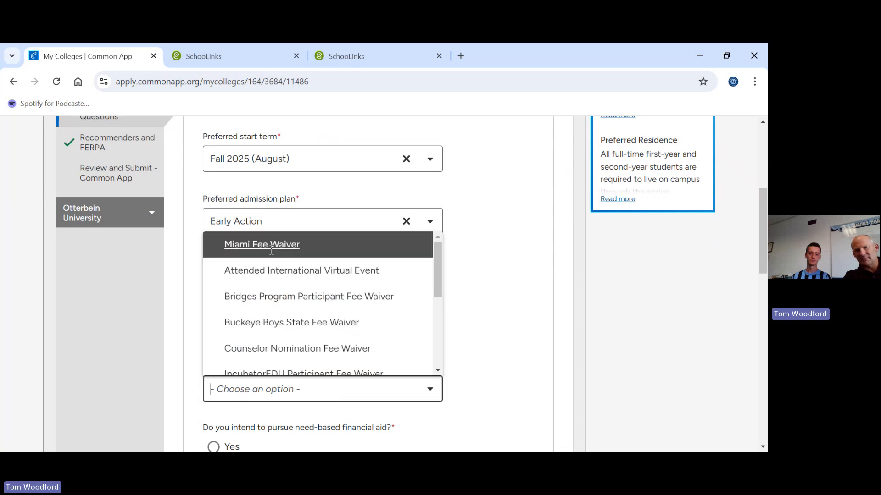
Select the Miami Fee Waiver and scroll down to review the remaining questions
left_click(262, 244)
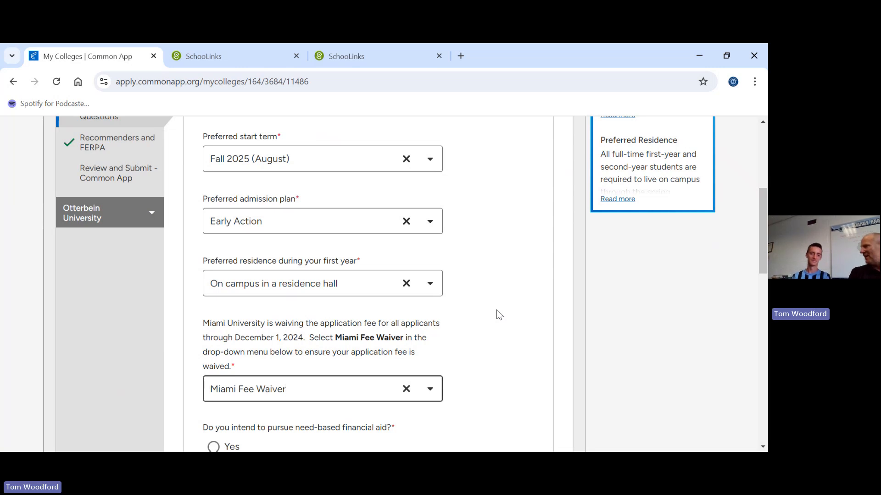
left_click(309, 389)
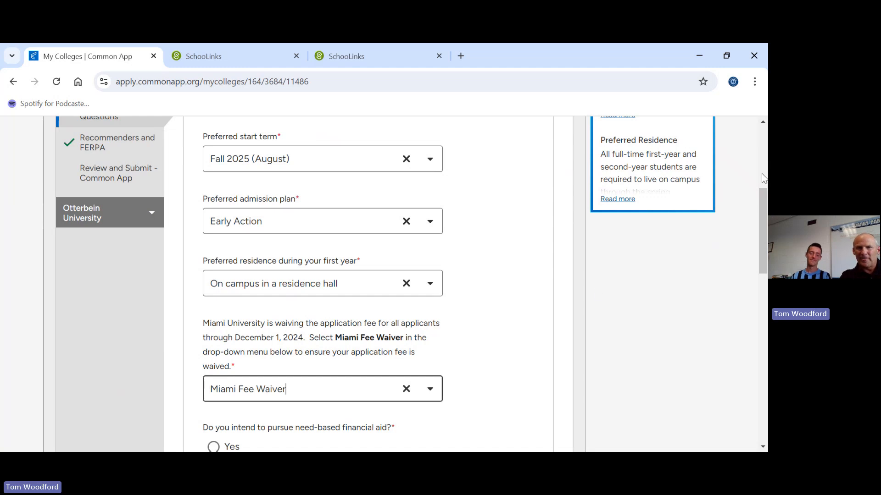
scroll("down", 3)
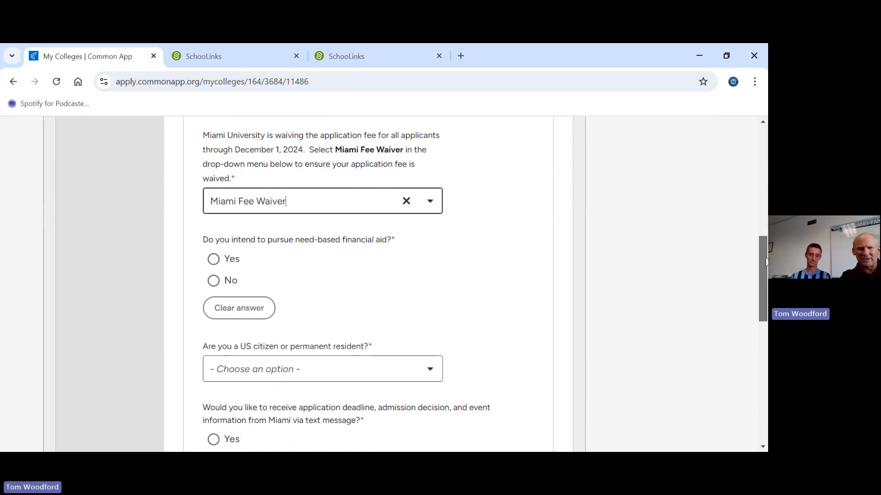
scroll("down", 3)
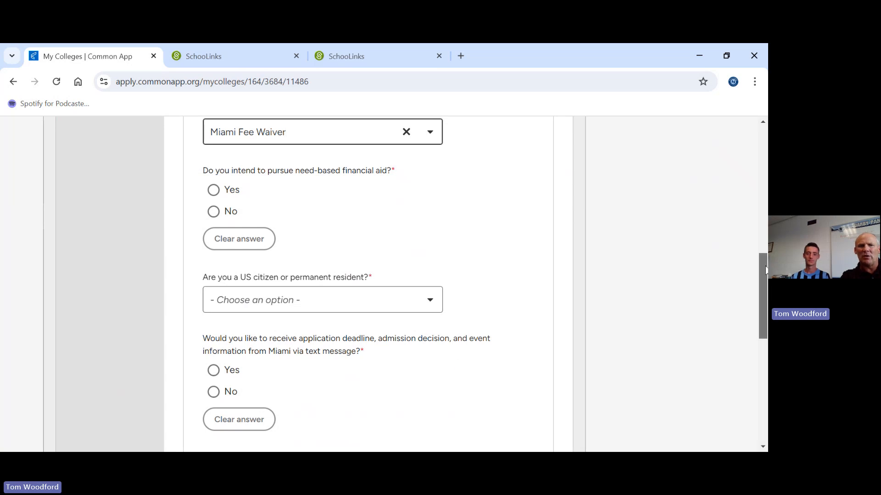
scroll("down", 3)
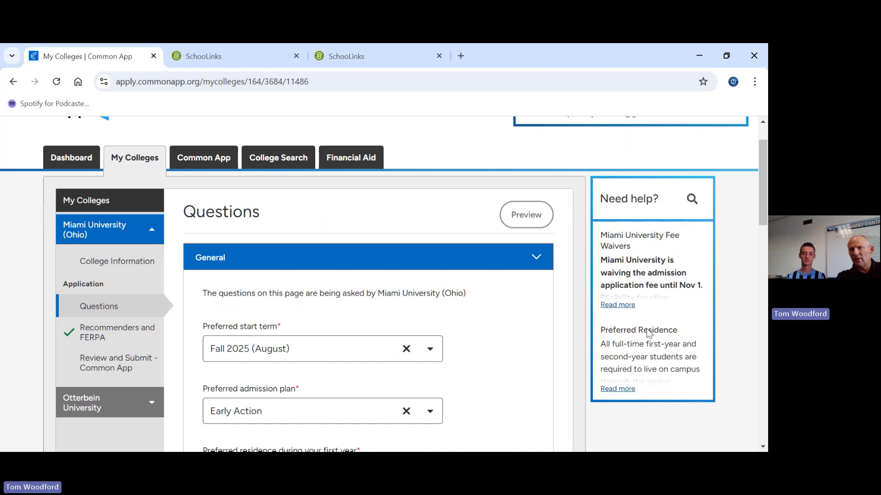
mouse_move(645, 330)
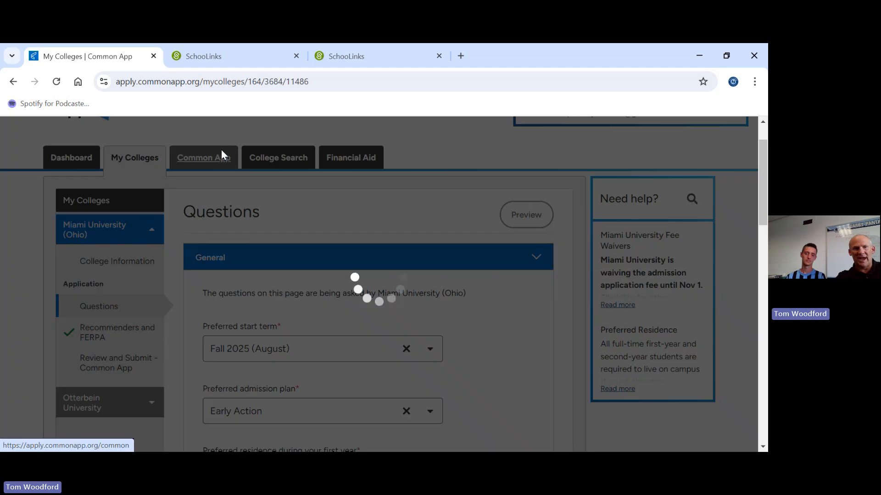
Return via My Colleges to Miami University (Ohio) and open Review and Submit - Common App
left_click(203, 158)
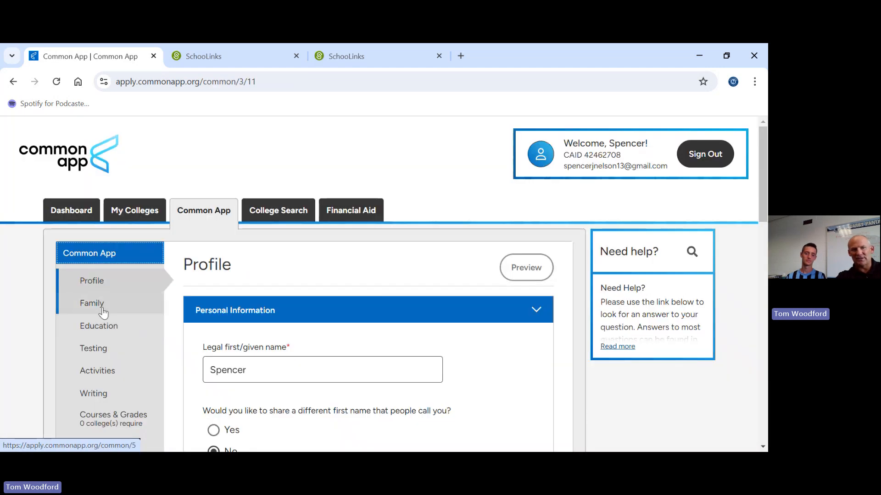
mouse_move(104, 330)
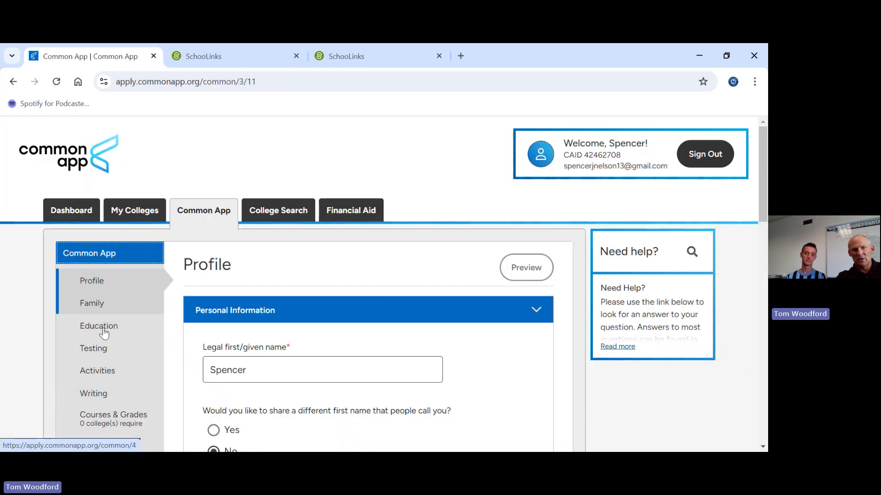
left_click(135, 210)
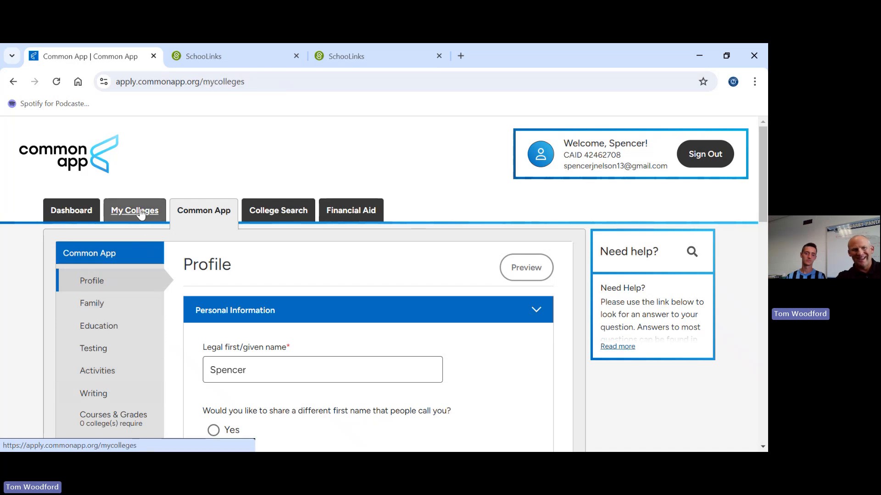
left_click(135, 210)
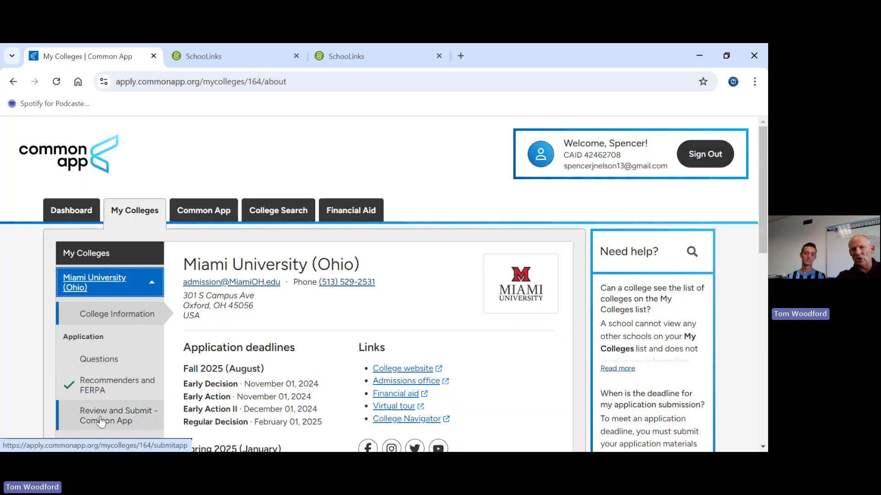
left_click(109, 416)
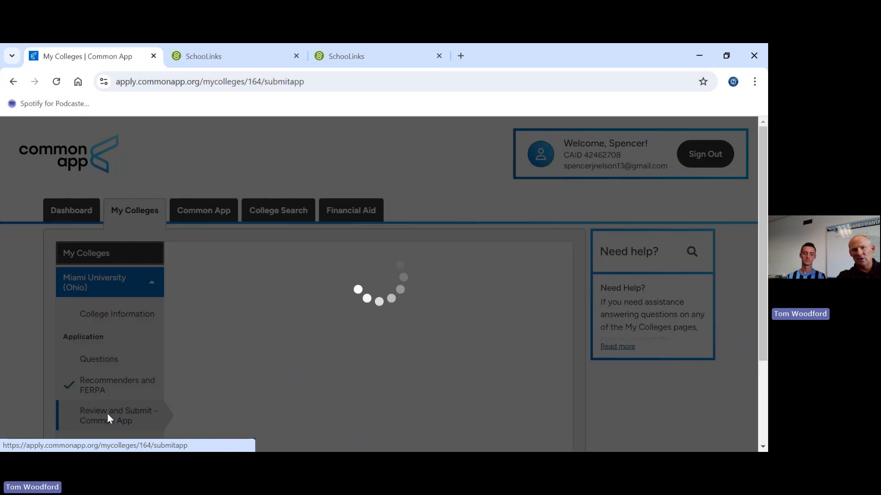
left_click(118, 416)
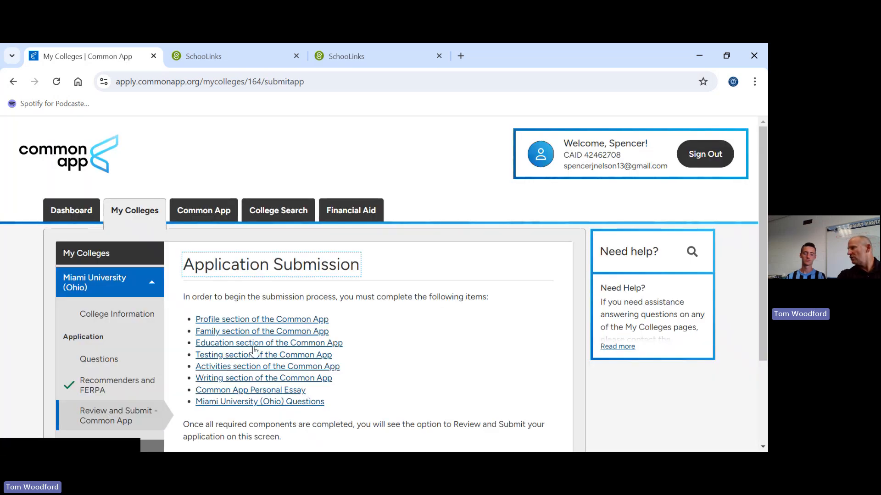
mouse_move(308, 359)
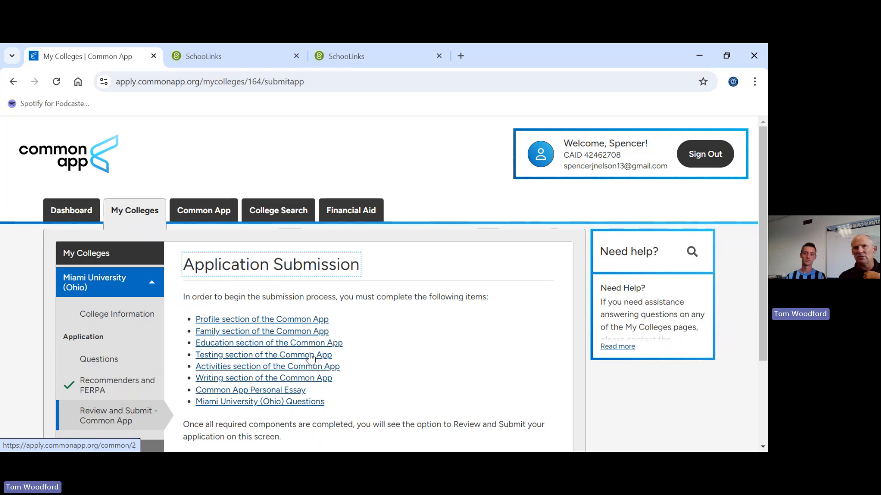
mouse_move(469, 335)
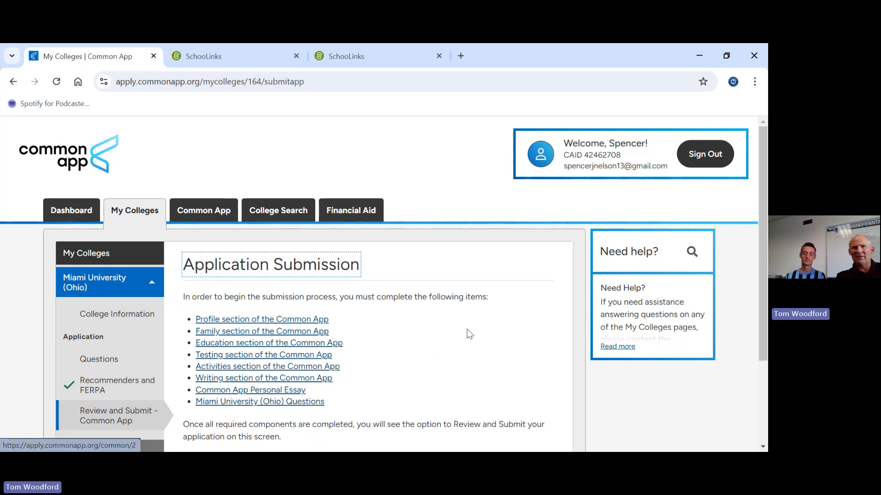